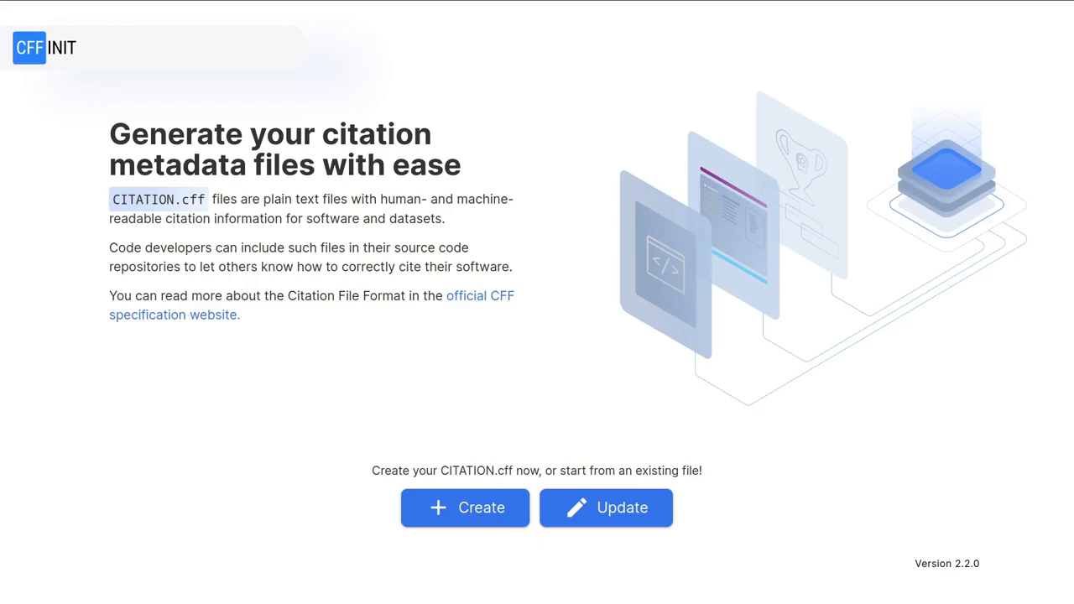
mouse_move(496, 502)
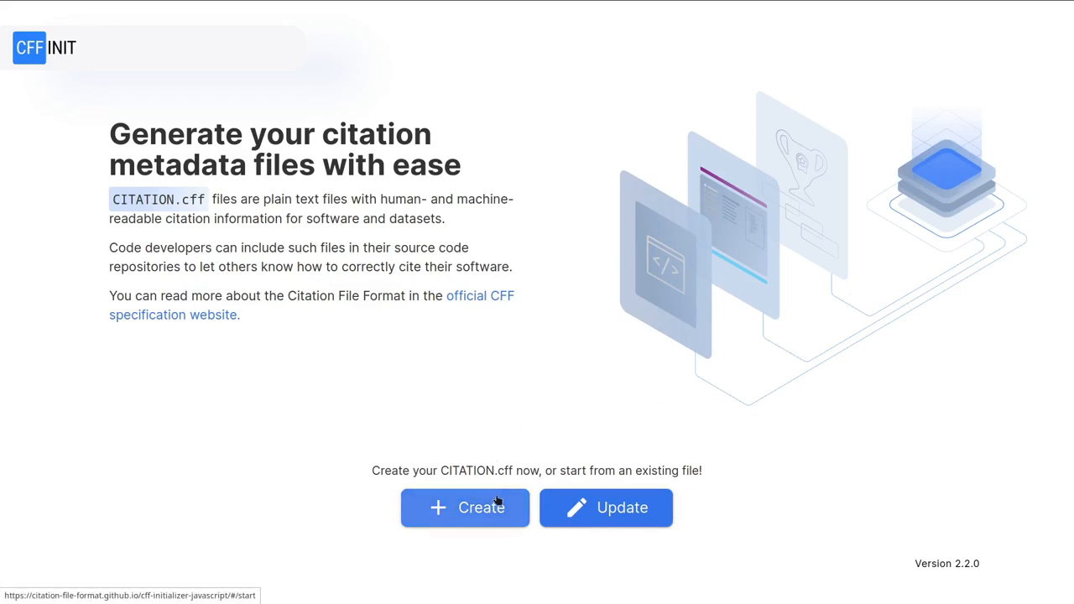
- Start a new CITATION.cff from the cffinit landing page, reaching the Basic information form
left_click(465, 507)
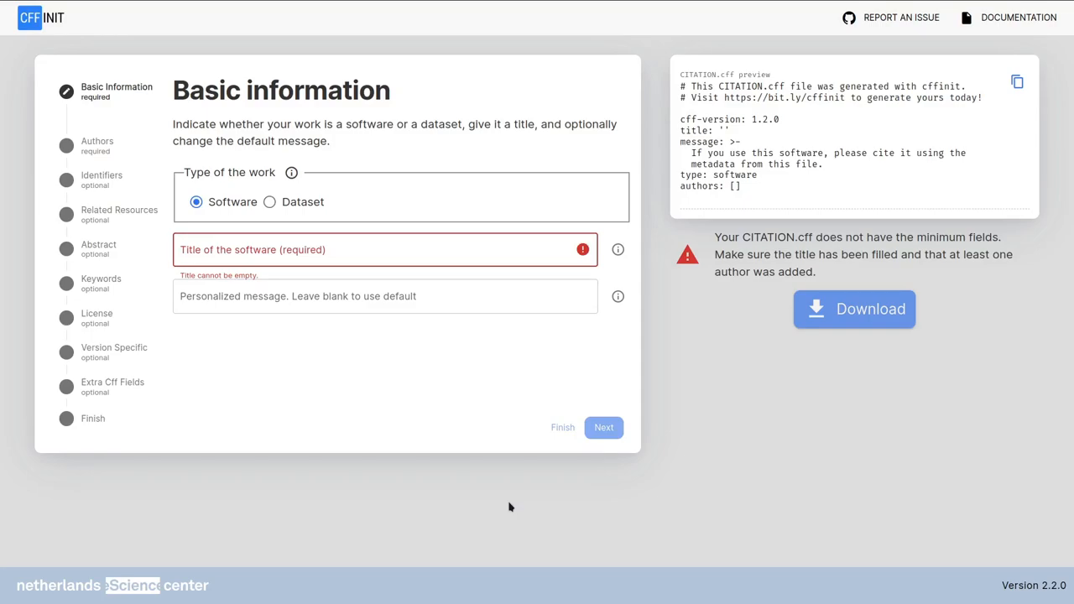
mouse_move(404, 507)
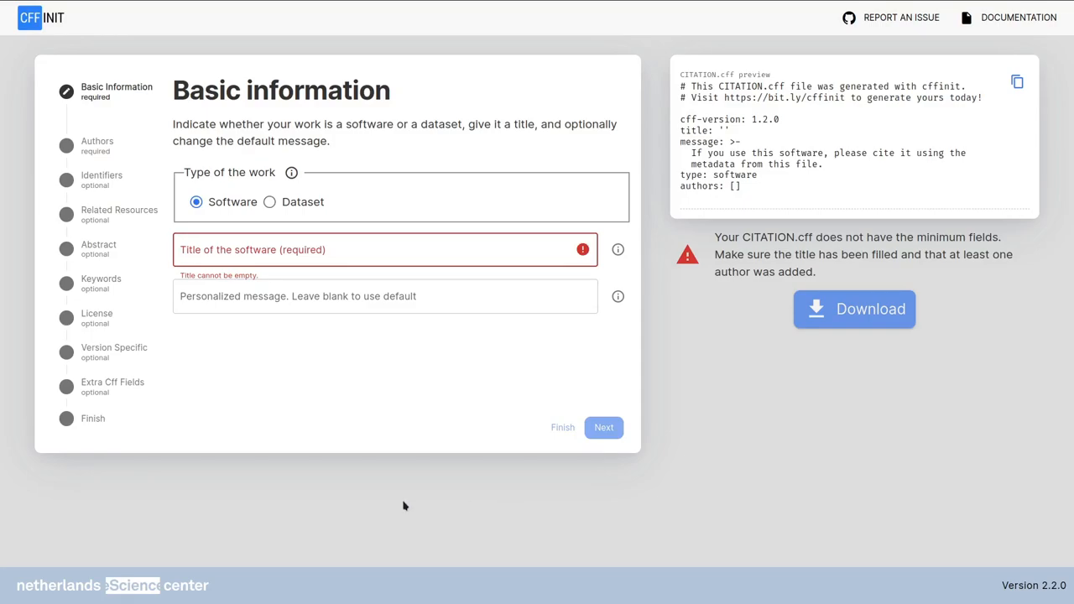
mouse_move(366, 419)
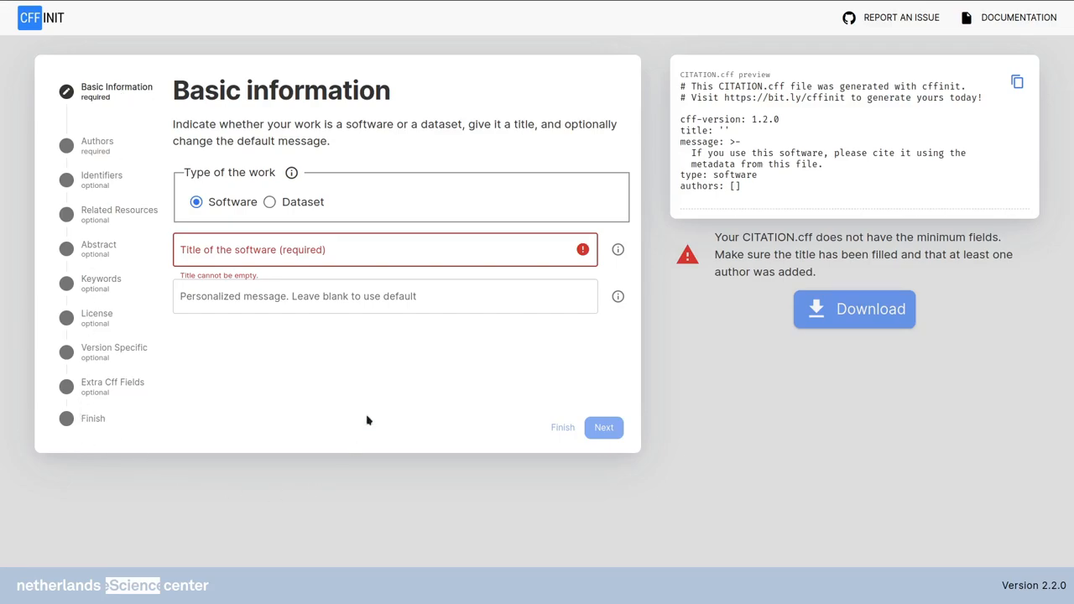
mouse_move(372, 385)
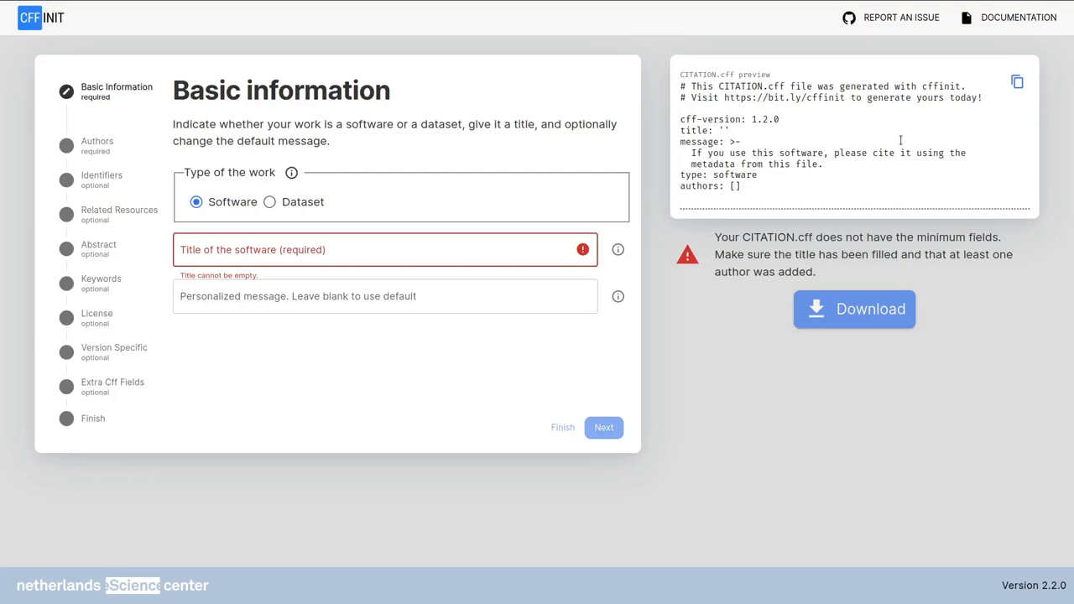
mouse_move(703, 426)
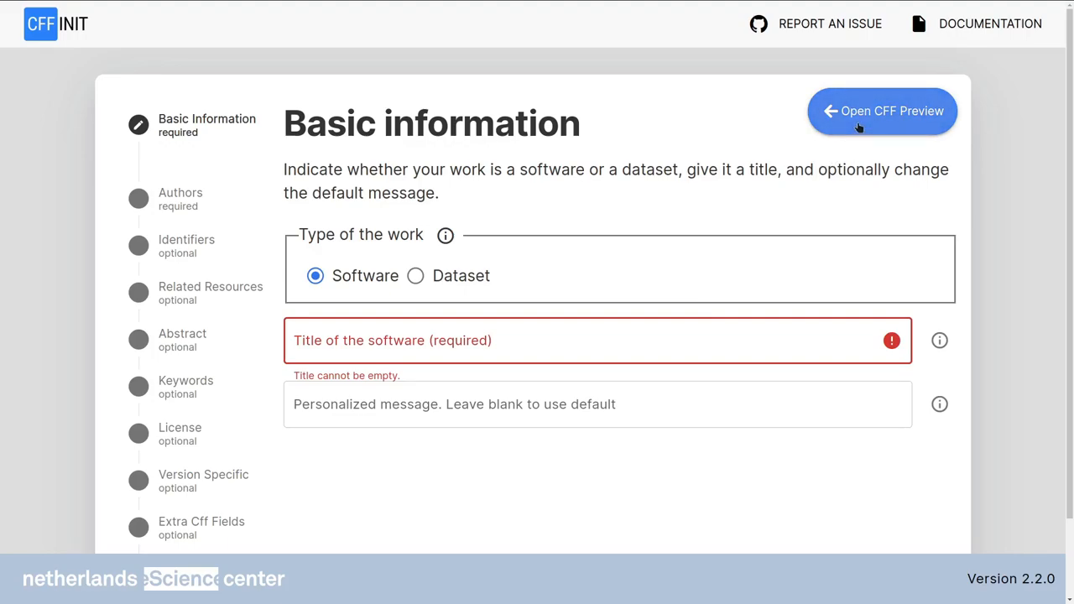
left_click(882, 111)
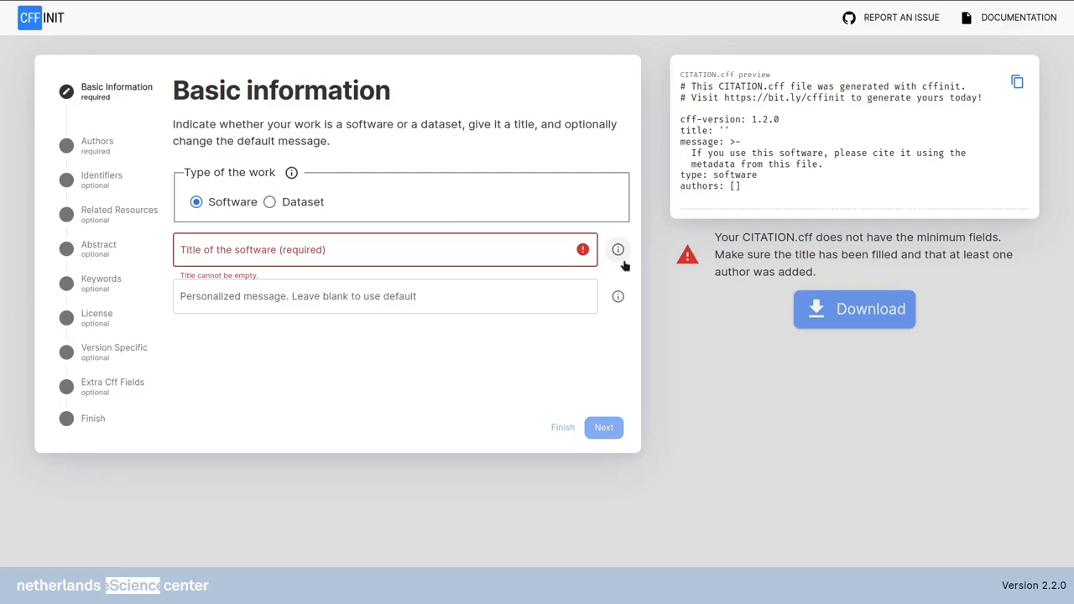
mouse_move(612, 369)
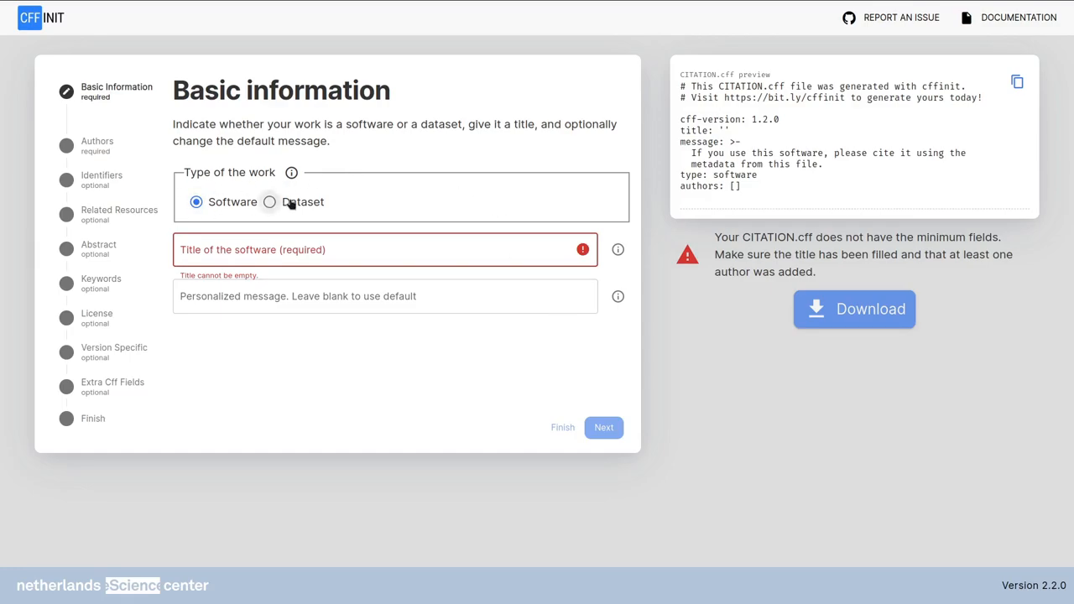
mouse_move(399, 188)
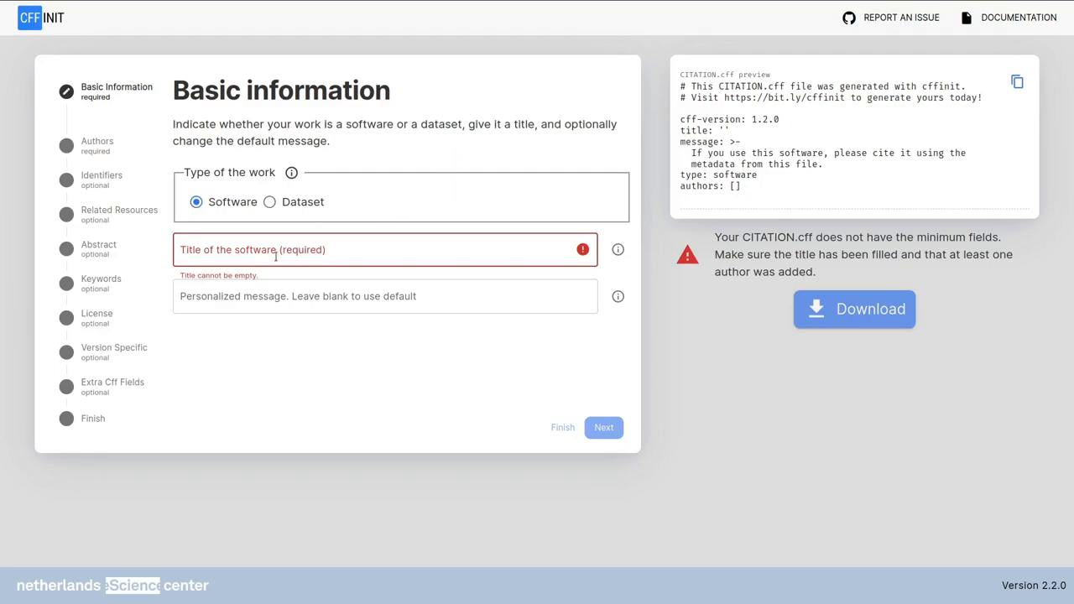
- Enter 'My title' as the software title, leaving the personalized message at its default
type("My title")
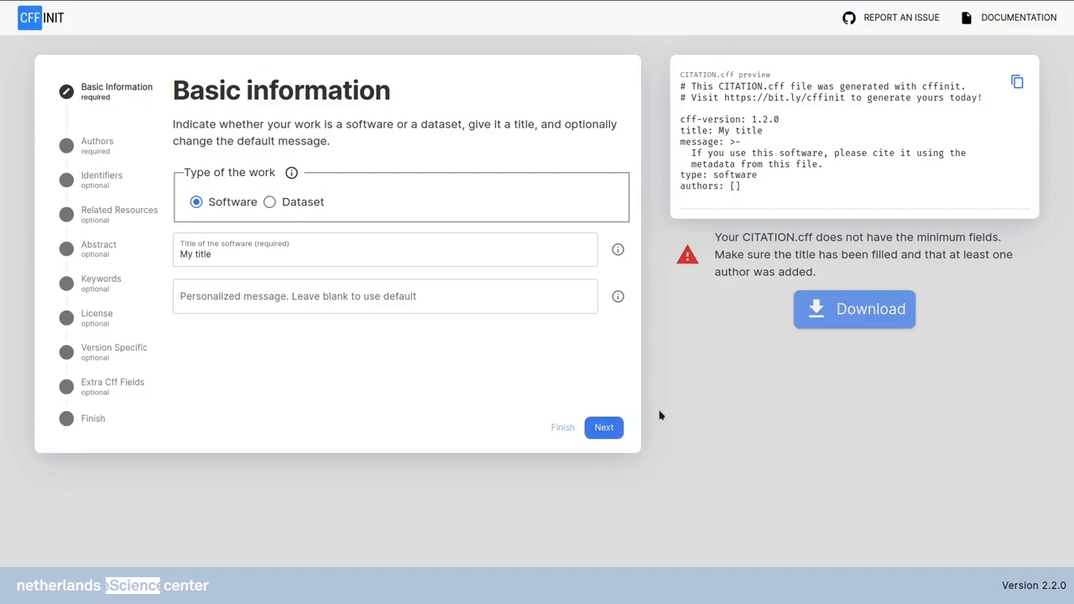
mouse_move(317, 407)
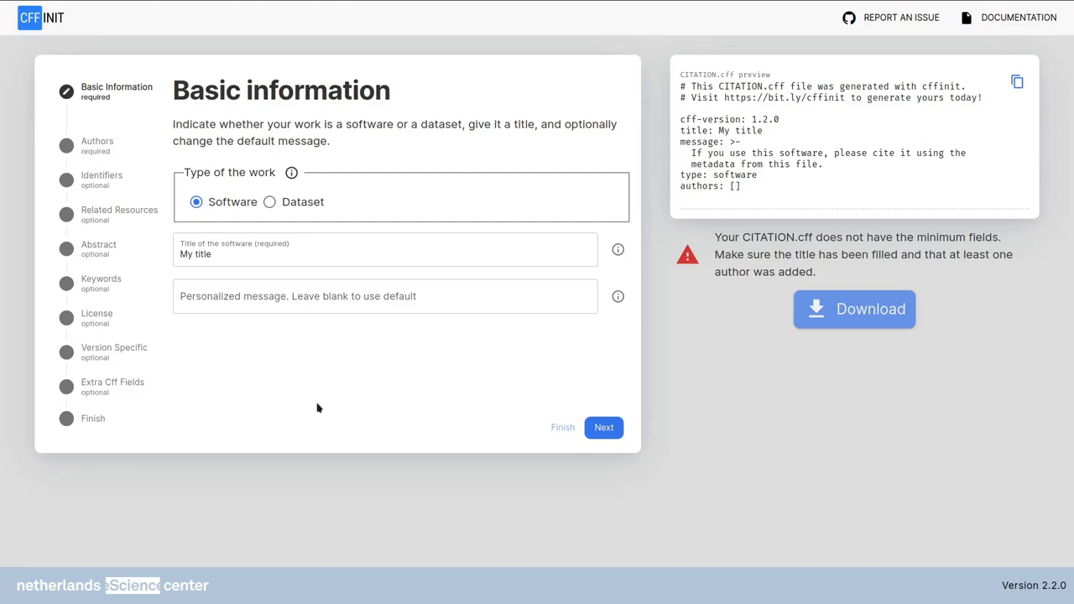
left_click(386, 296)
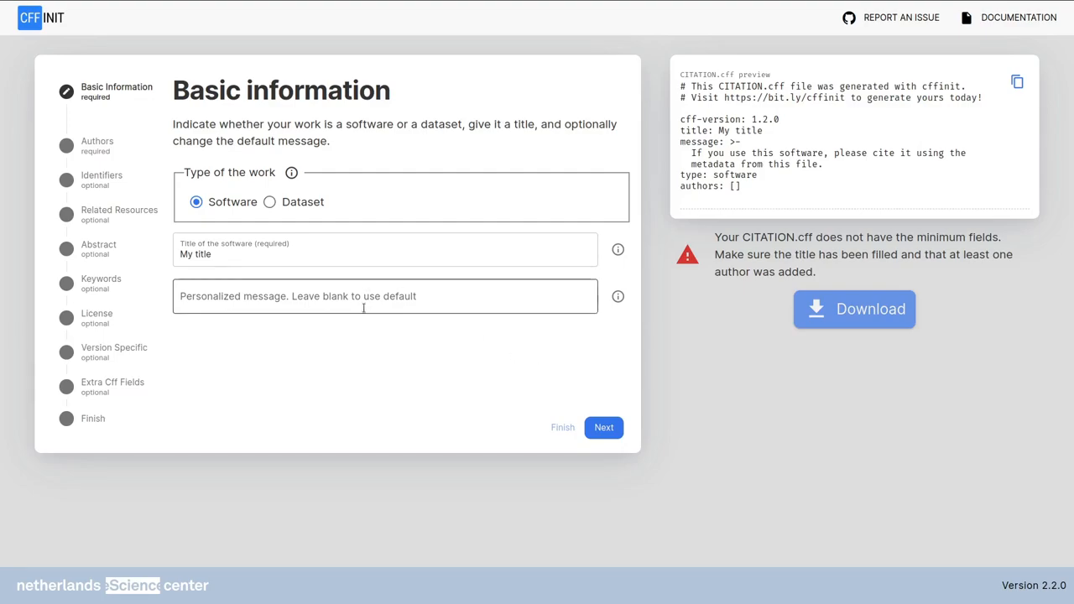
left_click(384, 296)
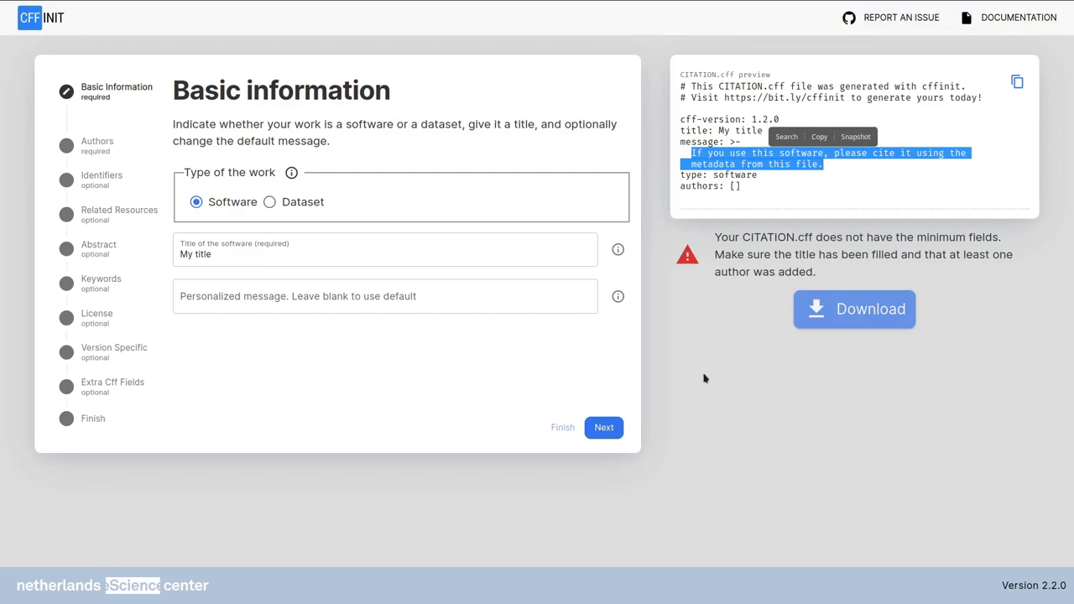
mouse_move(687, 368)
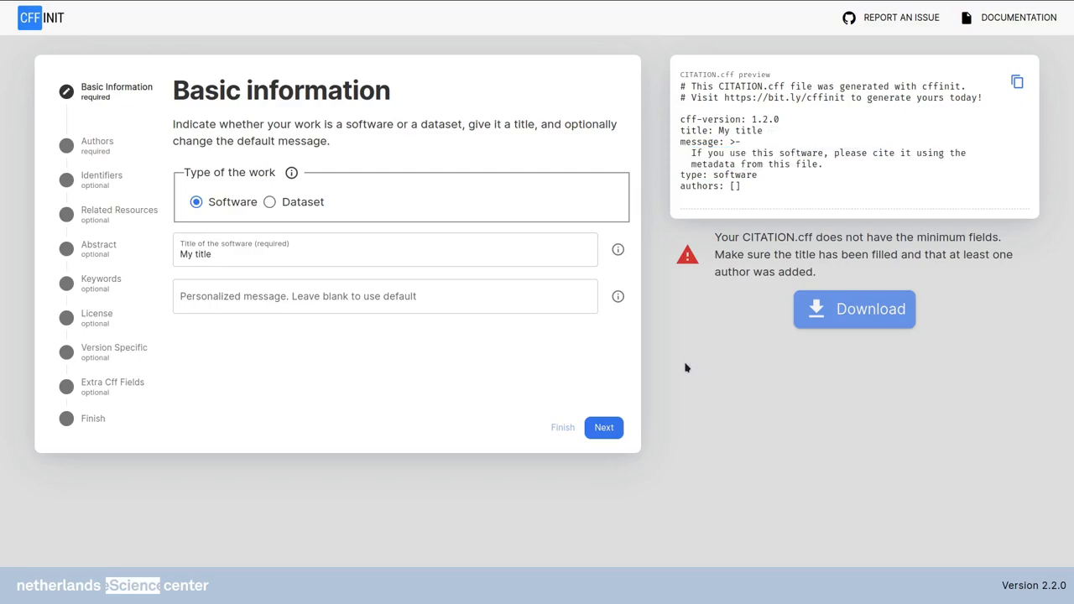
mouse_move(661, 386)
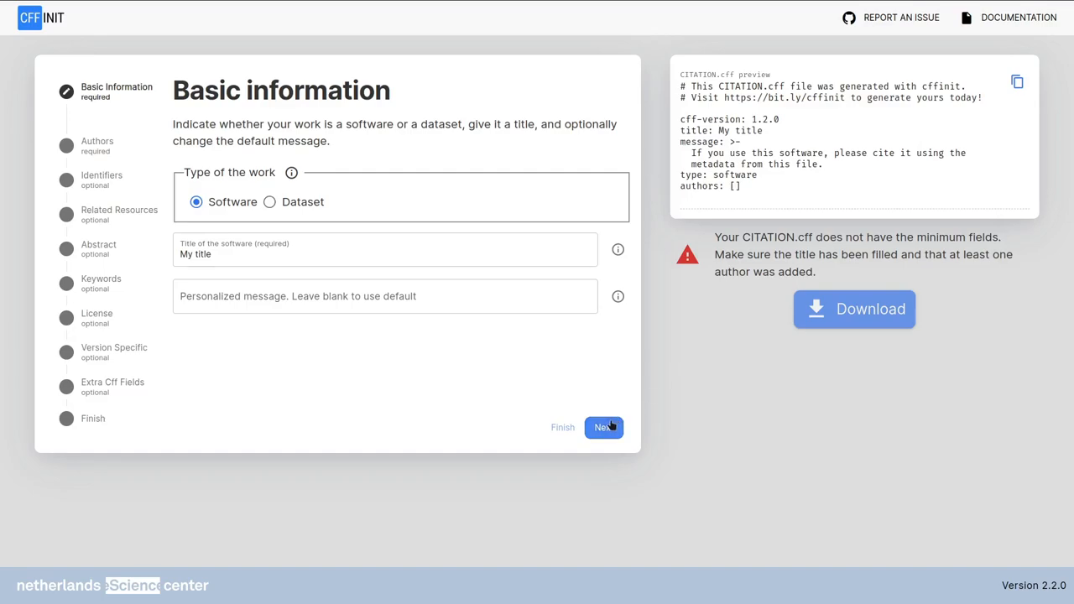
- On the Authors step, add Johannes Diderik van der Waals with name particle 'van der'
left_click(604, 428)
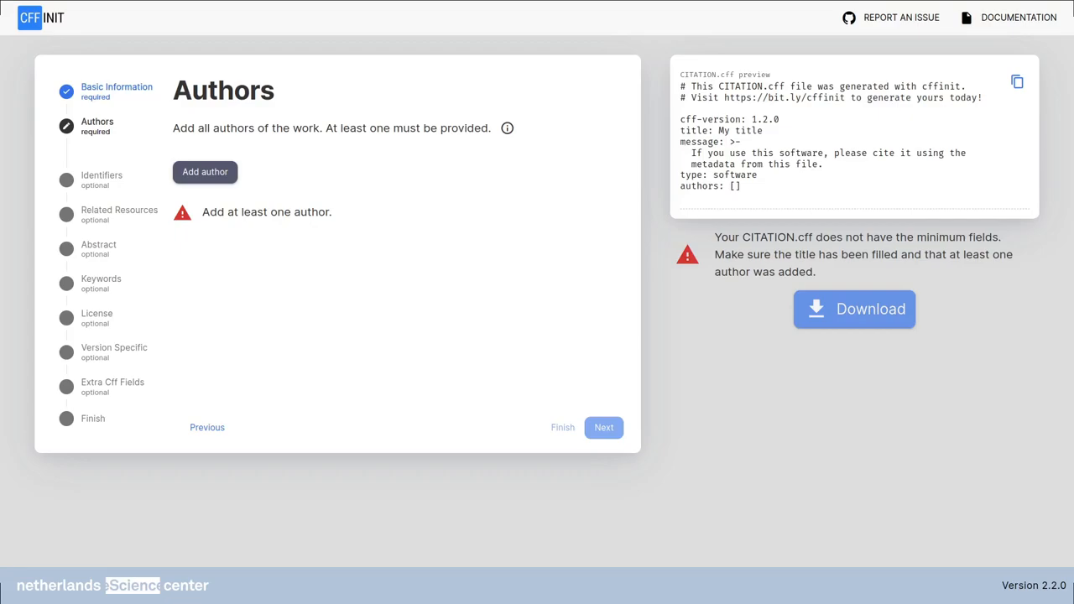
mouse_move(210, 176)
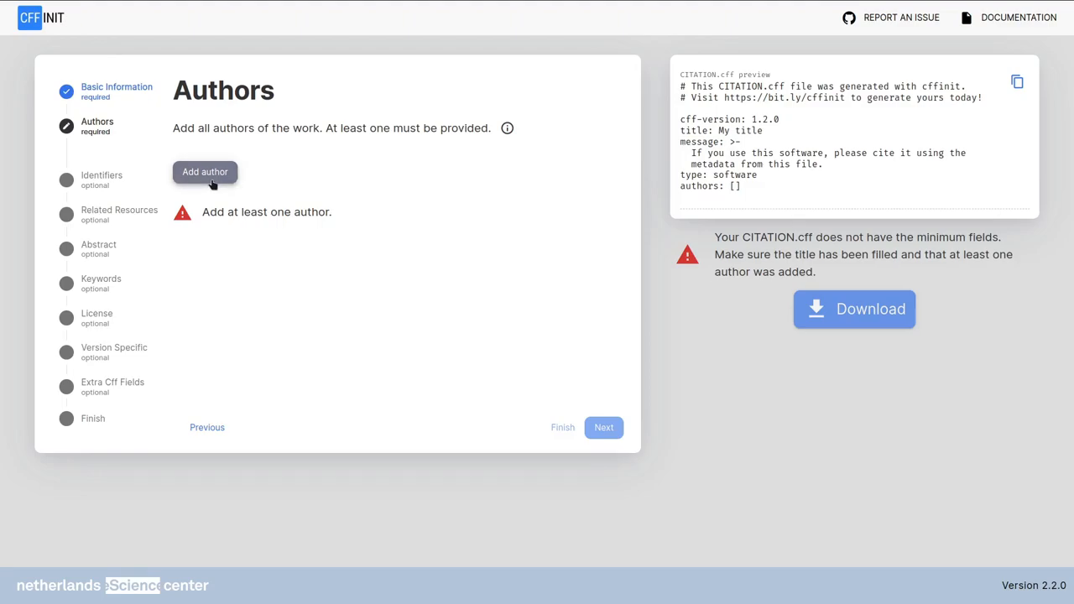
left_click(205, 171)
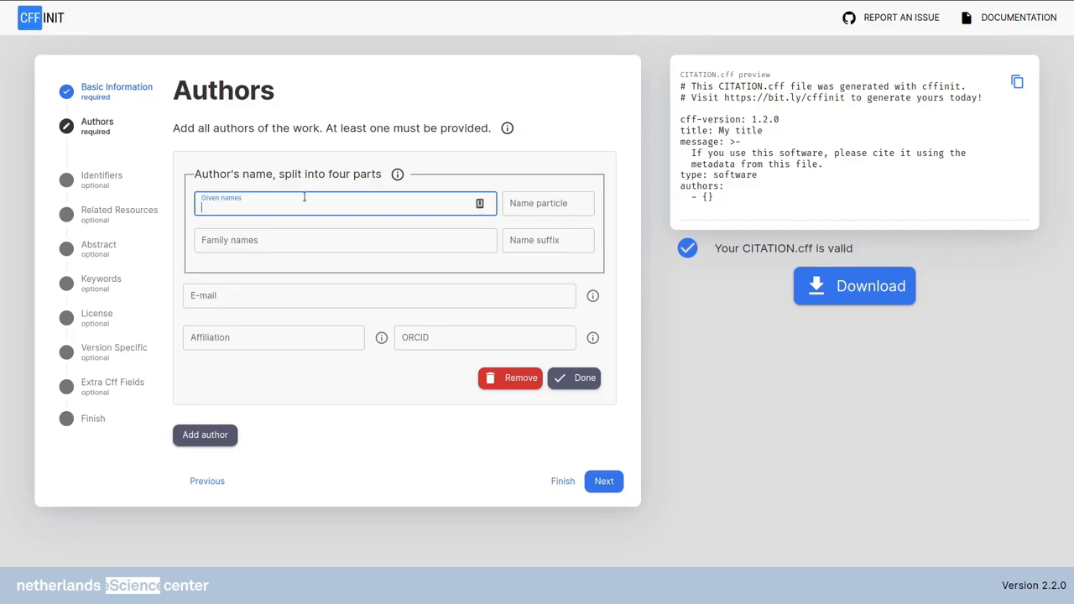
type("Johannes Dider")
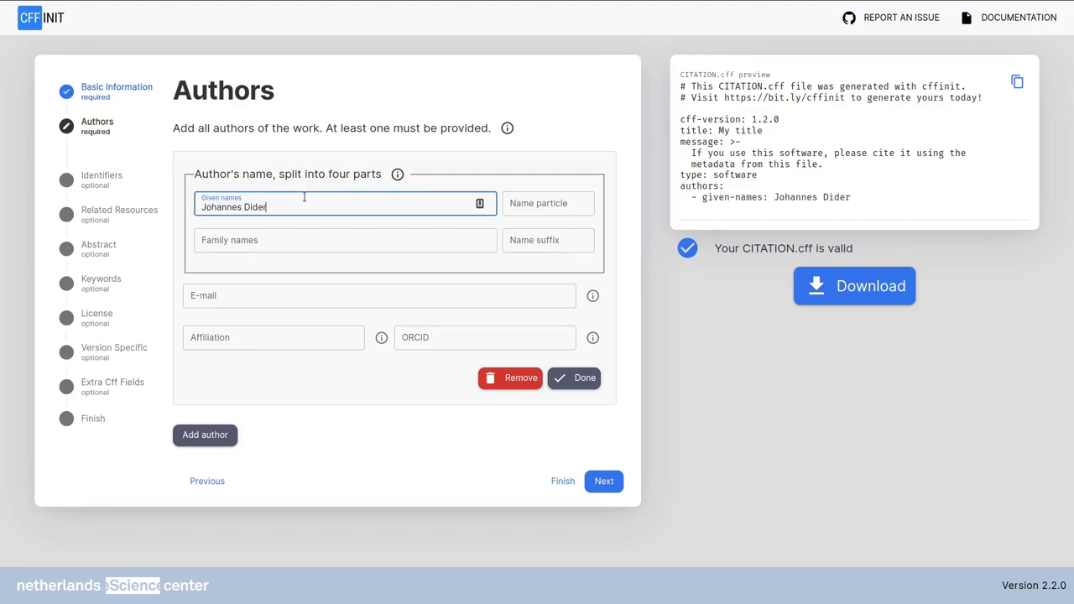
type("van d")
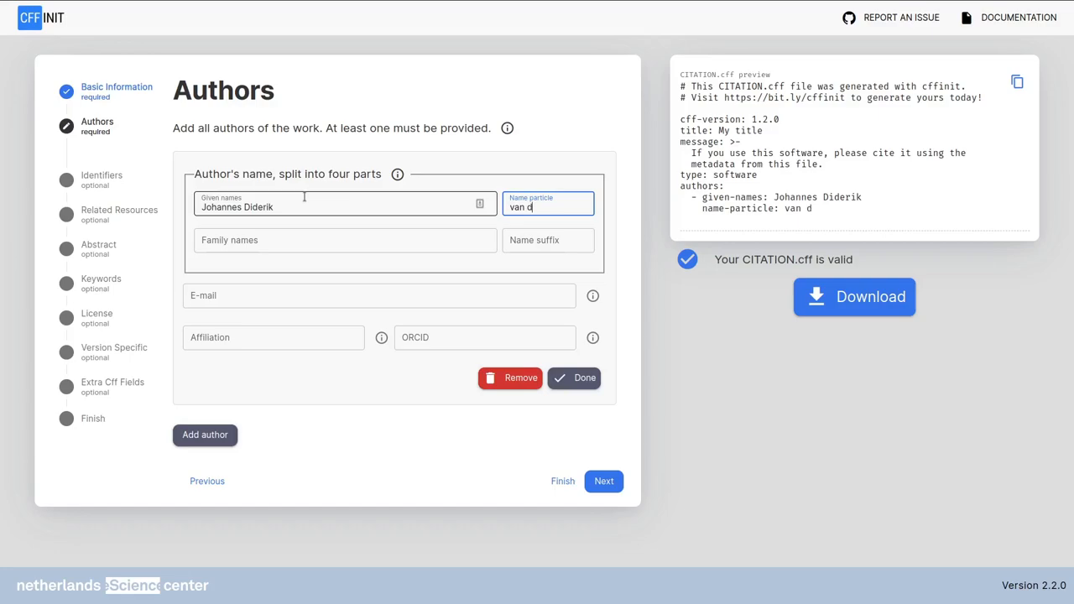
type("Waals")
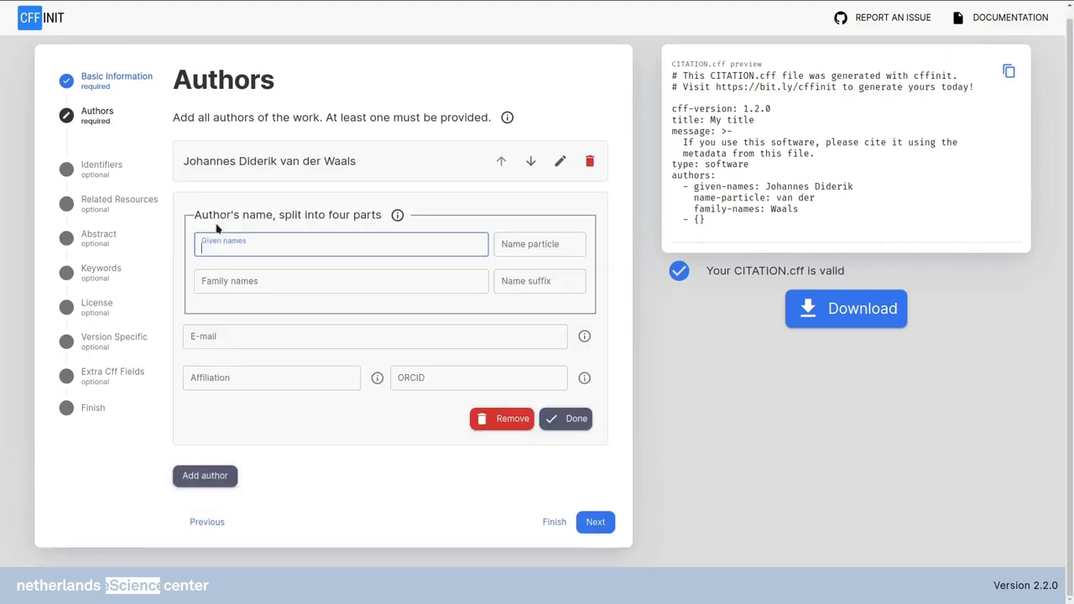
- Add Charles James Stuart and João Cabral de Melo Neto as the second and third authors
left_click(338, 243)
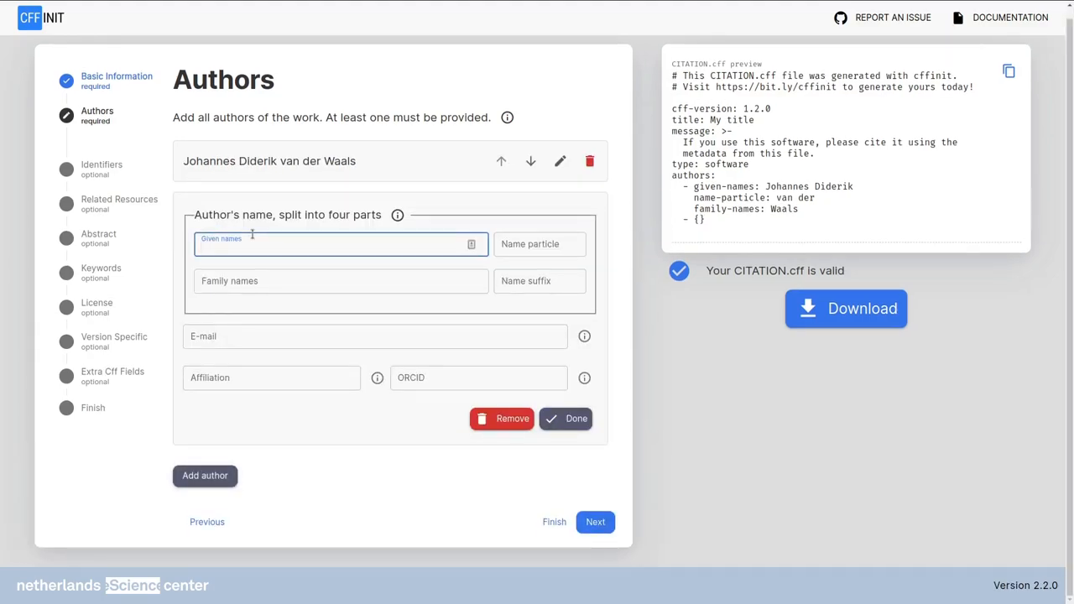
type("Charles James")
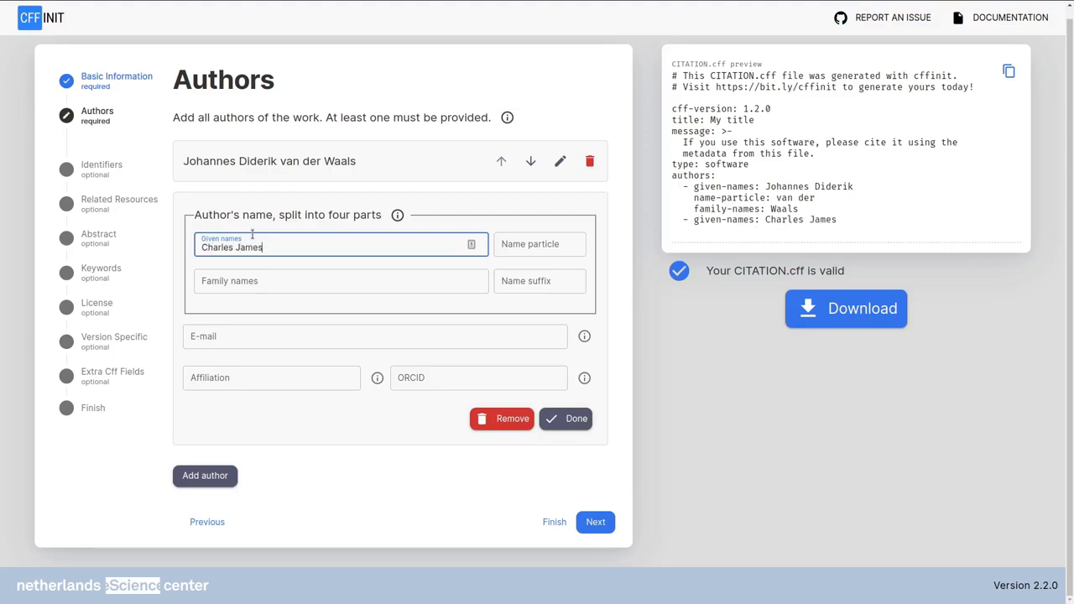
type("Stuart")
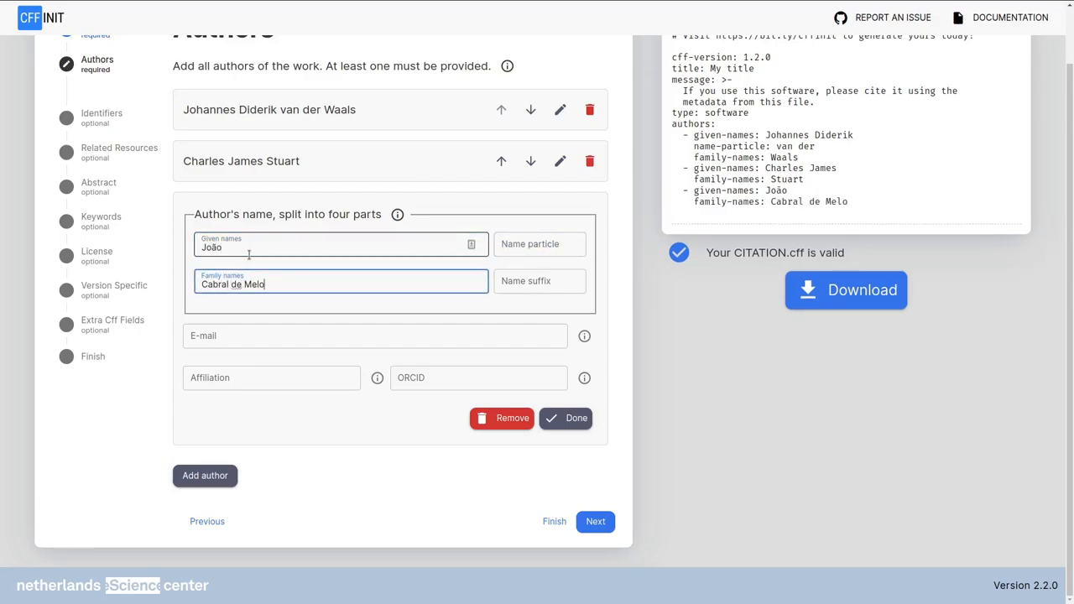
type("Neto")
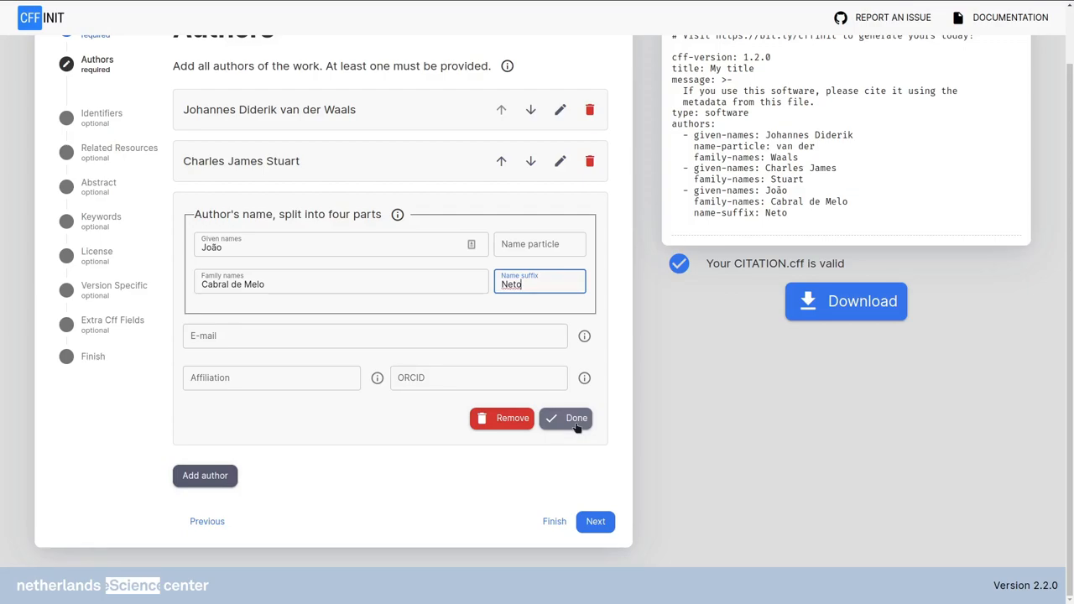
left_click(565, 417)
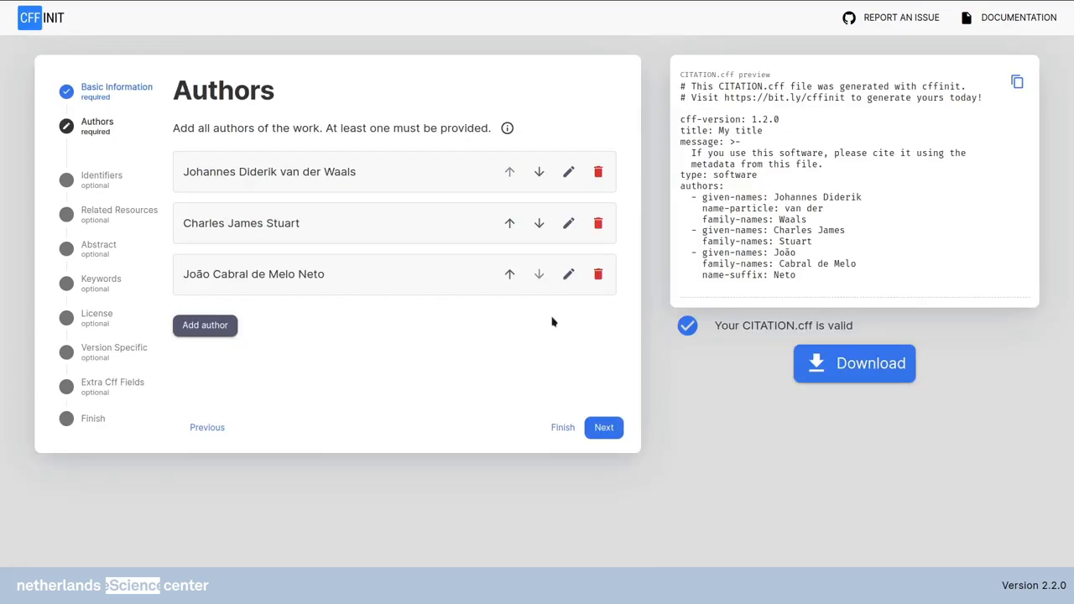
mouse_move(567, 275)
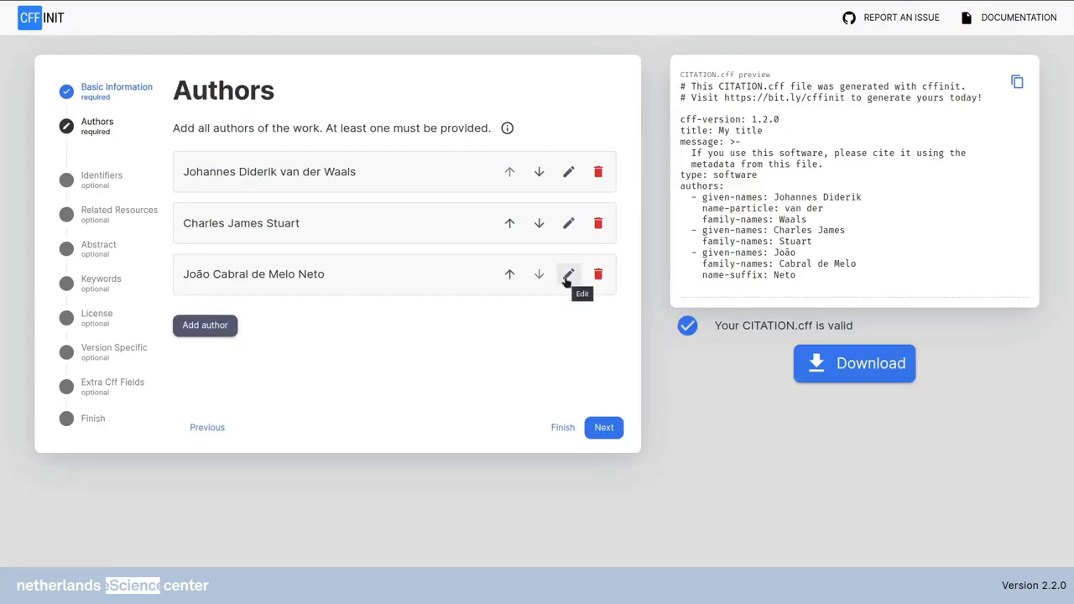
mouse_move(597, 273)
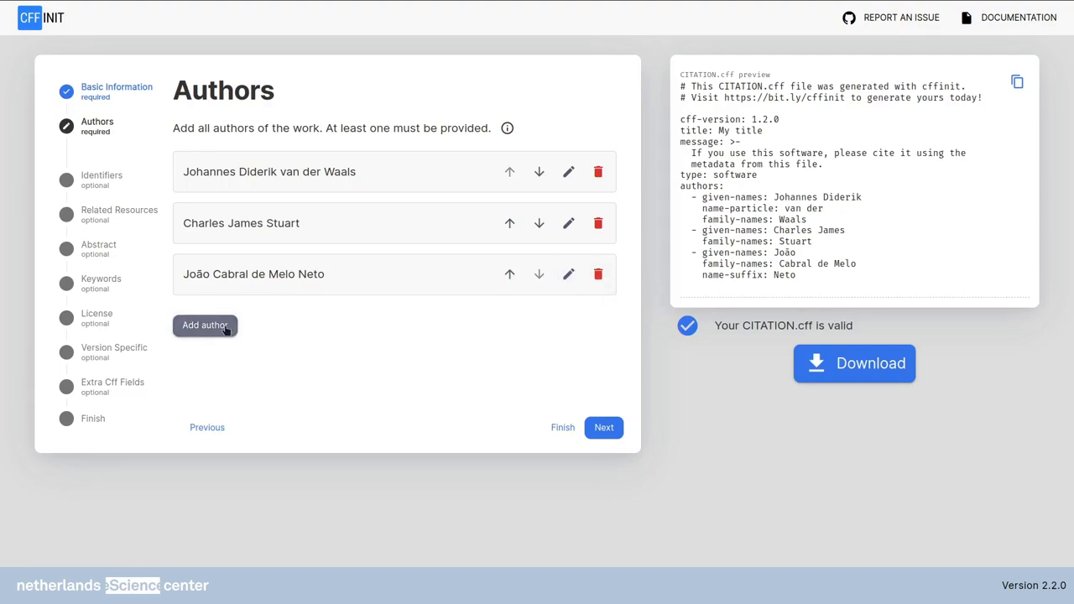
mouse_move(516, 265)
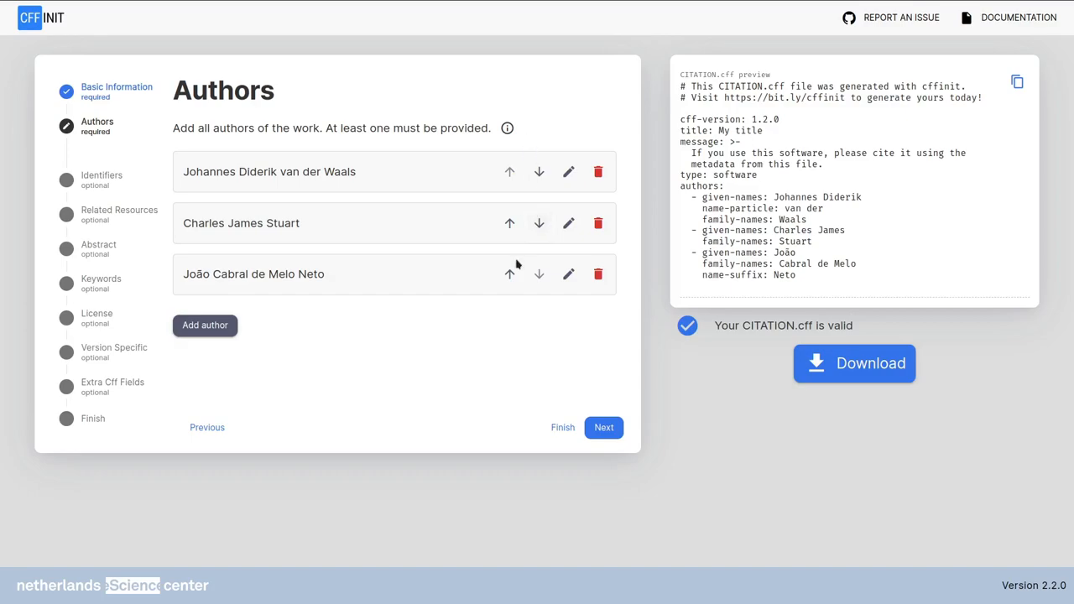
mouse_move(563, 328)
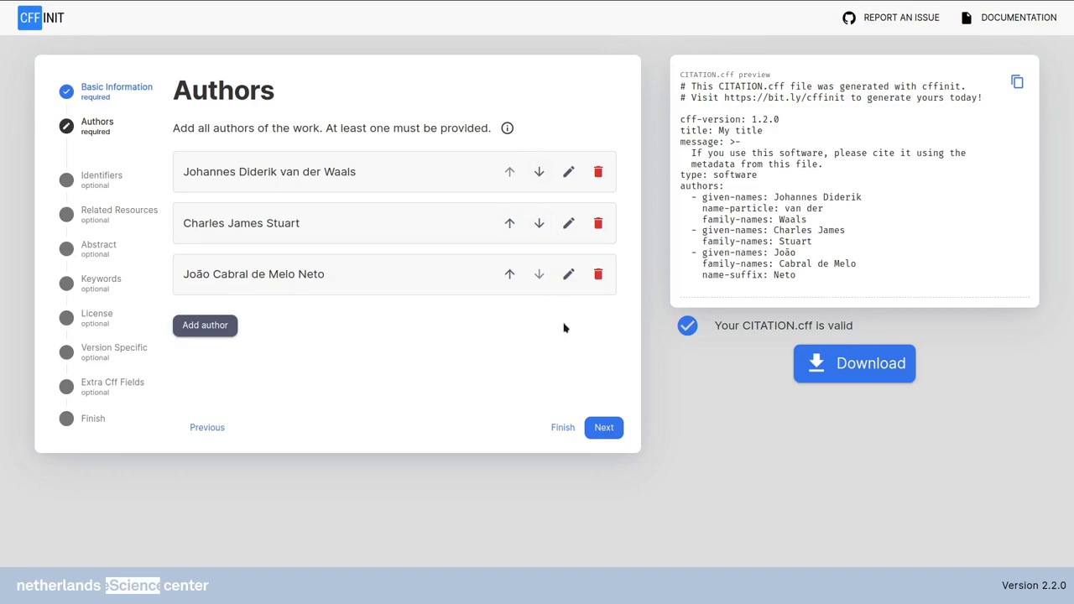
- Remove the sample authors and add a new author named Abel Soares Siqueira
left_click(597, 171)
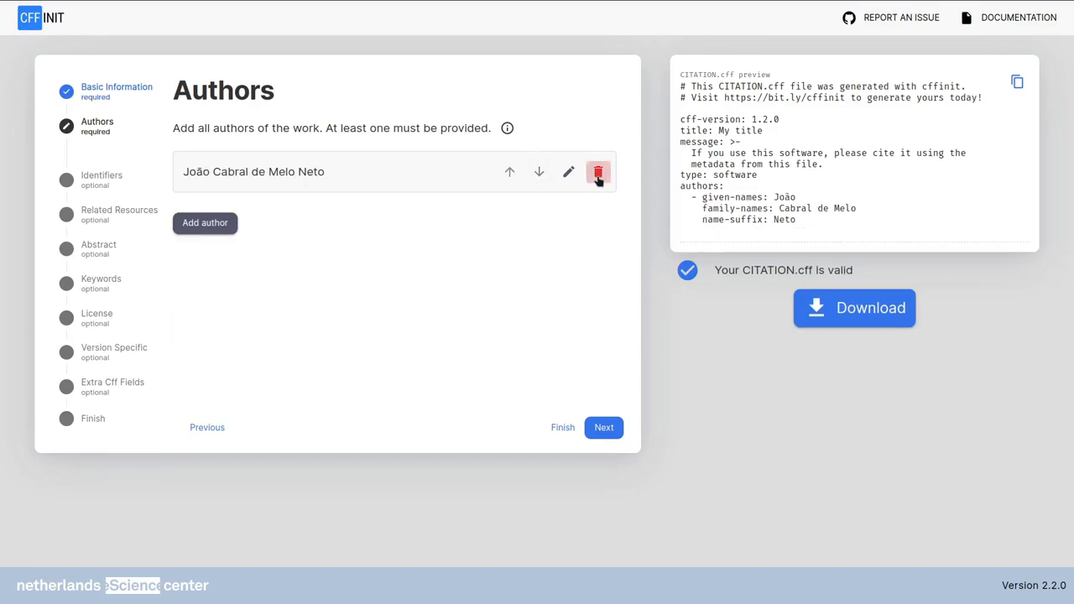
left_click(567, 171)
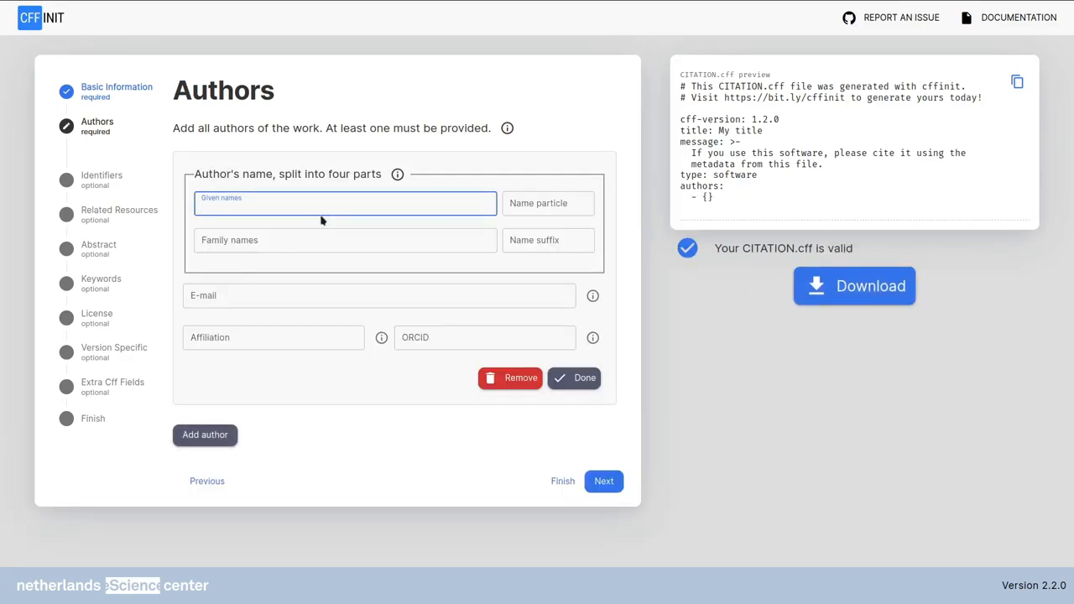
type("So")
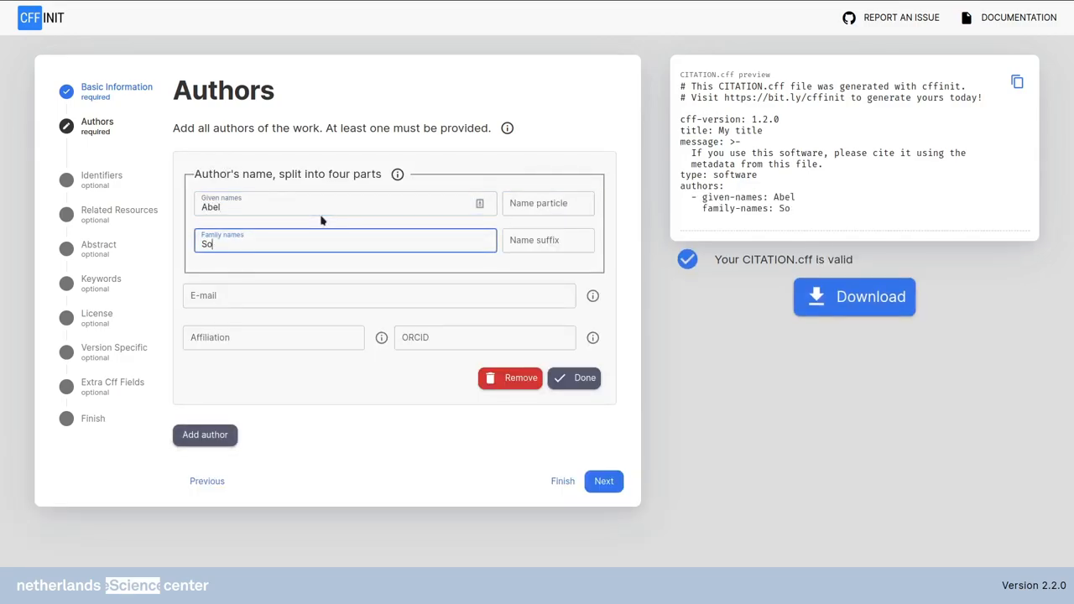
type("Soares Siqueira")
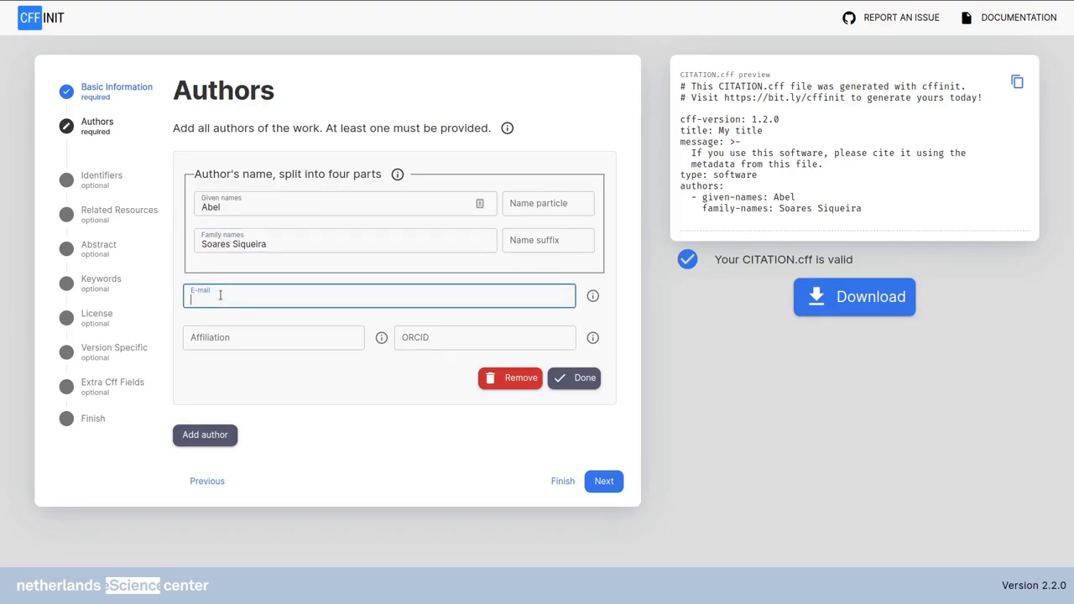
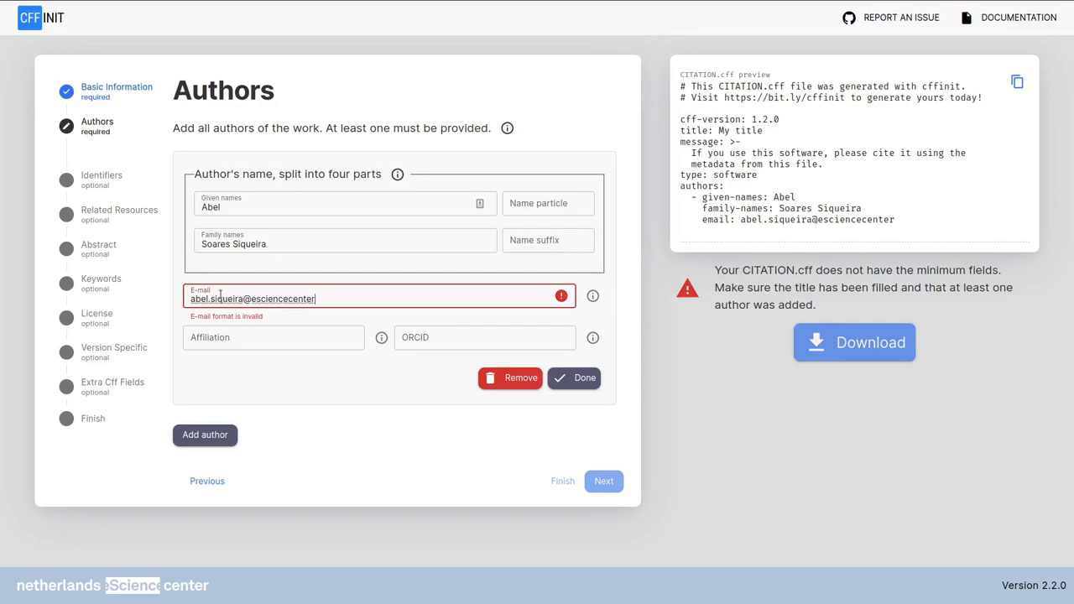
type(".nb")
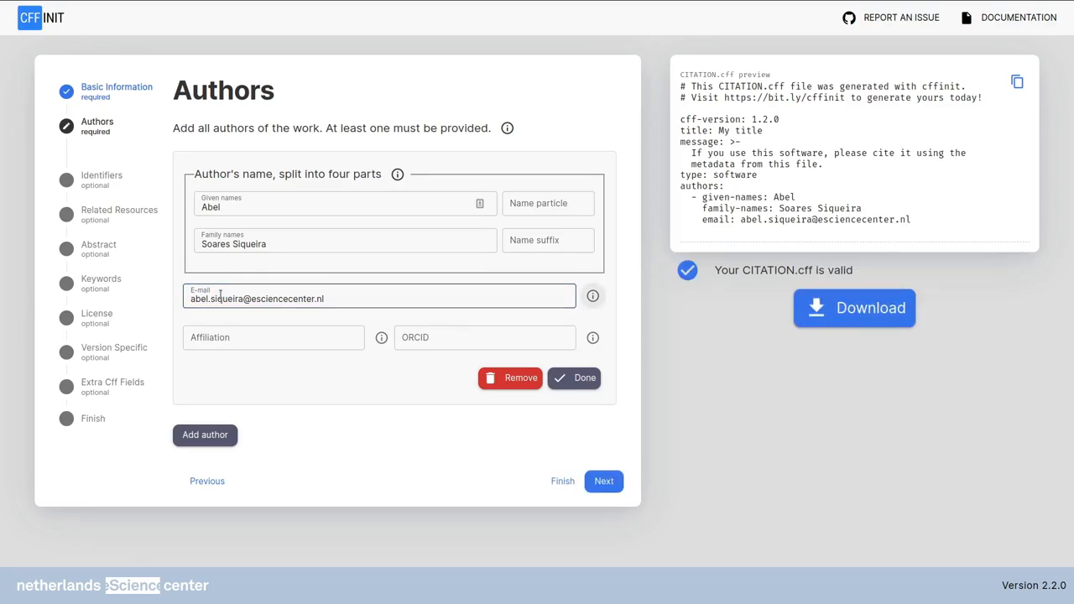
type("N")
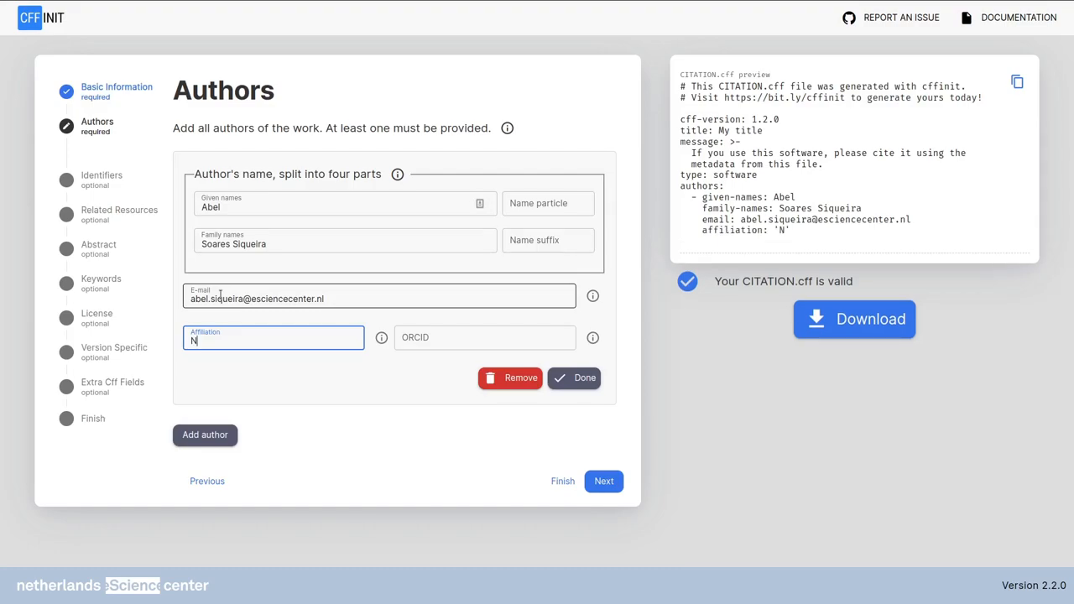
type("etherlands eScience Center")
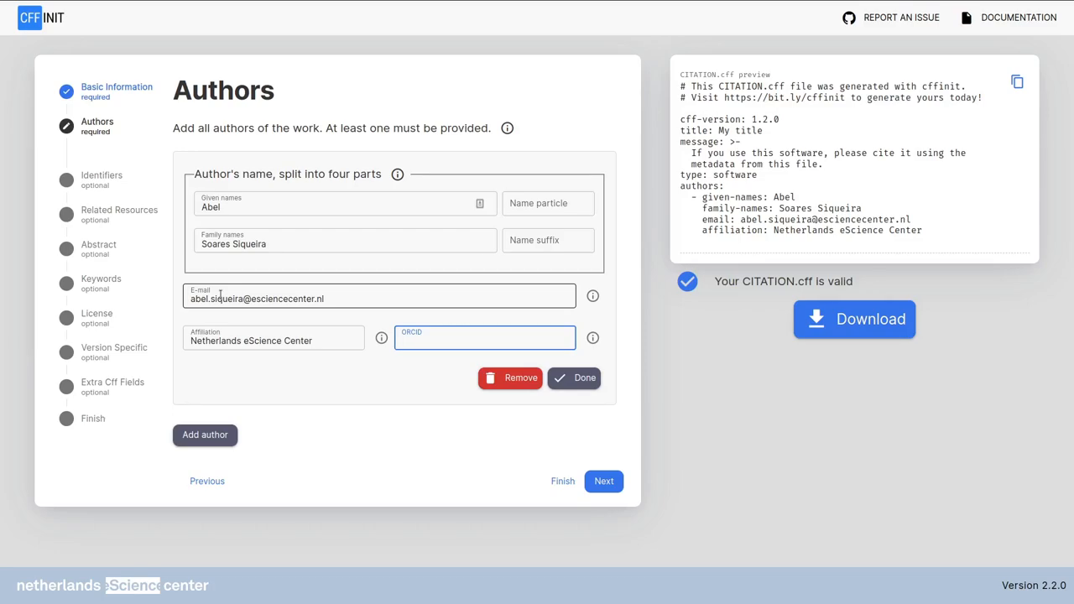
left_click(483, 339)
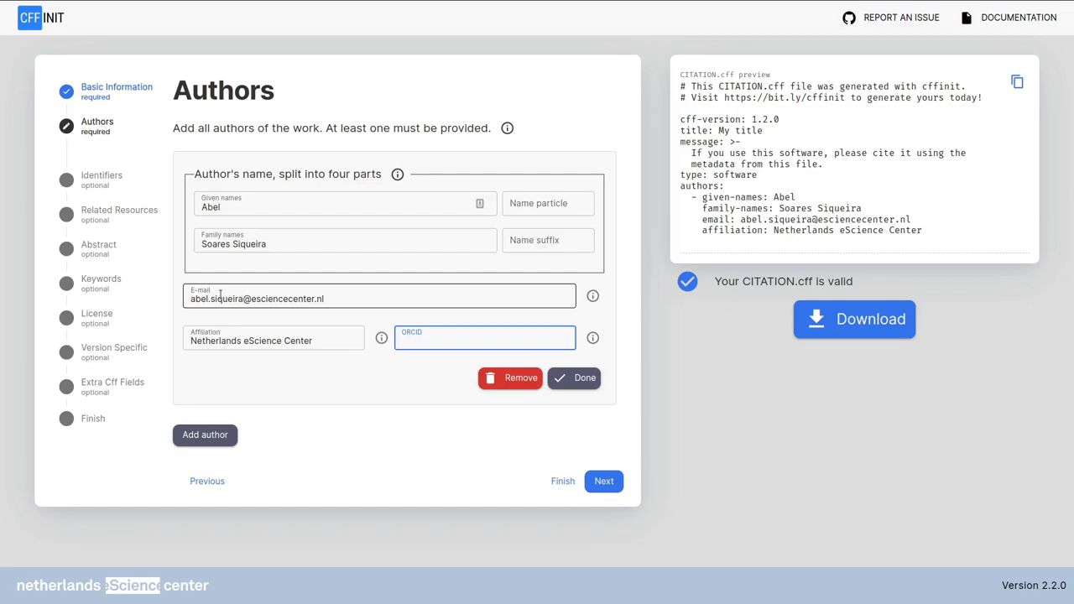
type("https://orcid.org/1")
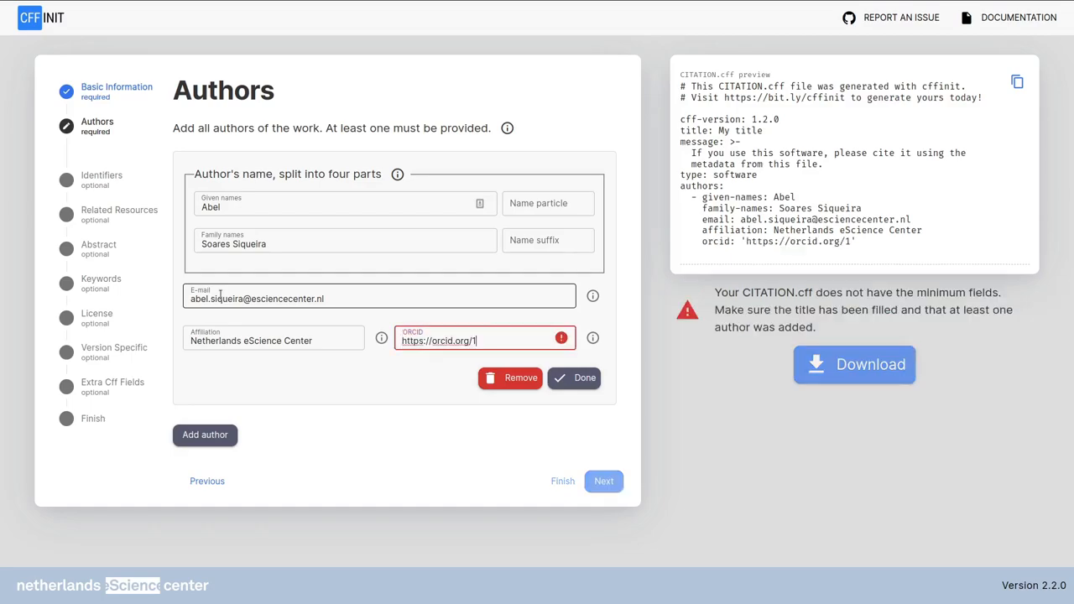
left_click(573, 378)
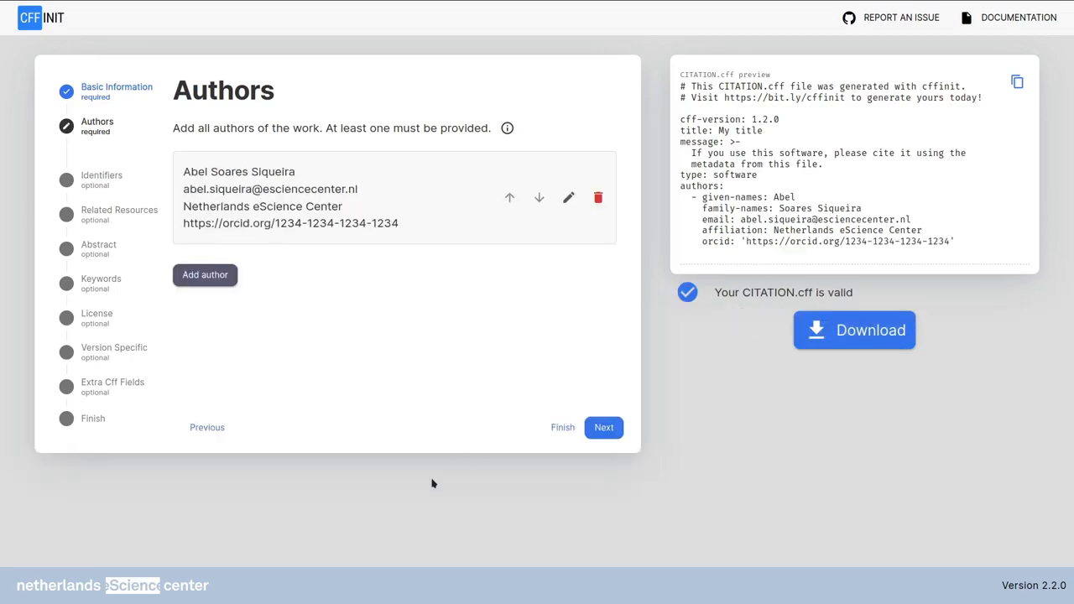
mouse_move(389, 235)
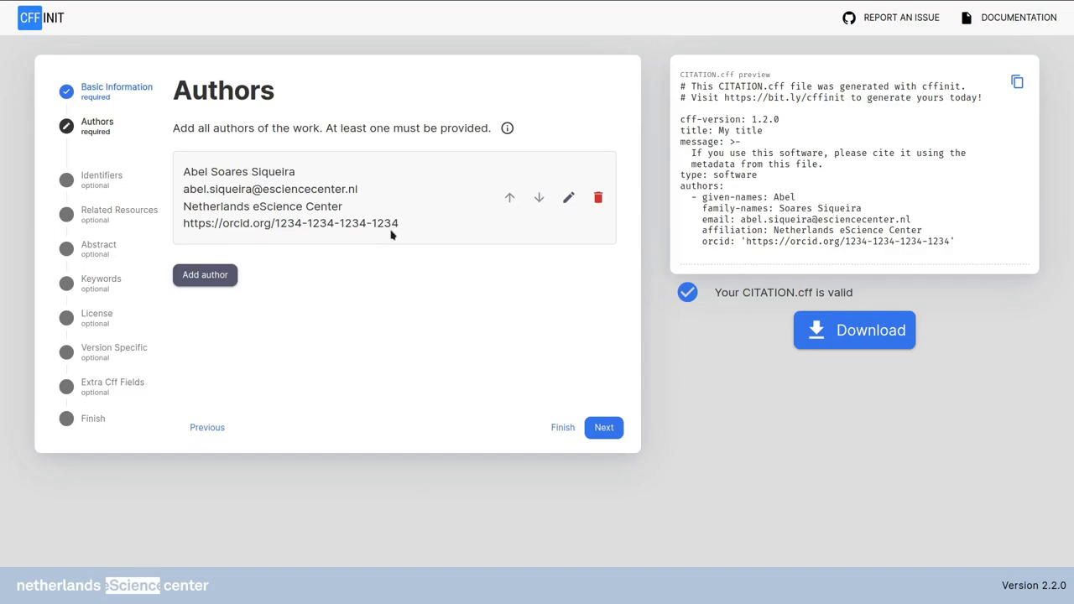
mouse_move(550, 333)
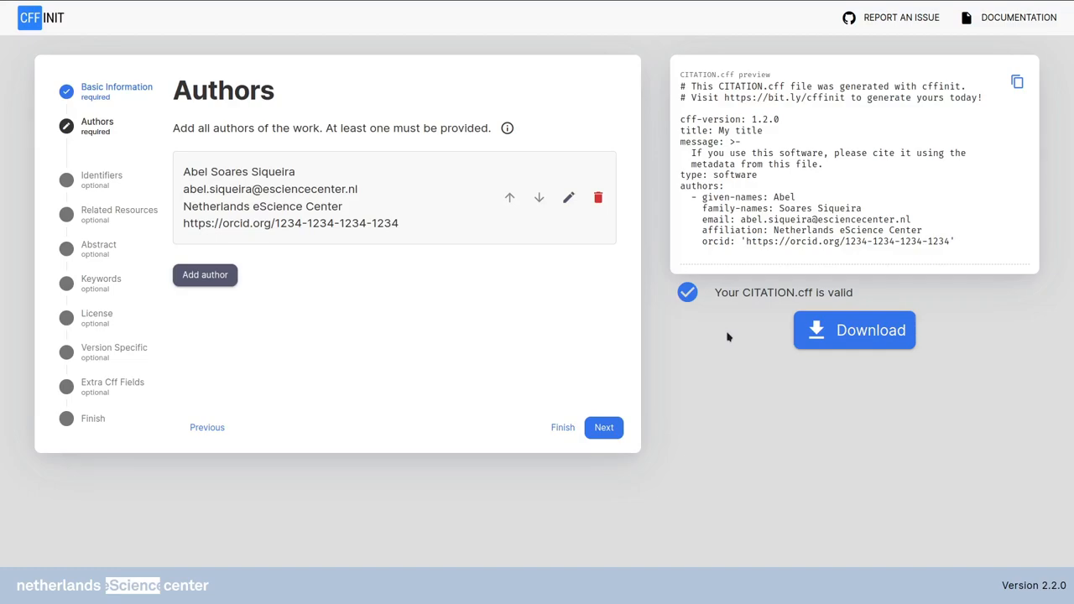
mouse_move(748, 343)
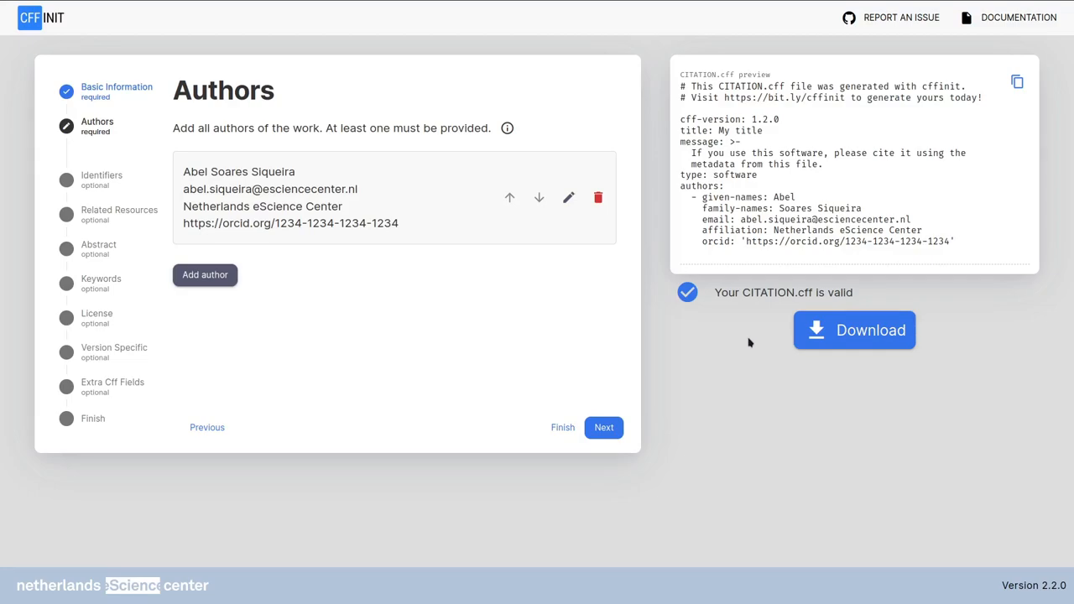
- Leave the finished author list and advance to the Identifiers step
left_click(852, 328)
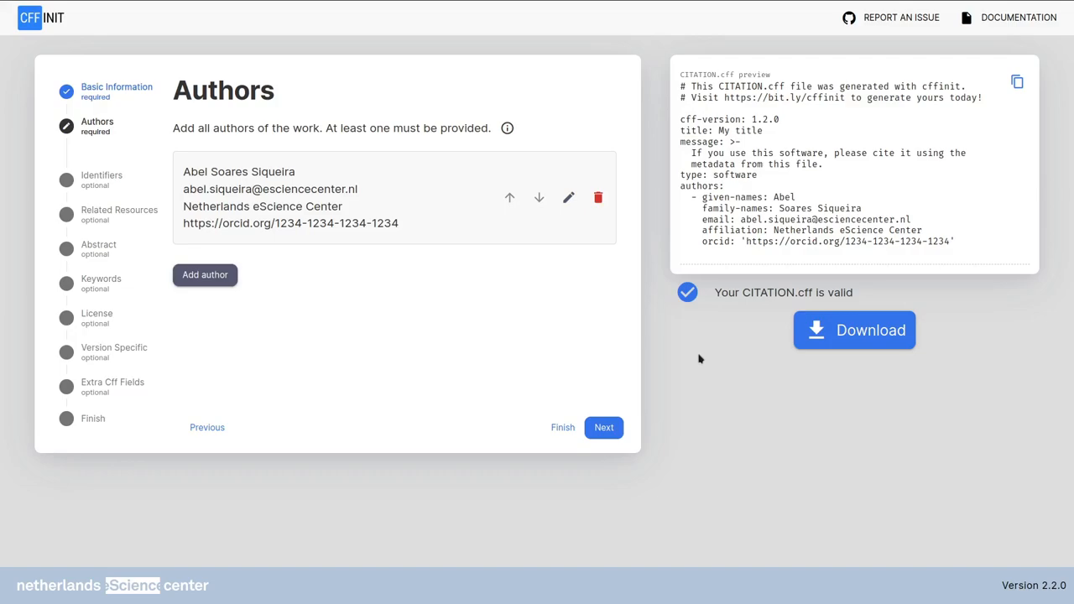
mouse_move(718, 384)
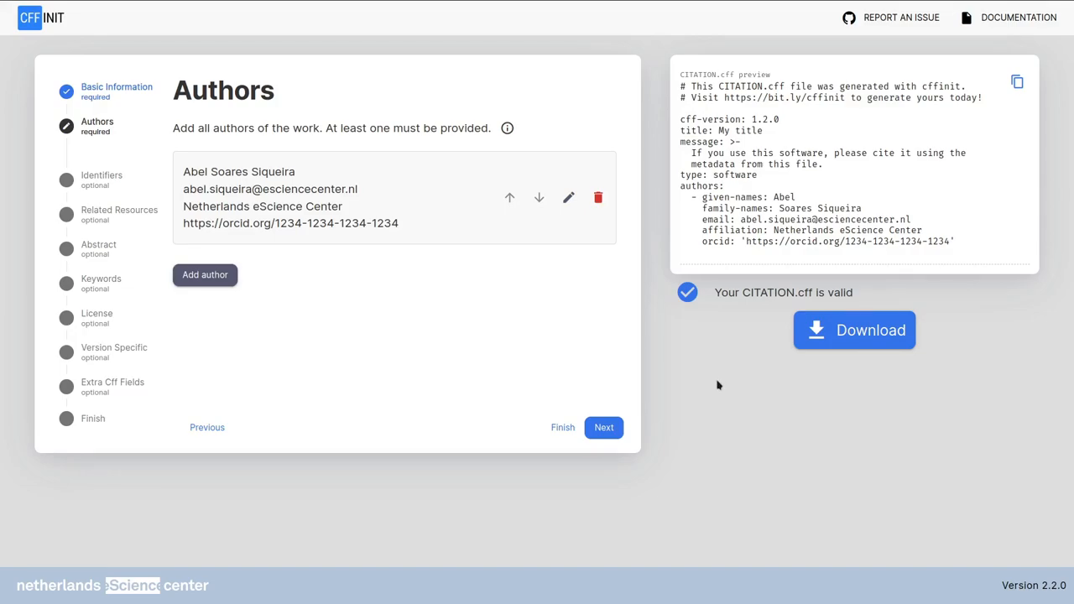
mouse_move(713, 372)
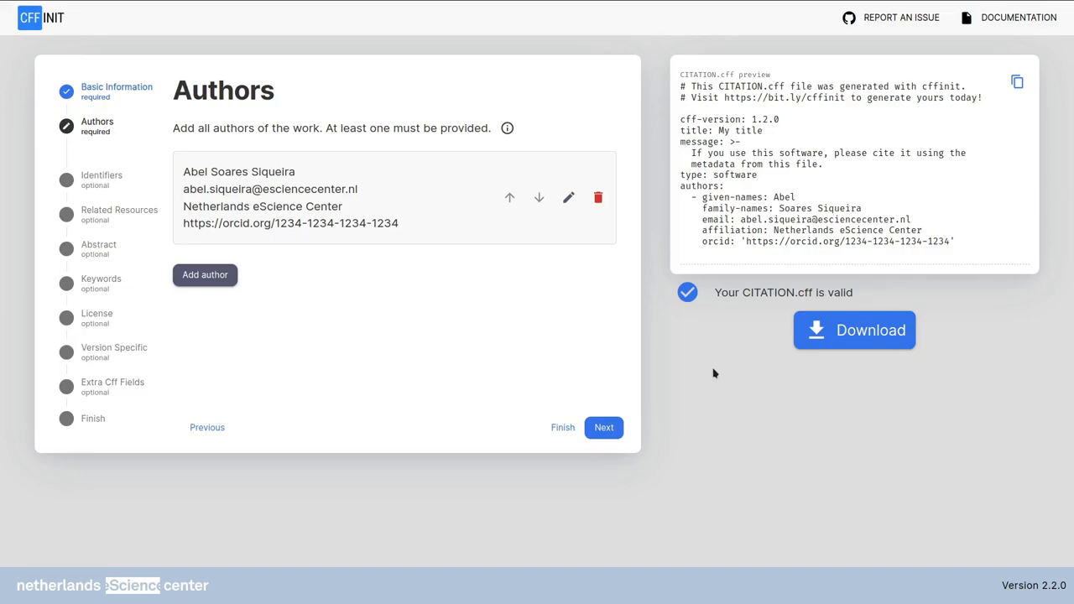
mouse_move(715, 403)
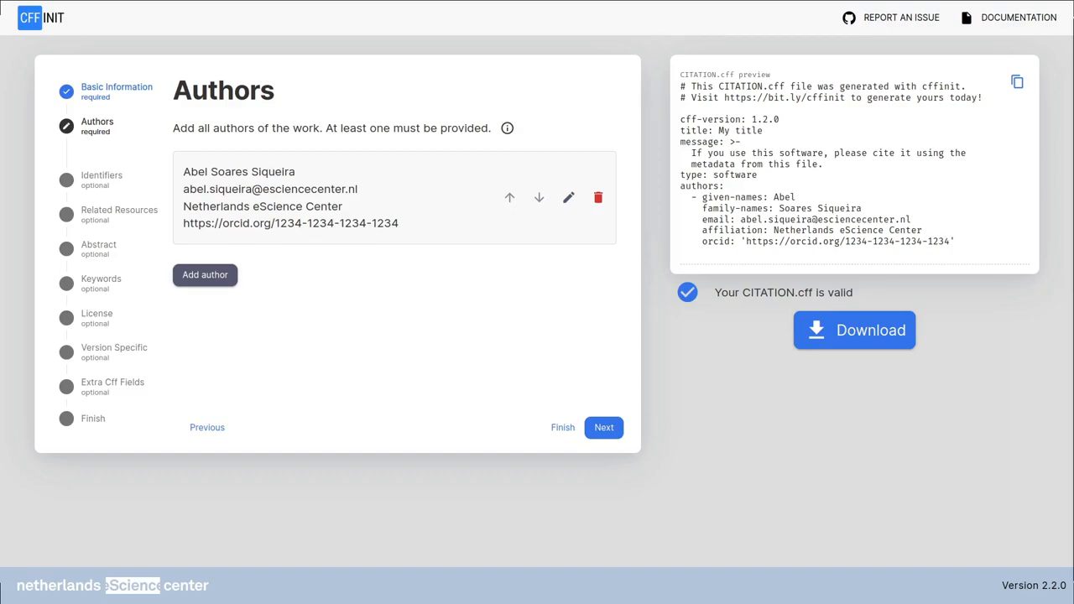
left_click(604, 428)
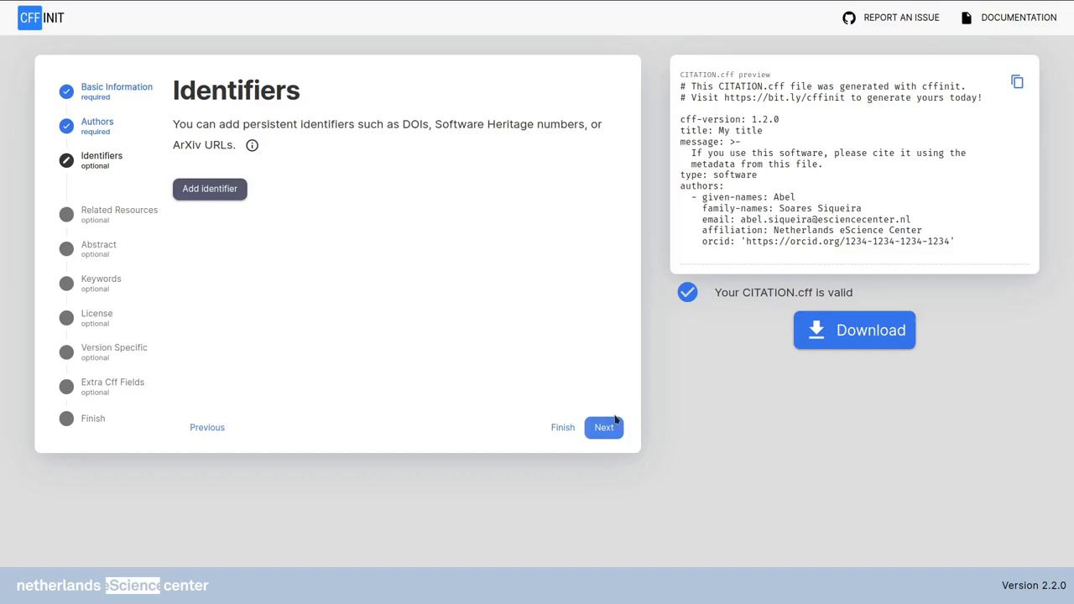
mouse_move(174, 178)
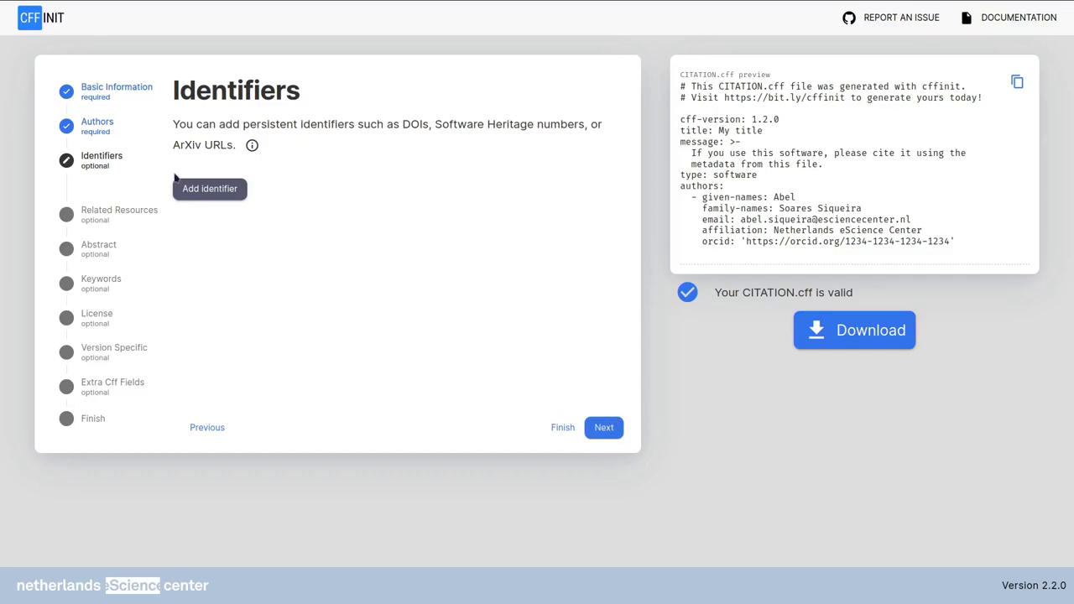
- Add a DOI identifier 10.1234/zenodo.deposition described as Zenodo deposition
left_click(208, 187)
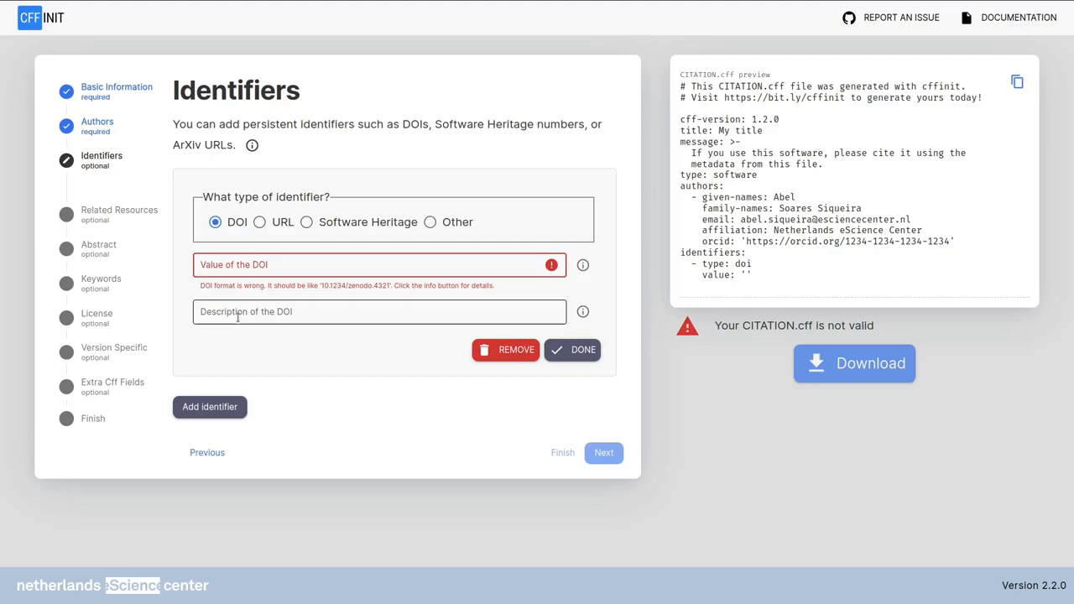
type("10.1234/zenodo")
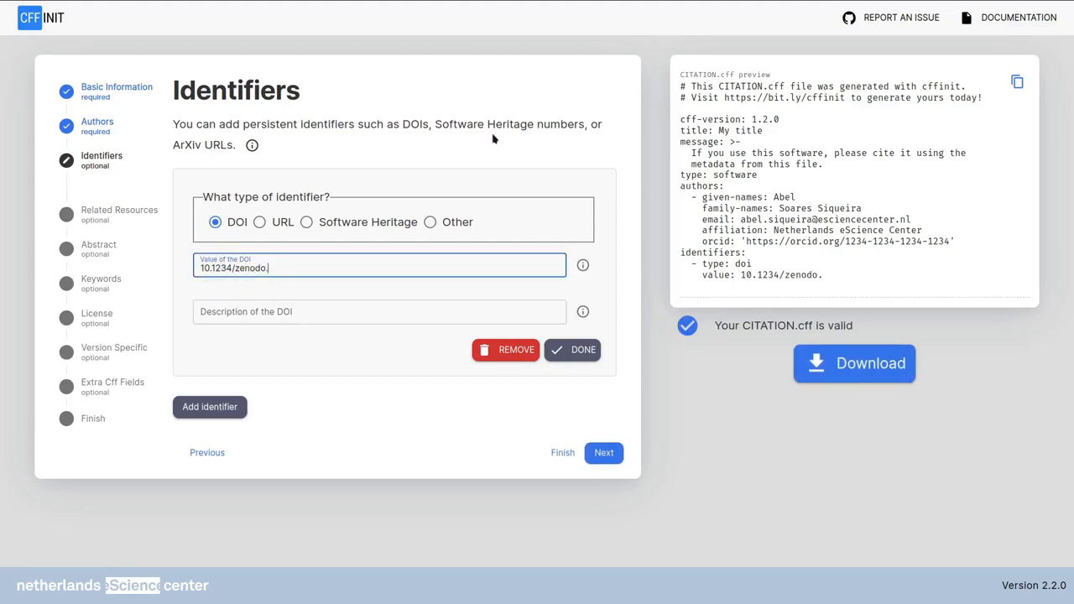
type(".deposition")
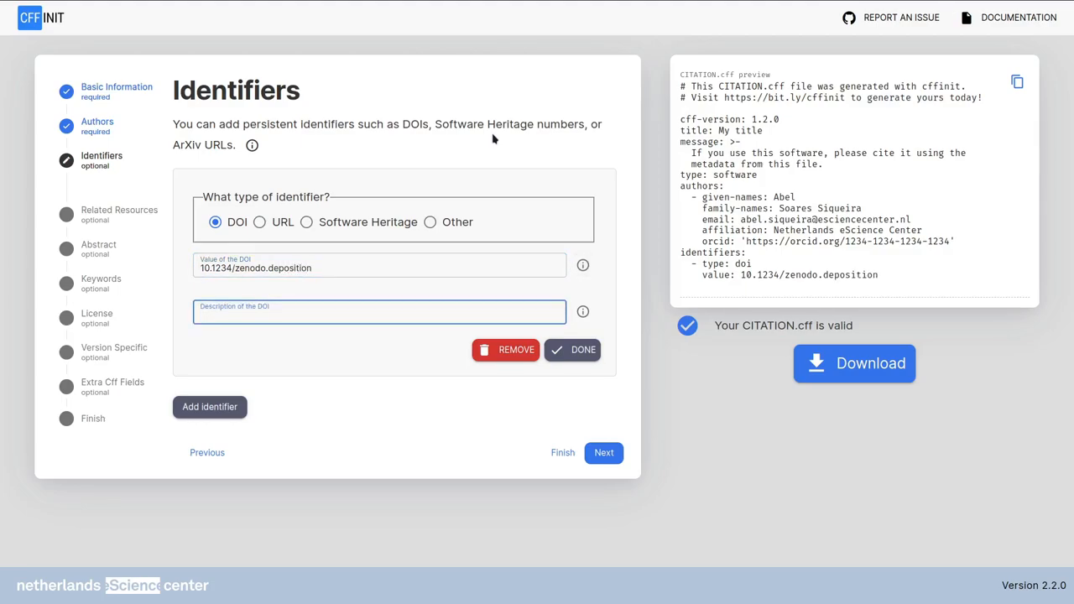
type("Zenodo deposition")
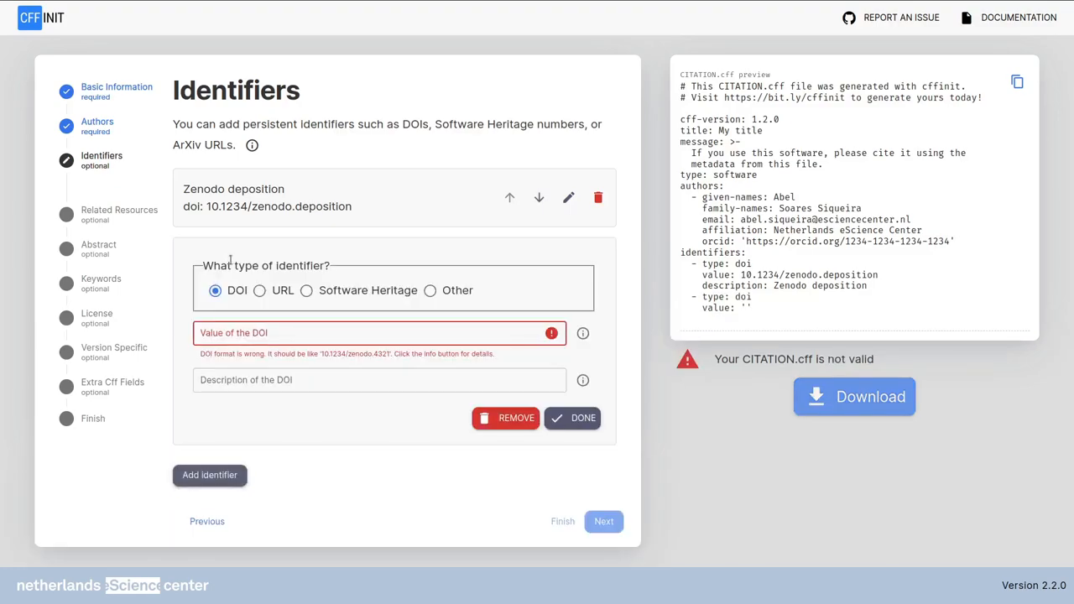
- Fill the second identifier as DOI 10.9999/jors.paper described as JORS paper
type("10.9999/jors.pa")
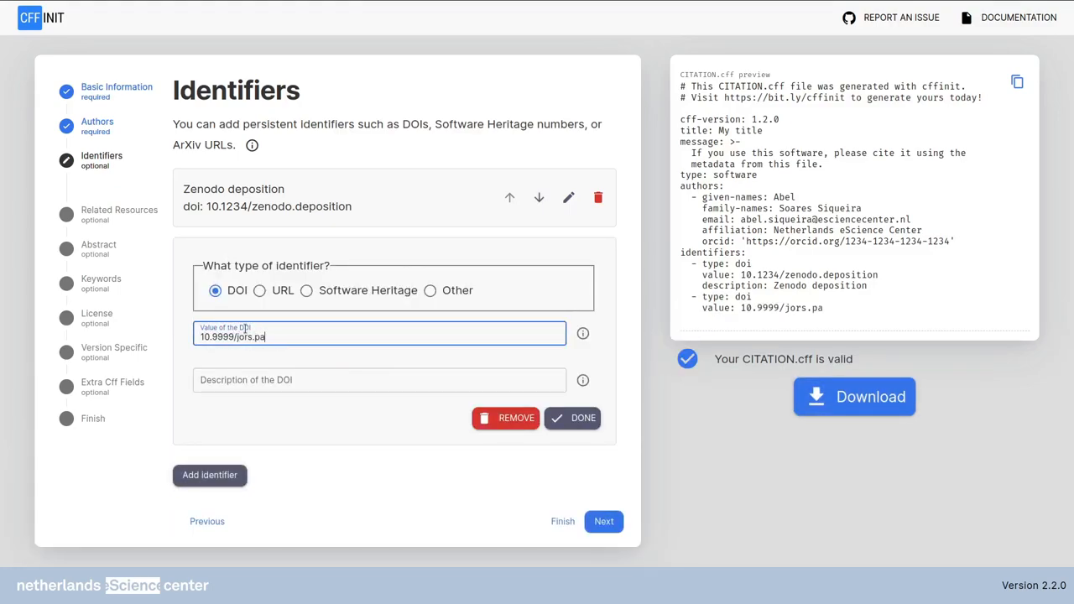
type("per")
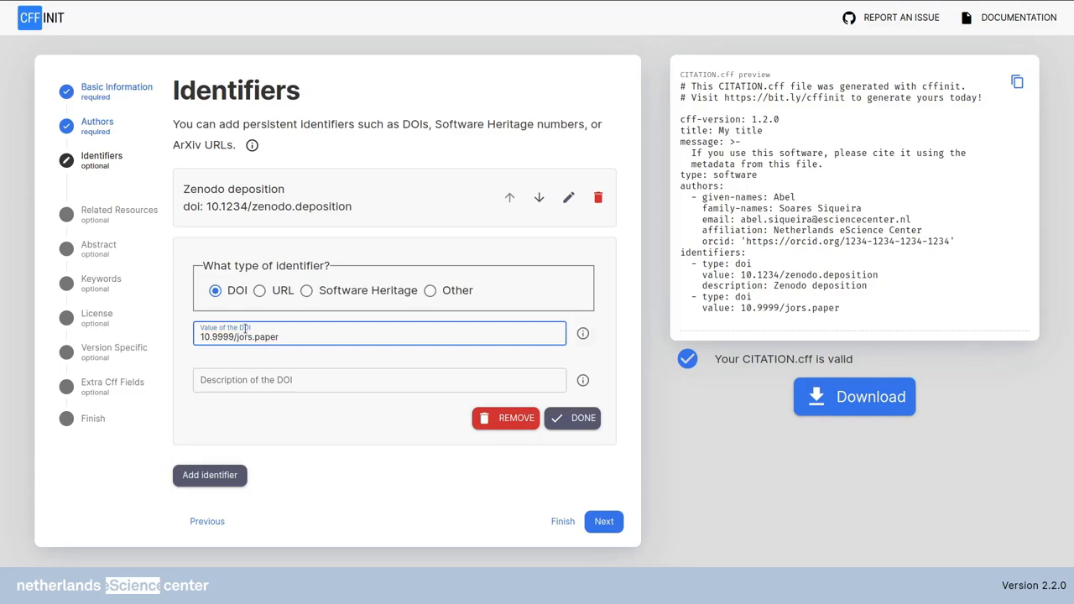
type("JORS")
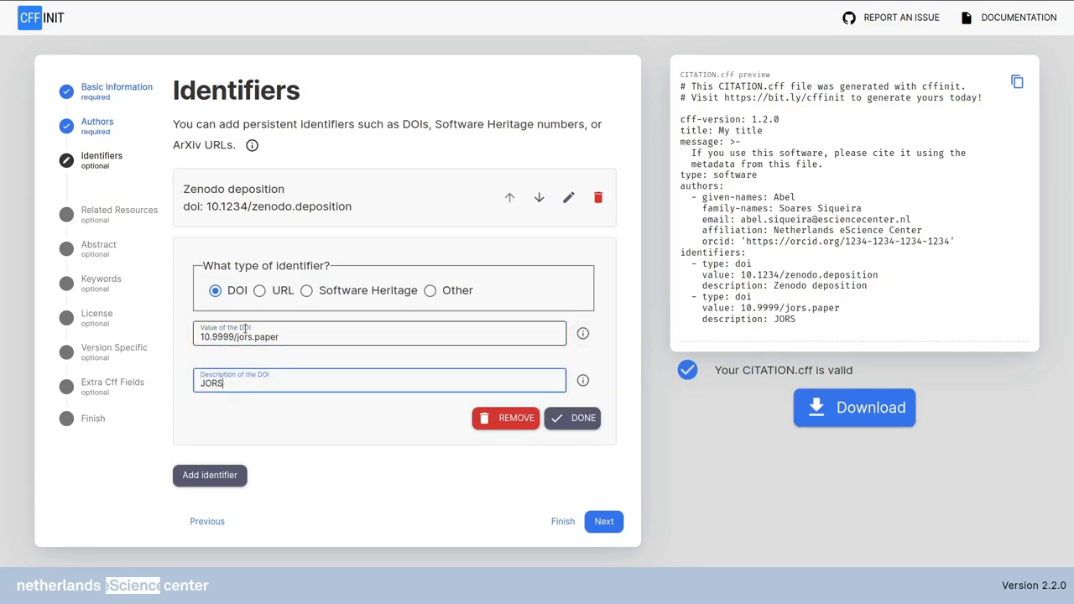
type("paper")
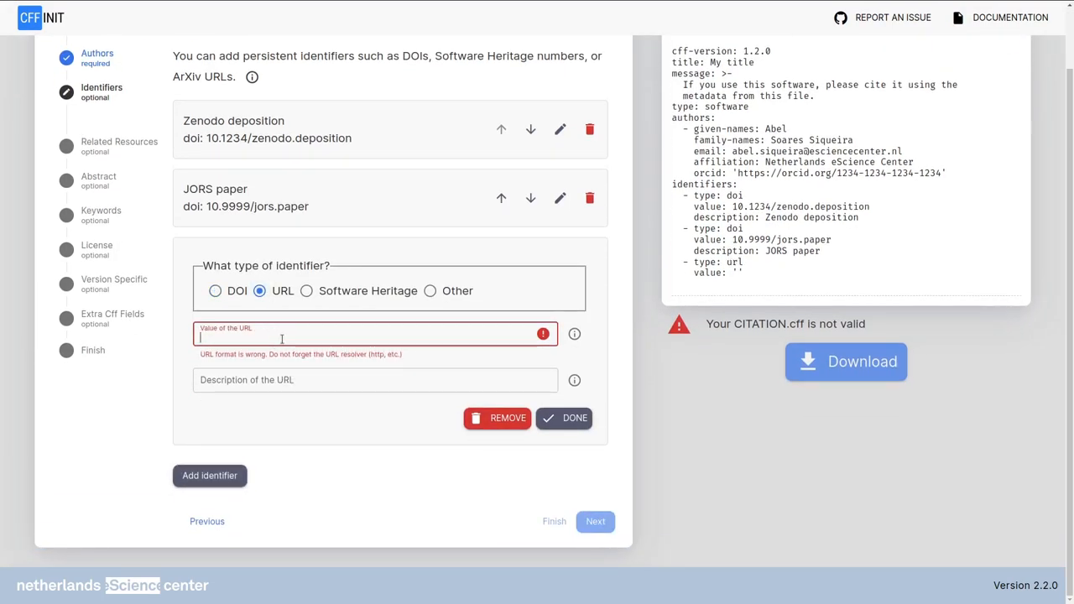
- Add a URL identifier for the GitHub releases tag, described as Release 1.1.0 of My Software
type("https://github.com/my/sof")
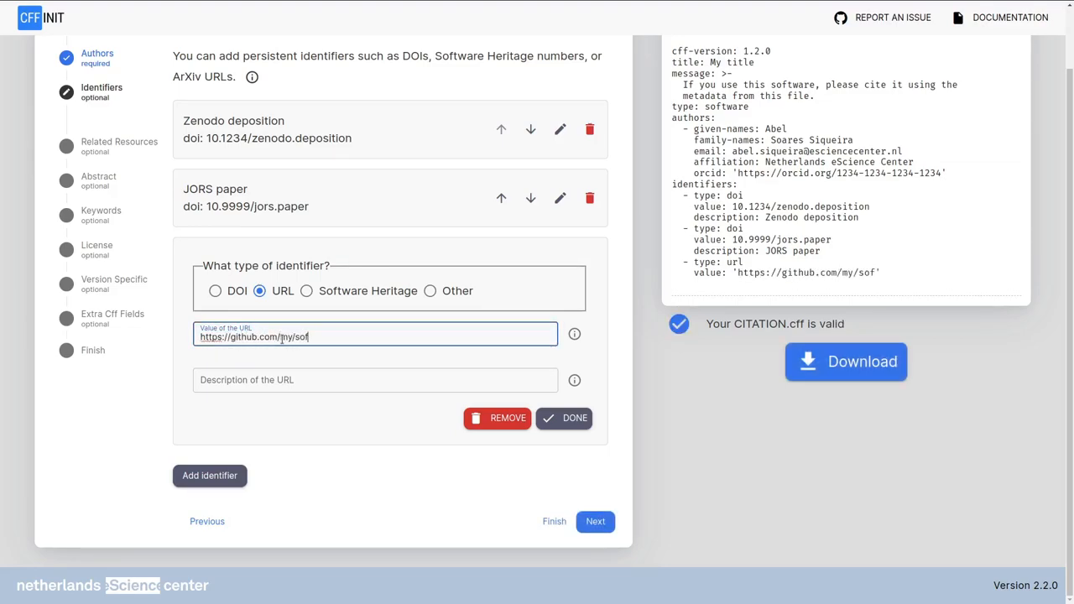
type("tware/")
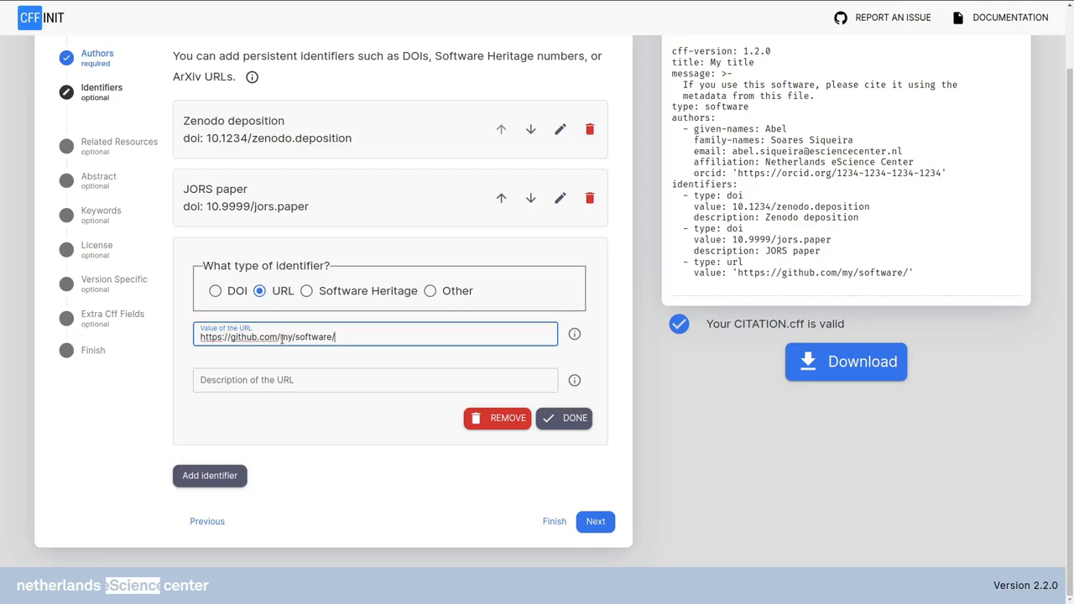
type("releases/tag/1.1.0")
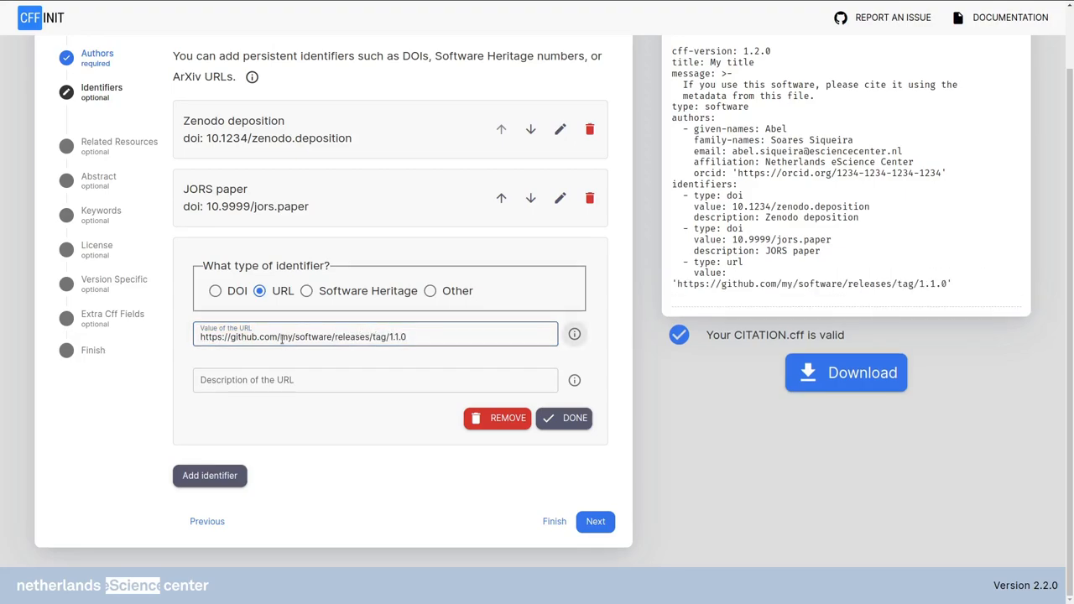
type("Release 1.1.0 of My Software")
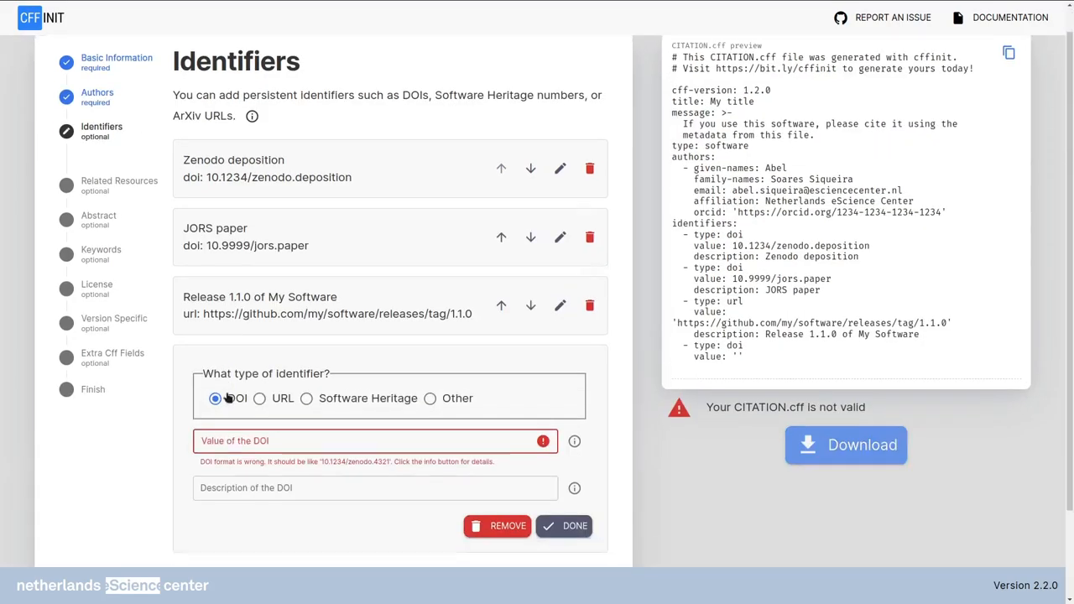
- Set the new blank identifier's type to Other, via Software Heritage
scroll("down", 3)
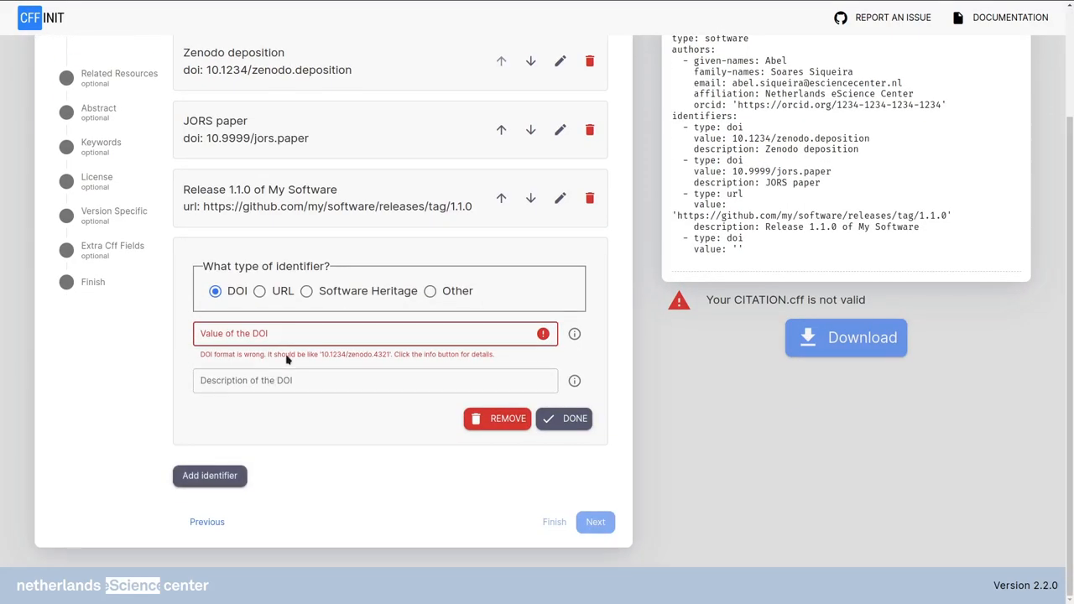
left_click(305, 290)
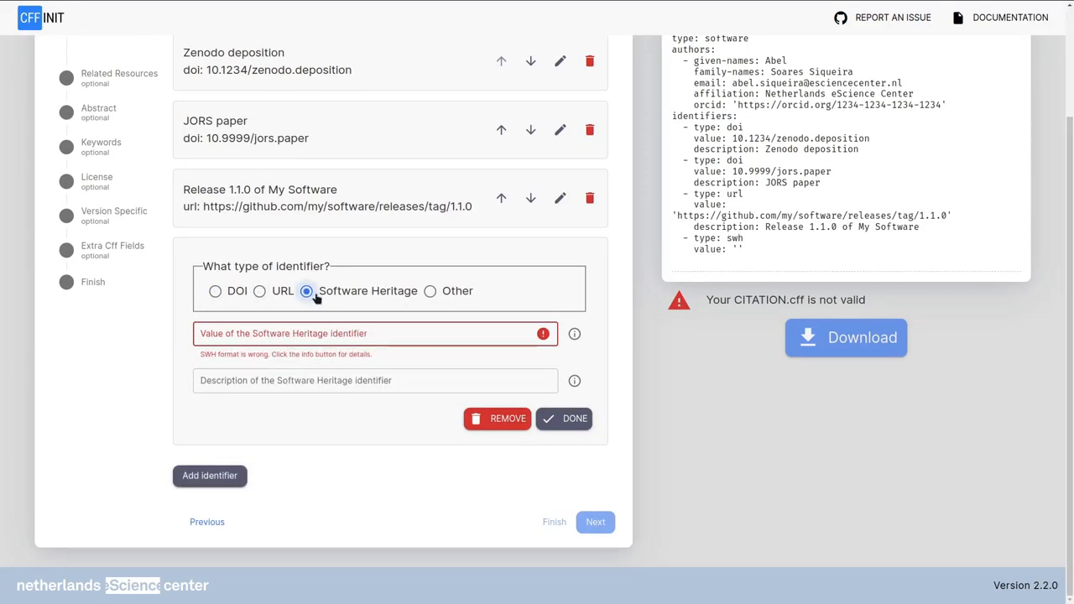
left_click(430, 290)
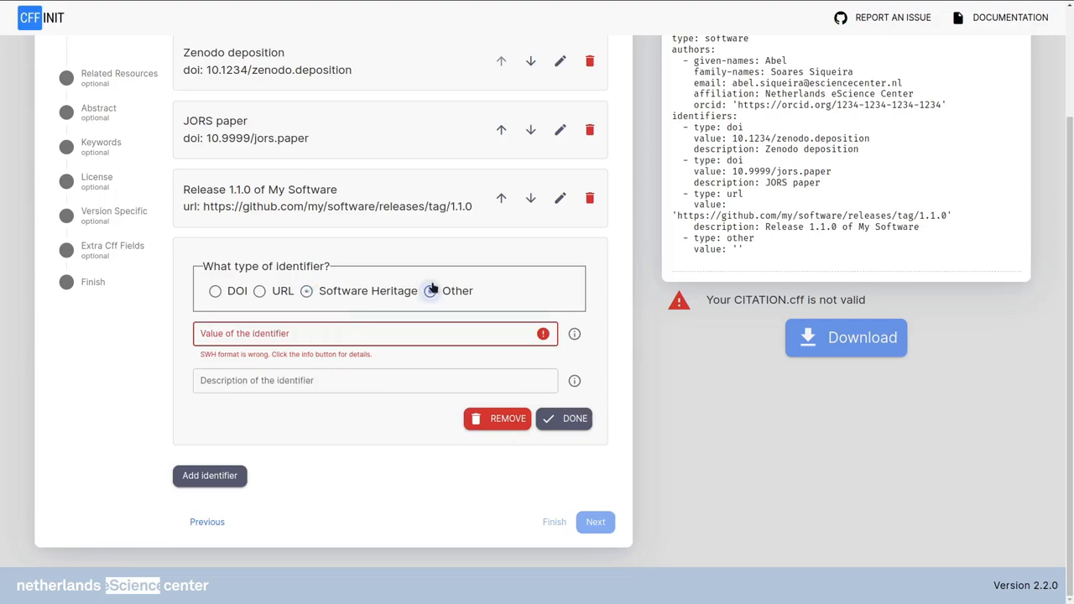
left_click(430, 290)
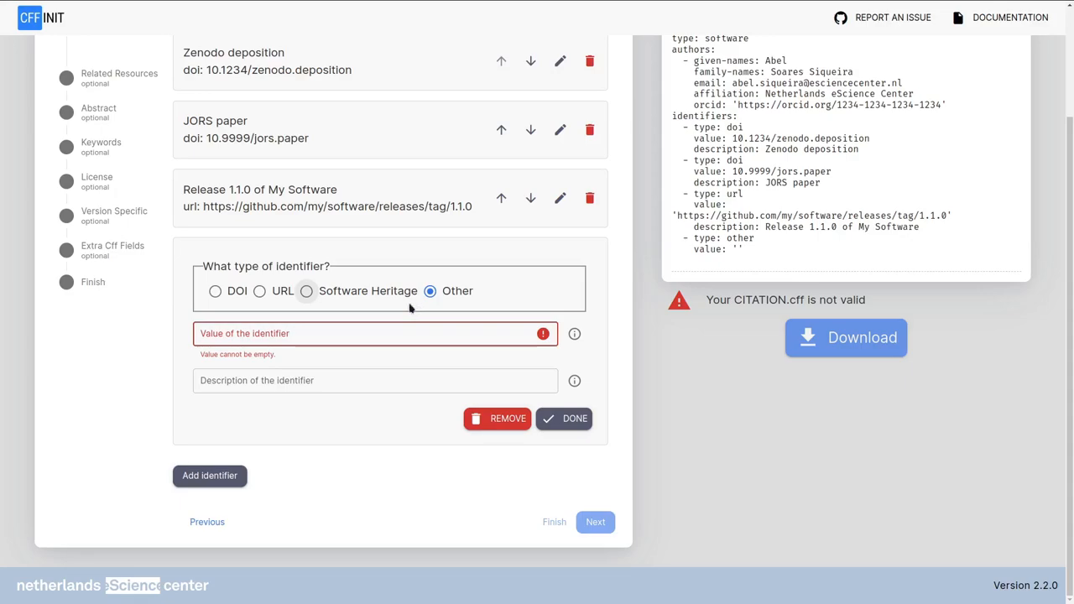
mouse_move(493, 356)
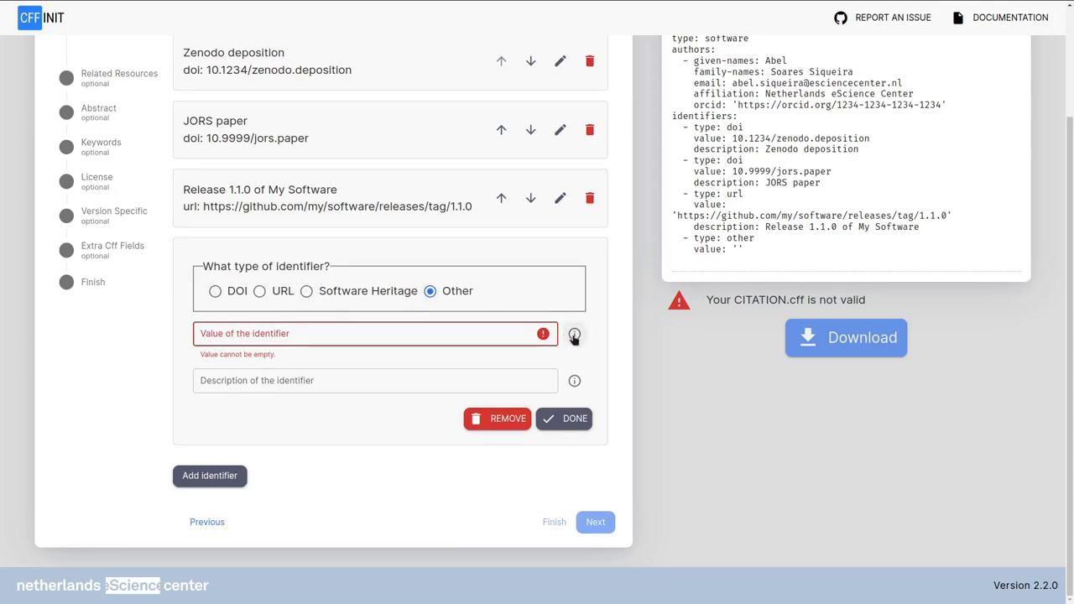
- Review the 'other' and identifiers help popups, then remove the empty Other identifier
left_click(573, 334)
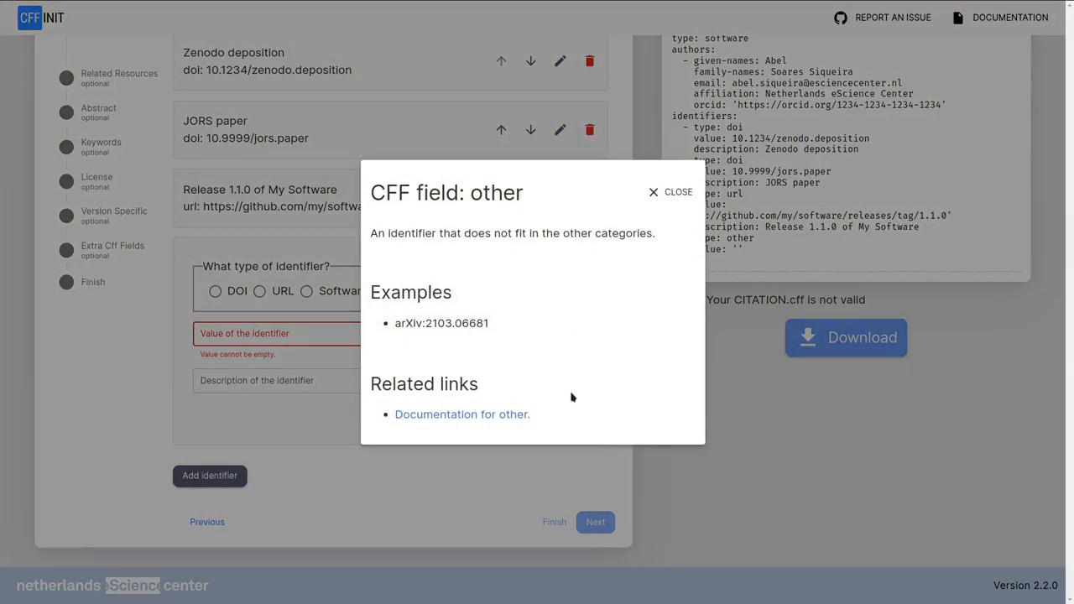
mouse_move(551, 302)
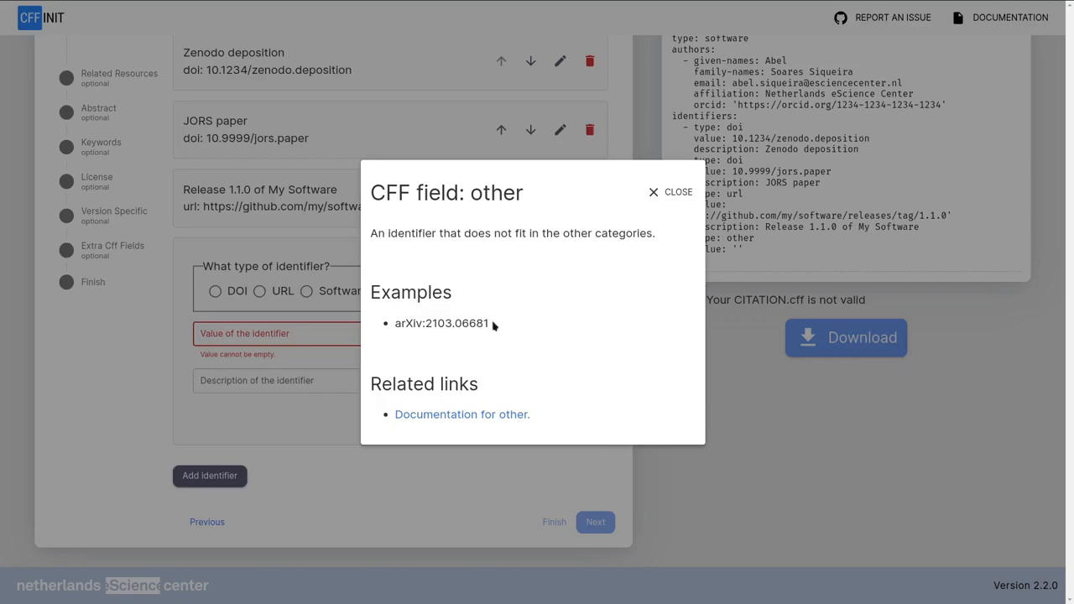
mouse_move(462, 412)
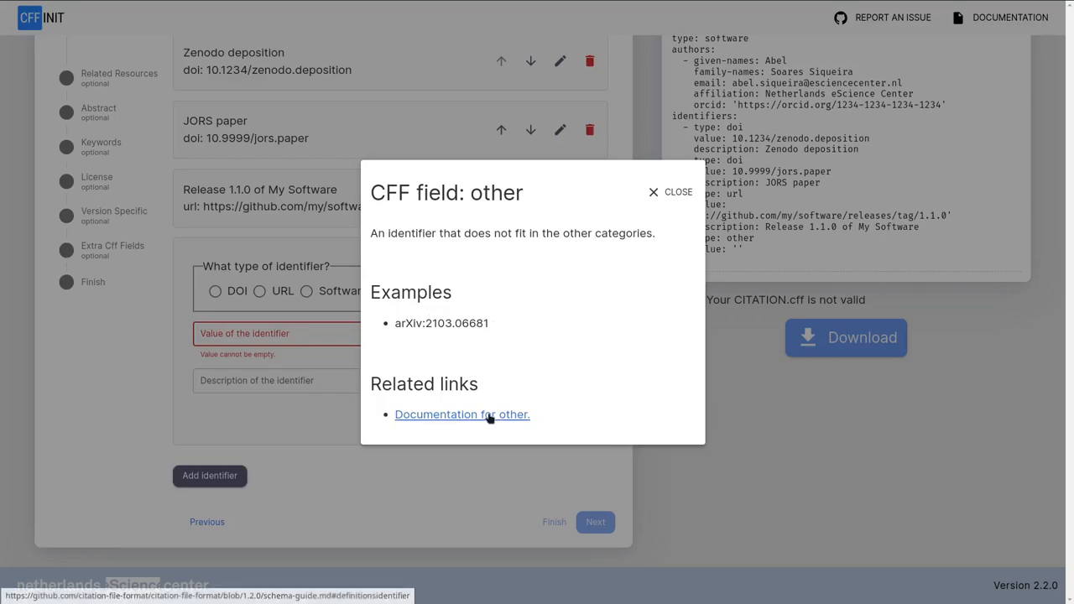
left_click(671, 192)
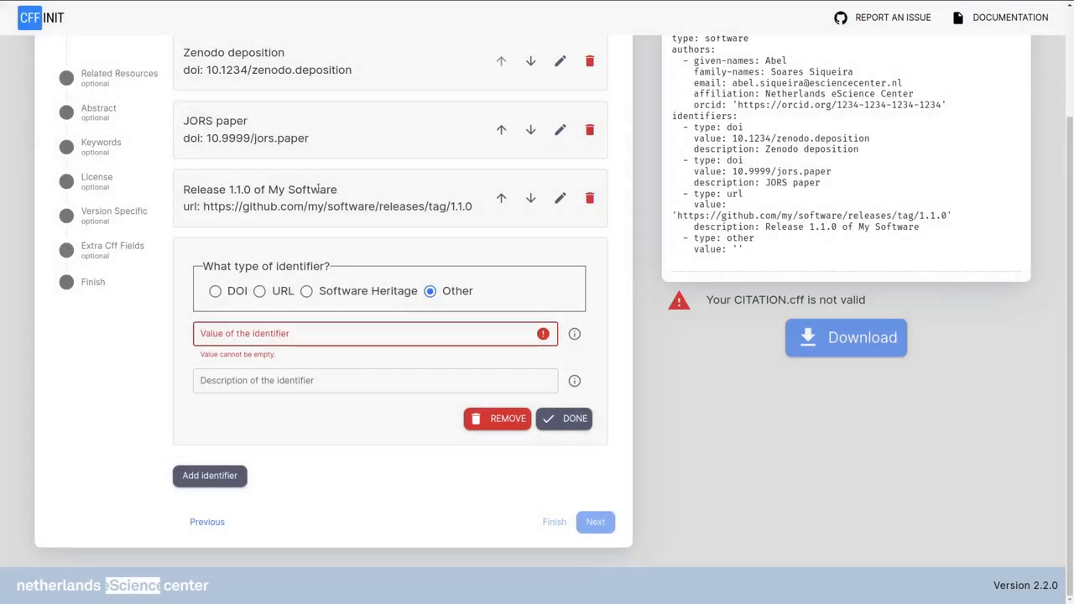
scroll("up", 3)
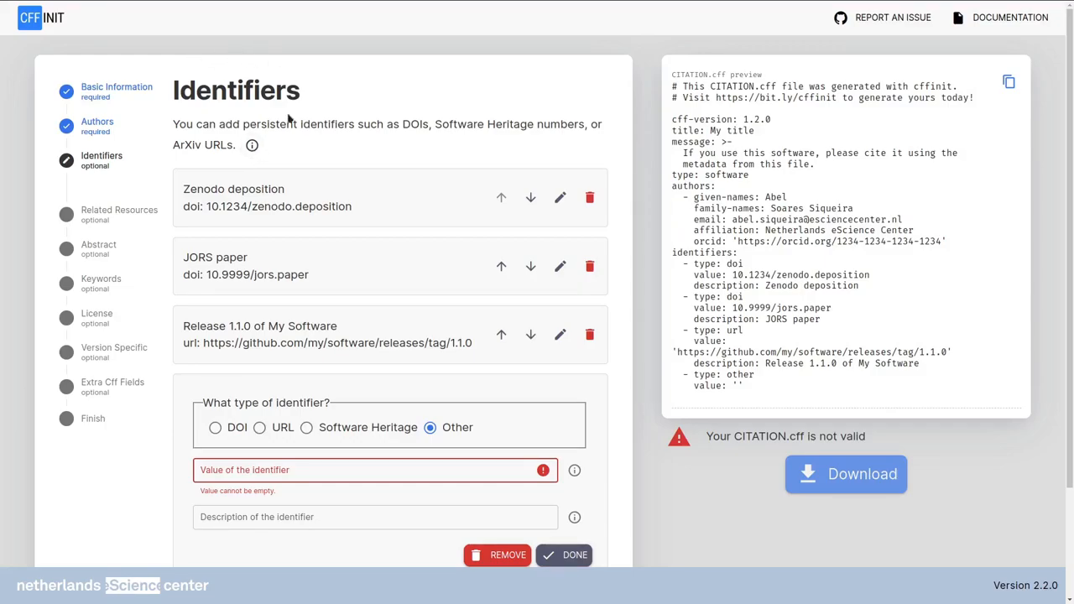
left_click(252, 144)
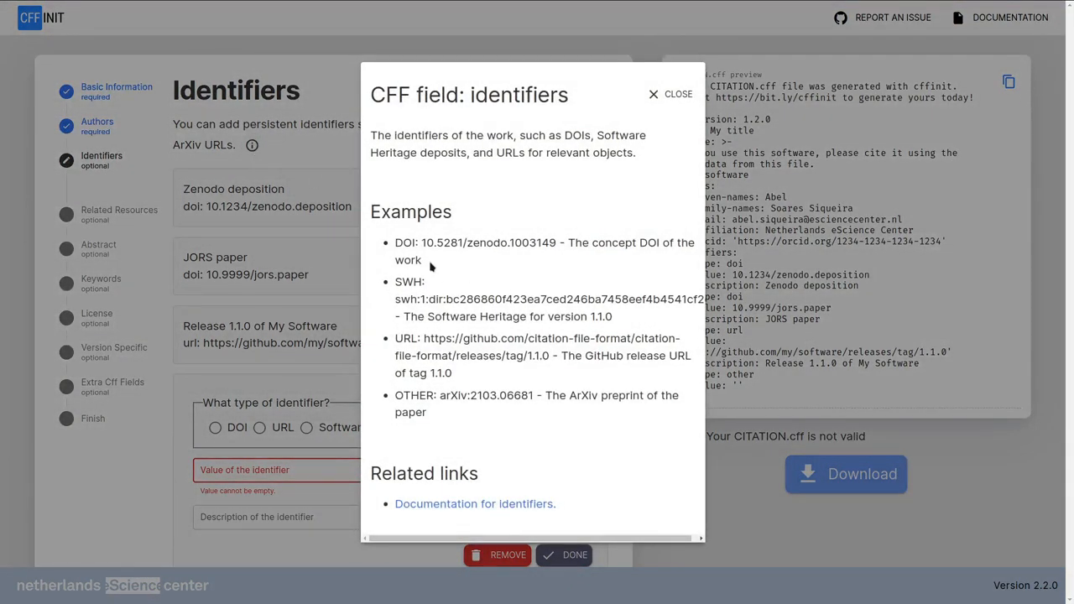
mouse_move(475, 503)
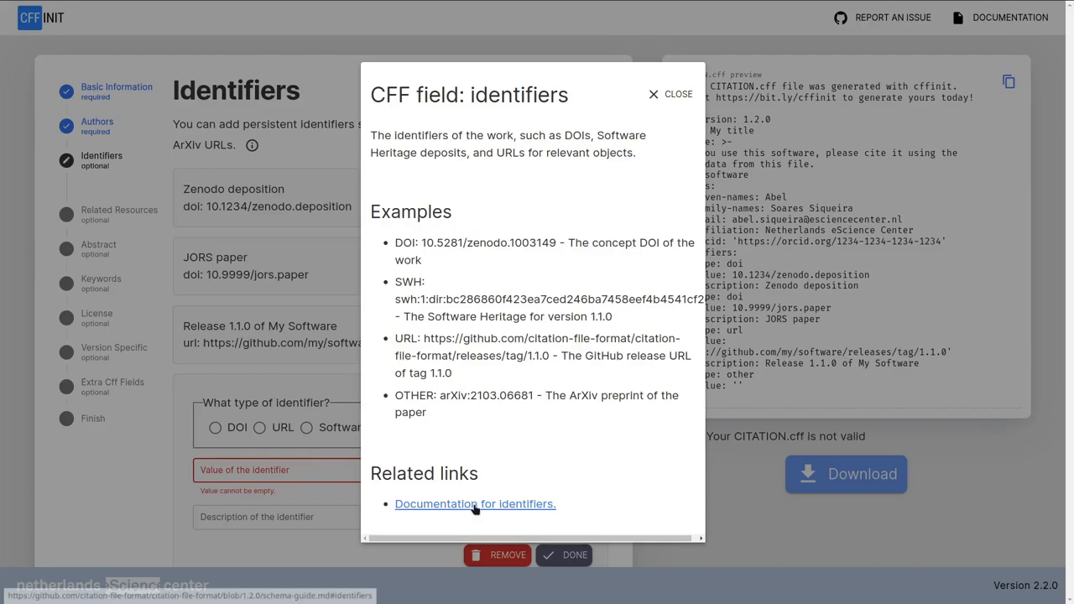
left_click(670, 94)
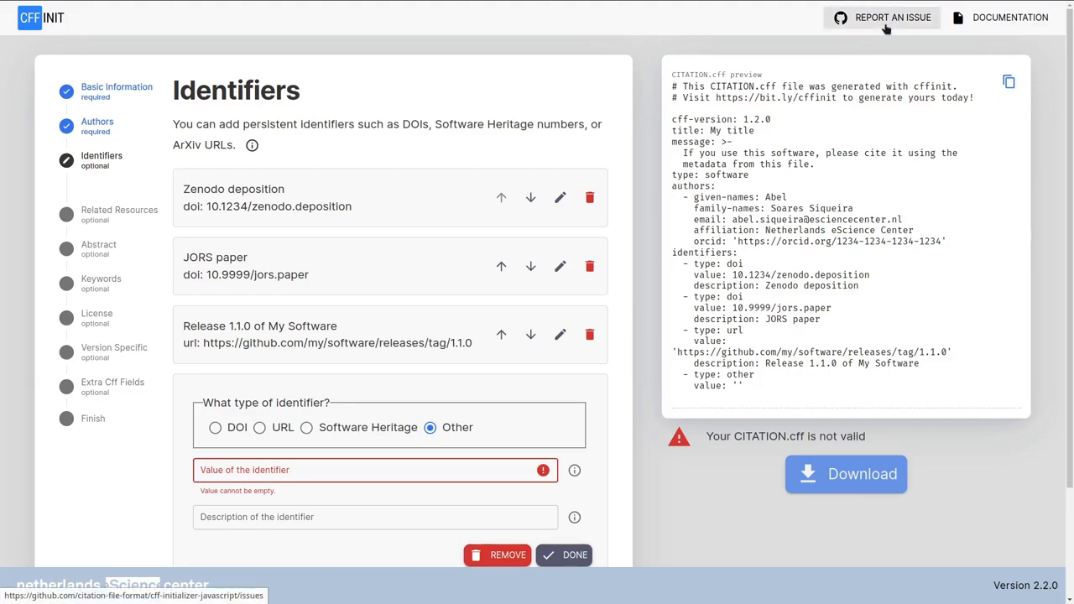
scroll("down", 3)
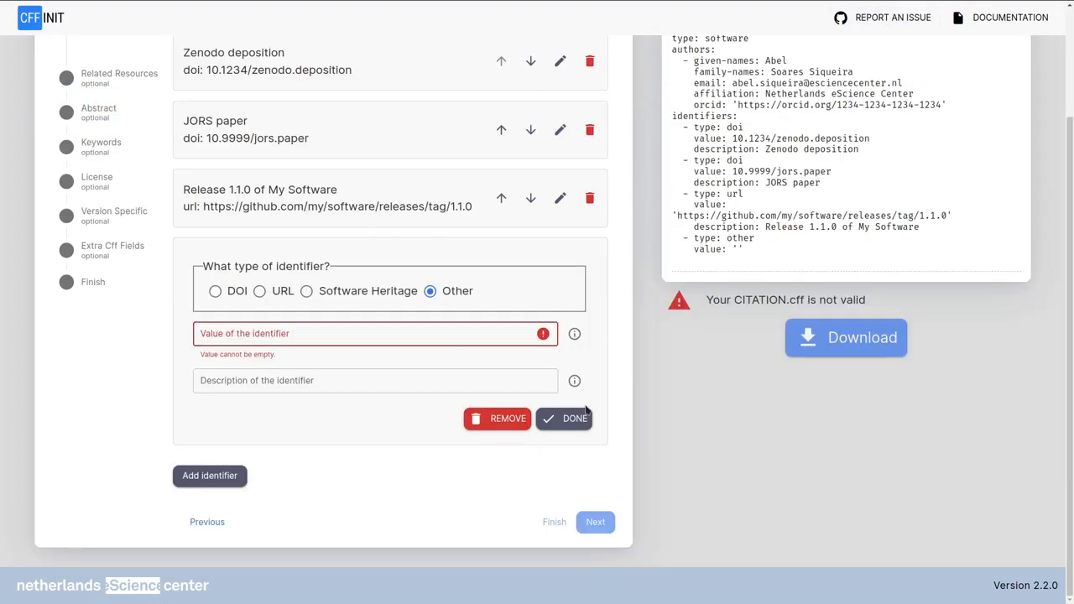
left_click(496, 418)
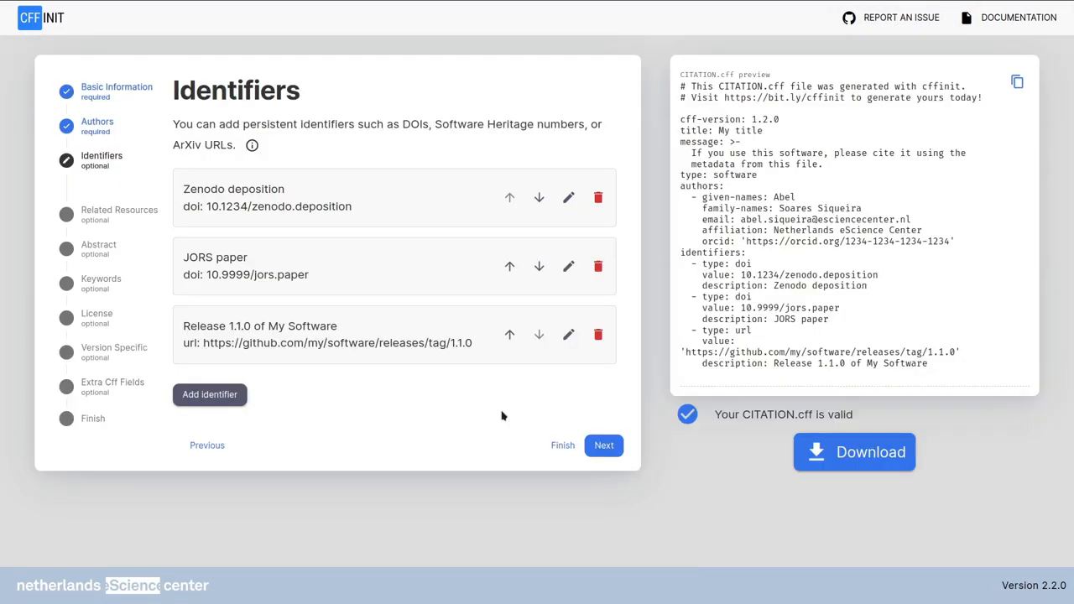
- Reach the Related resources step and leave the code repository and website fields blank
left_click(604, 445)
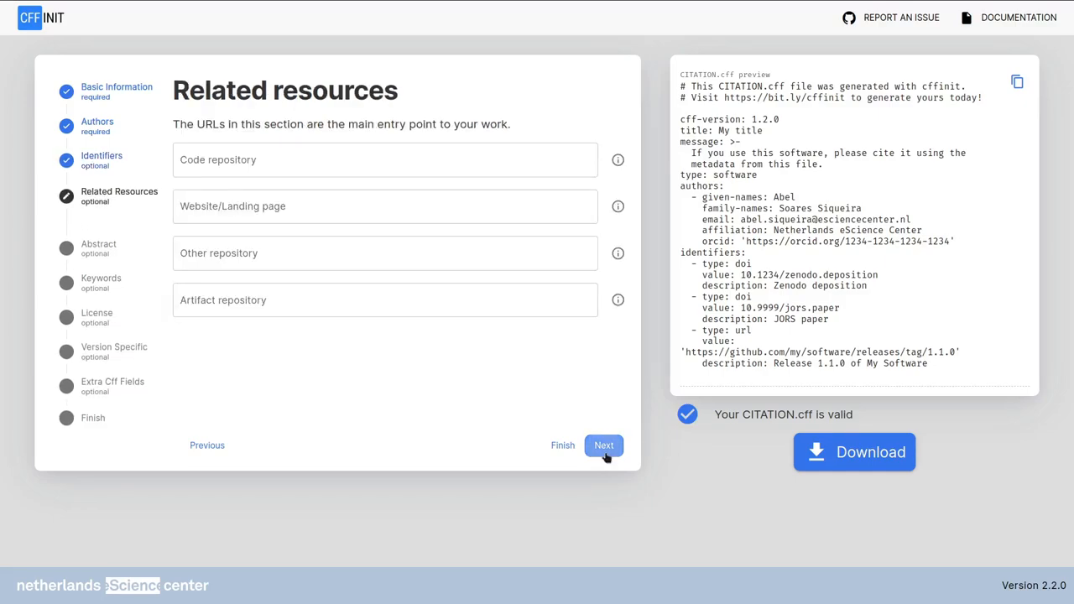
left_click(377, 159)
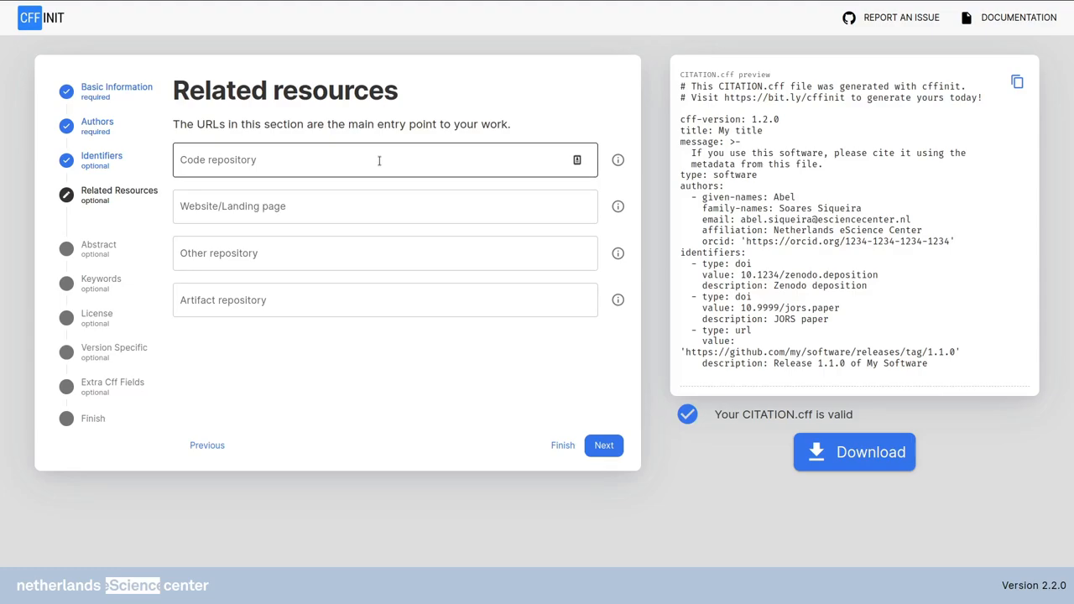
left_click(386, 206)
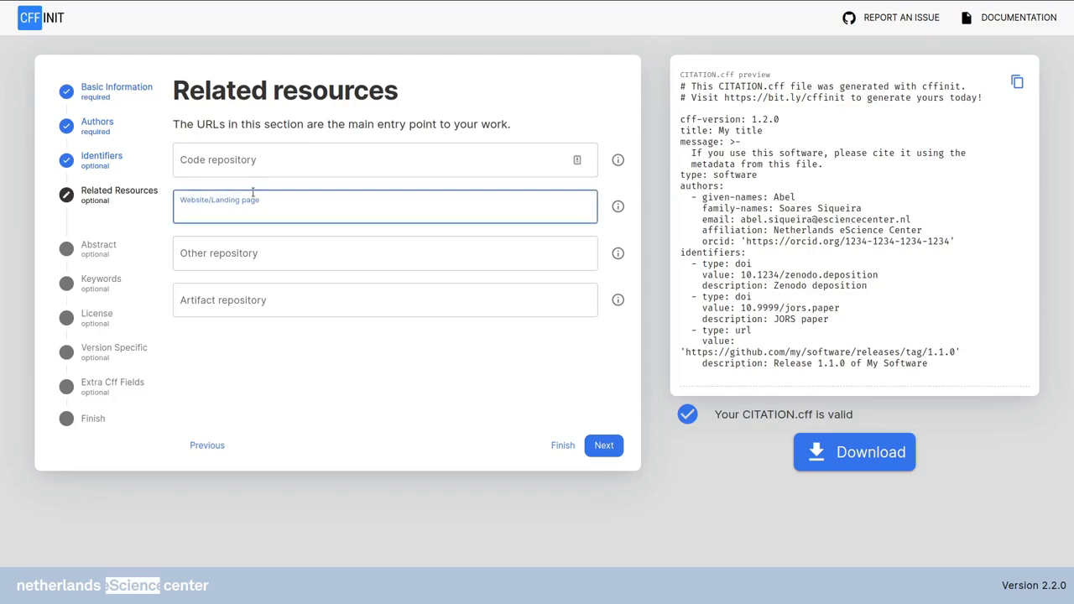
left_click(386, 207)
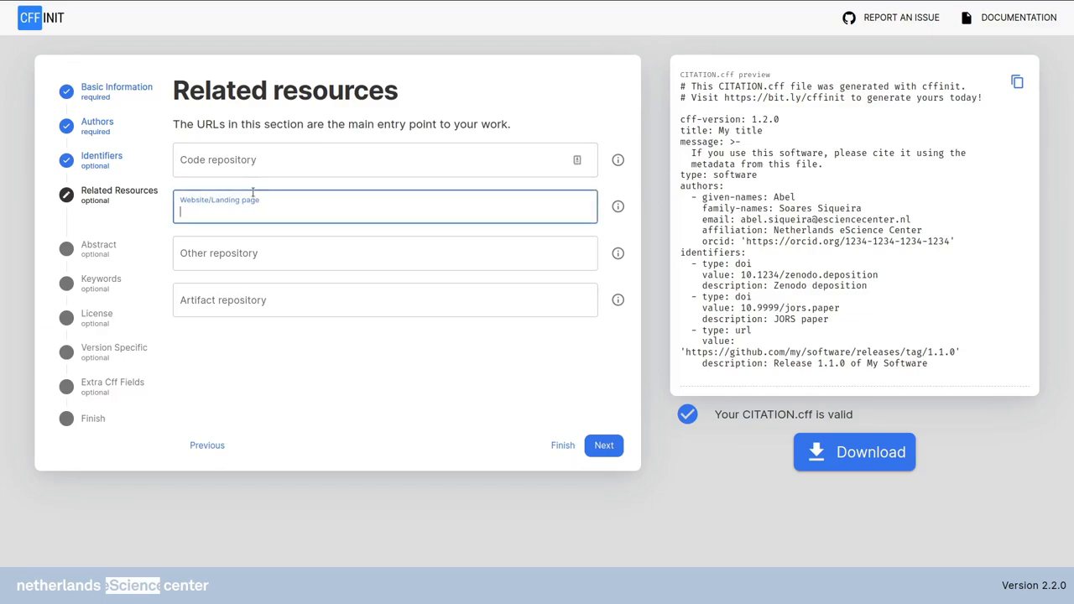
left_click(384, 251)
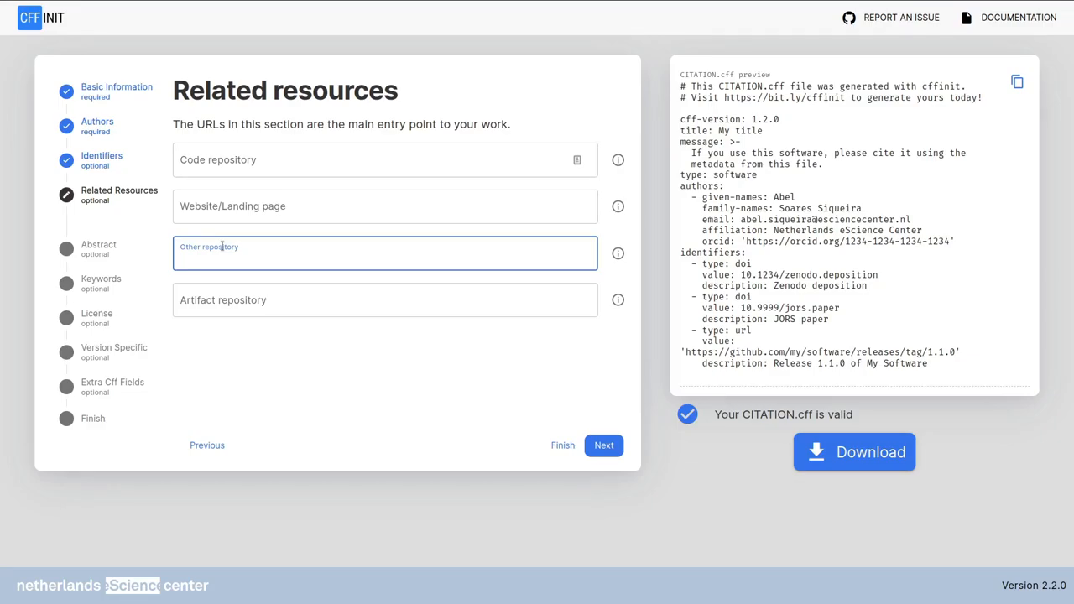
- Review the other repository help, leave the remaining addresses empty and continue to Abstract
left_click(618, 251)
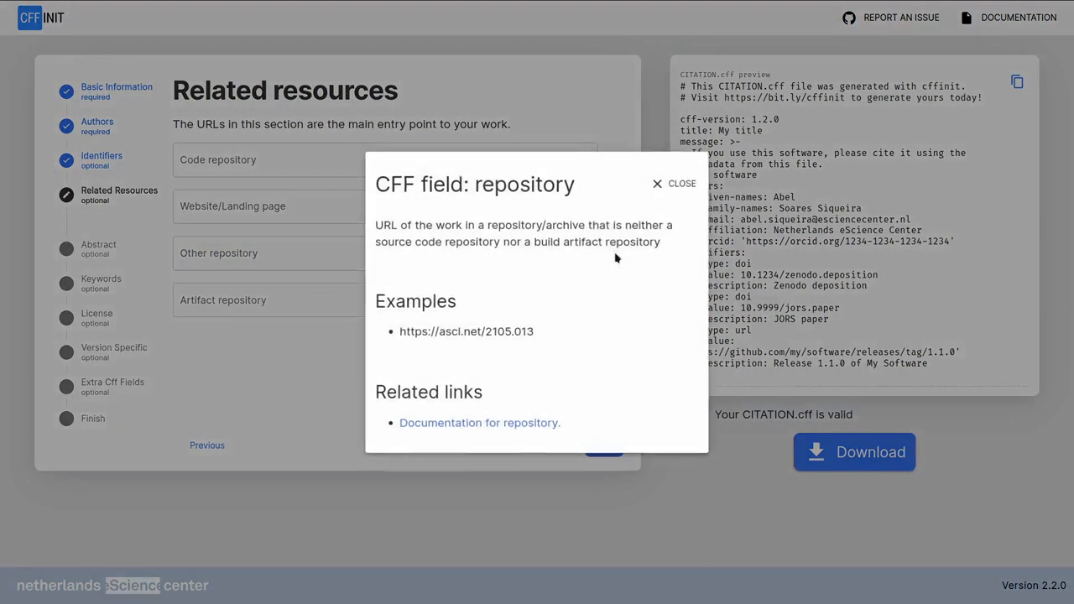
mouse_move(449, 344)
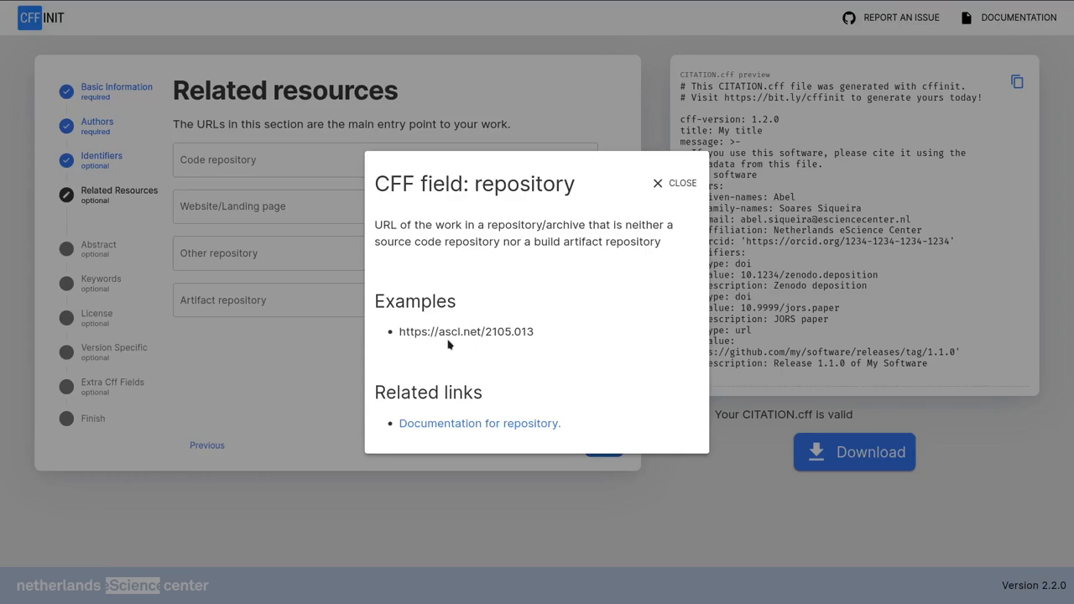
mouse_move(480, 351)
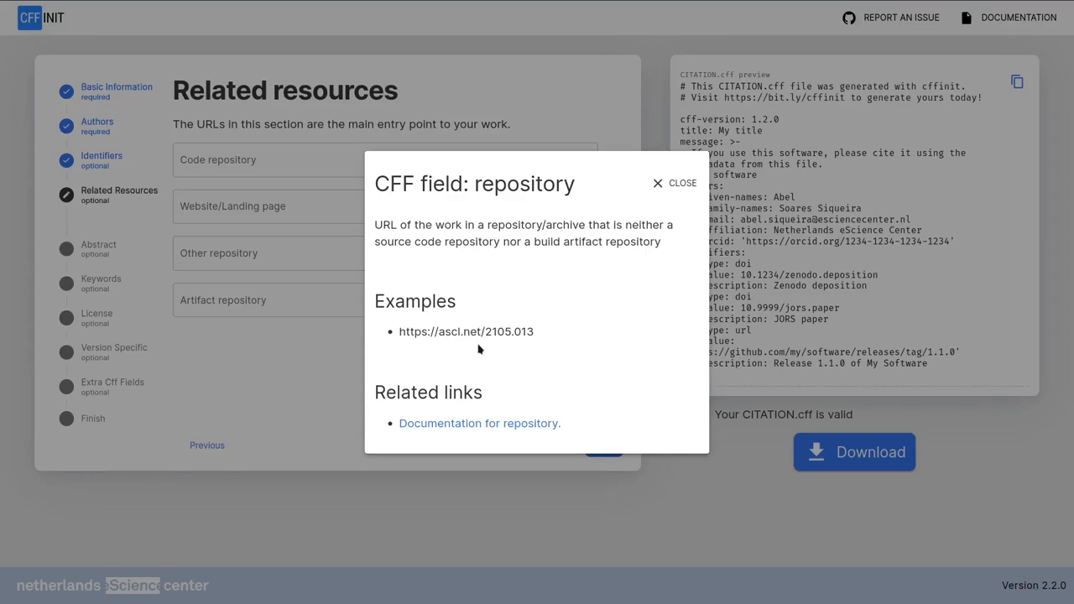
mouse_move(473, 351)
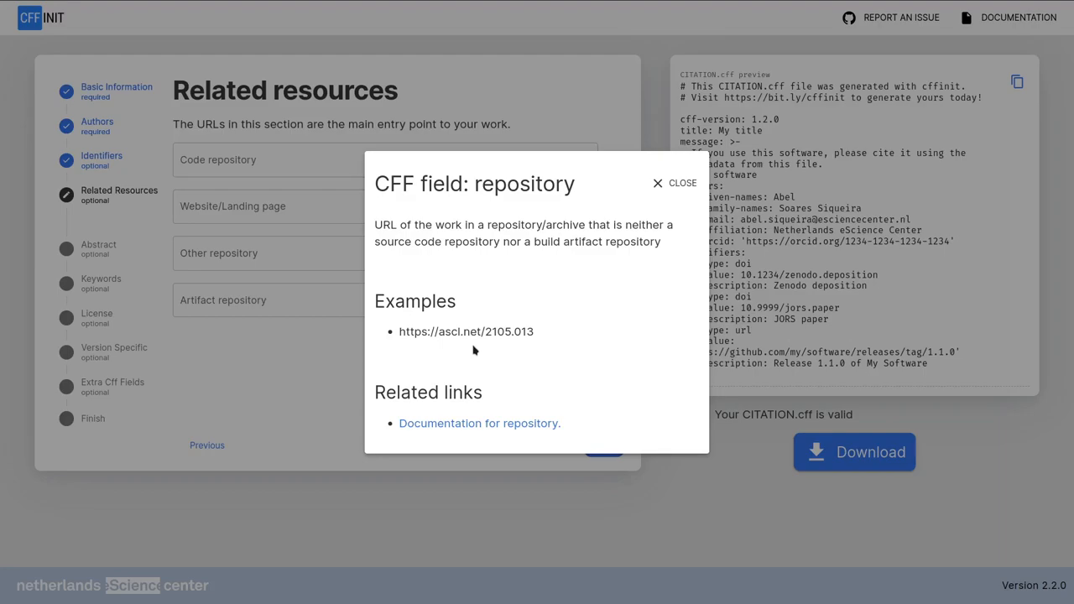
mouse_move(584, 318)
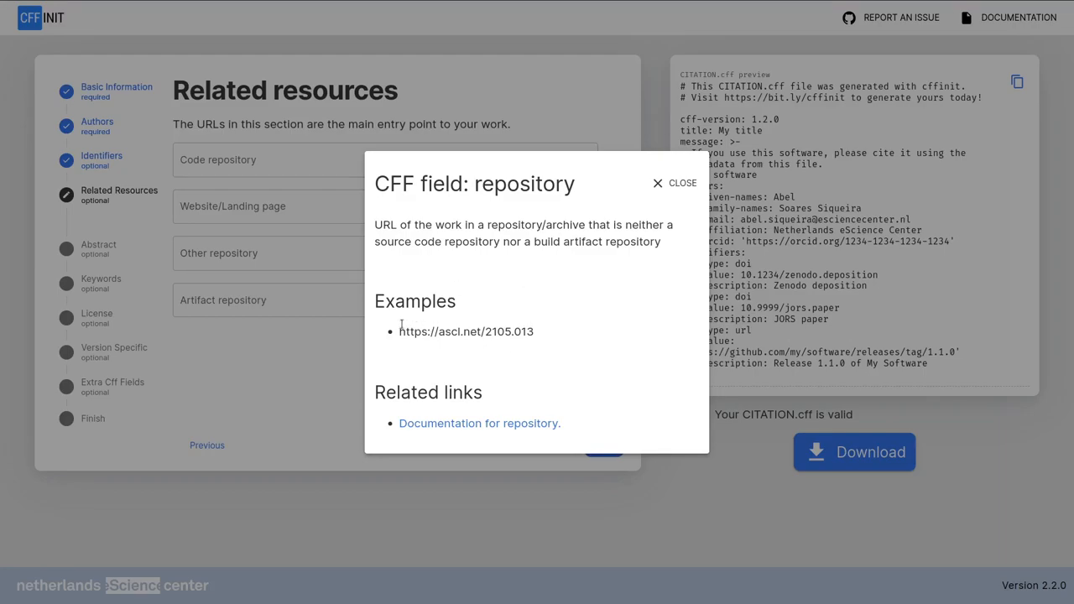
left_click(674, 183)
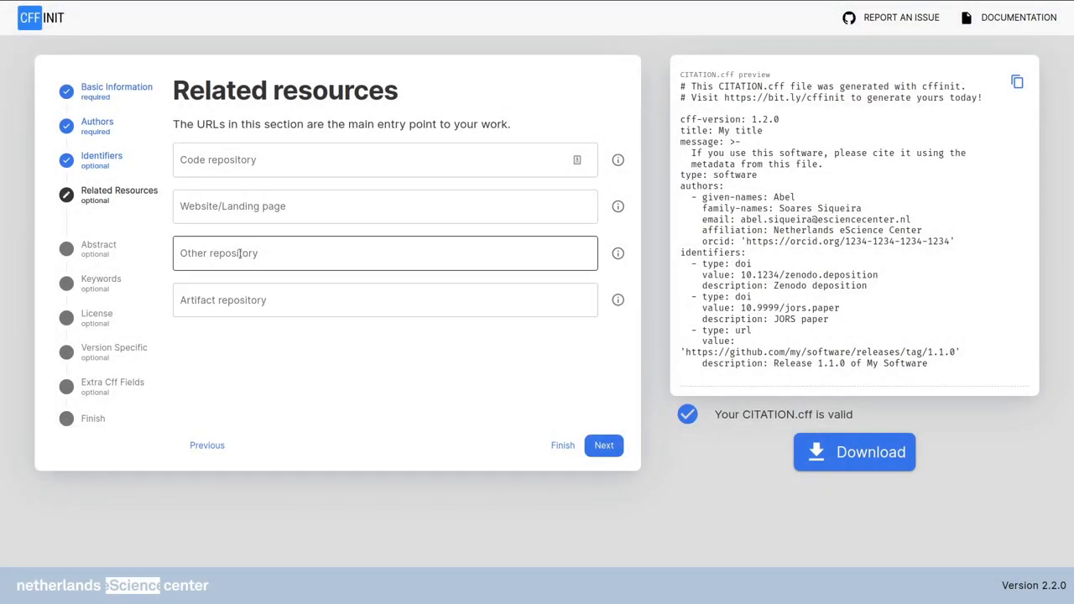
left_click(385, 299)
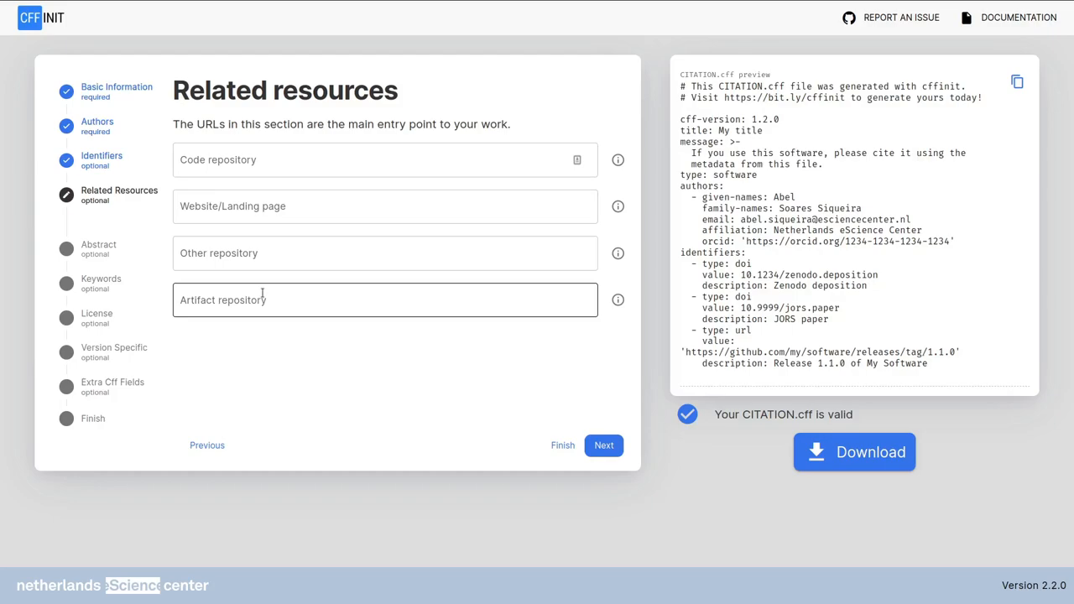
left_click(604, 445)
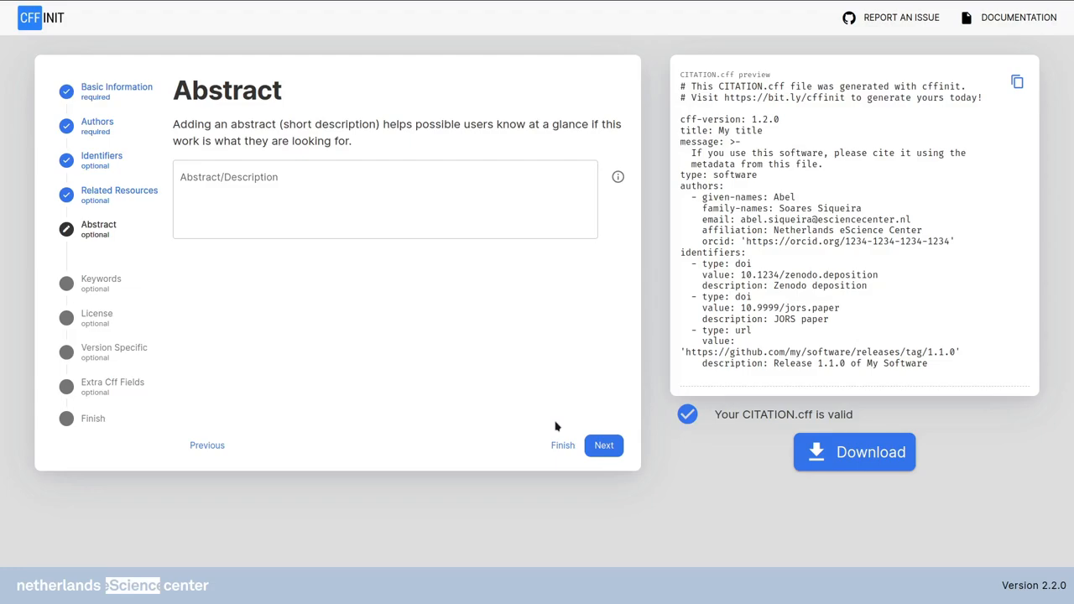
- Skip the abstract, add keywords 'citation' and 'software', and continue to the license step
left_click(604, 444)
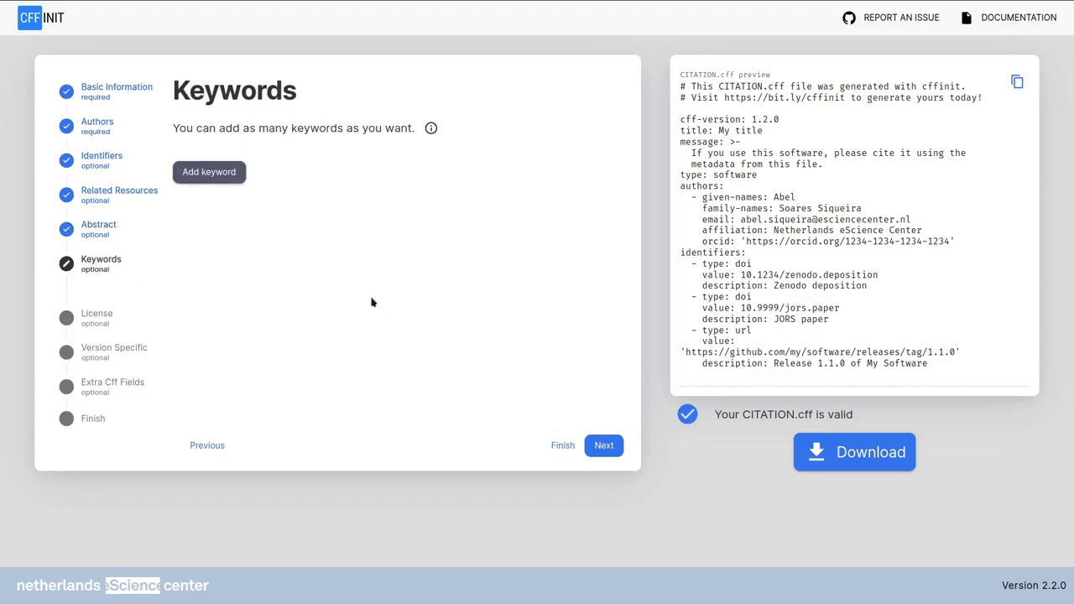
left_click(208, 171)
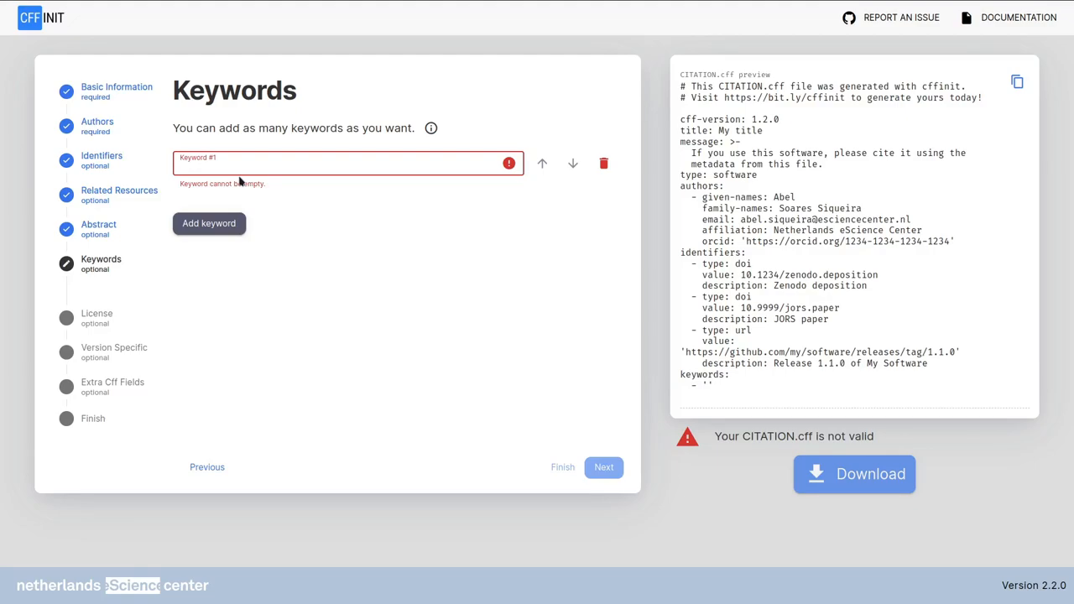
type("citation")
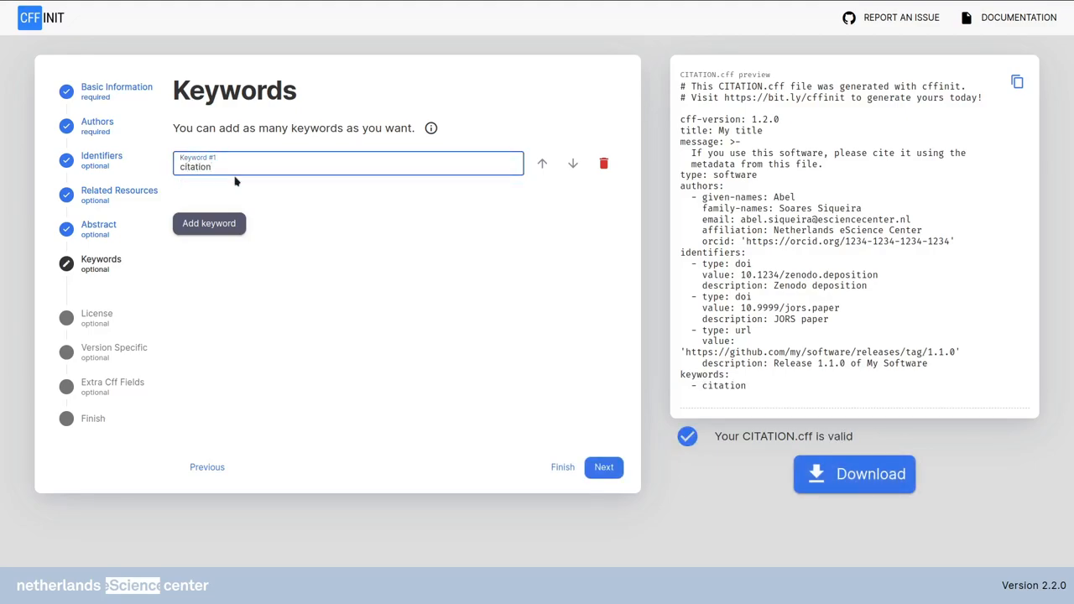
left_click(208, 223)
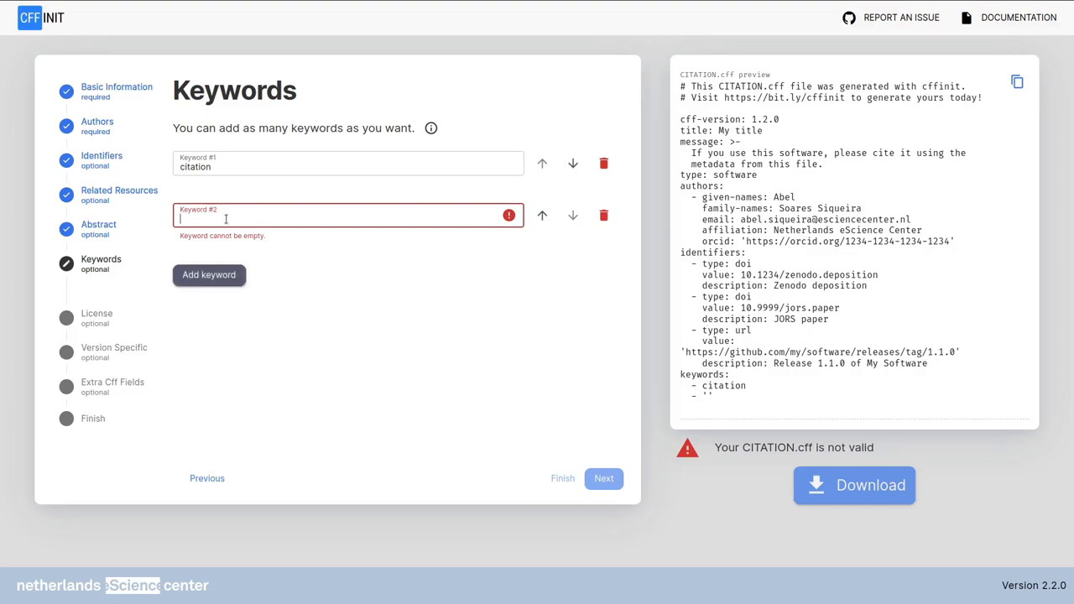
type("software")
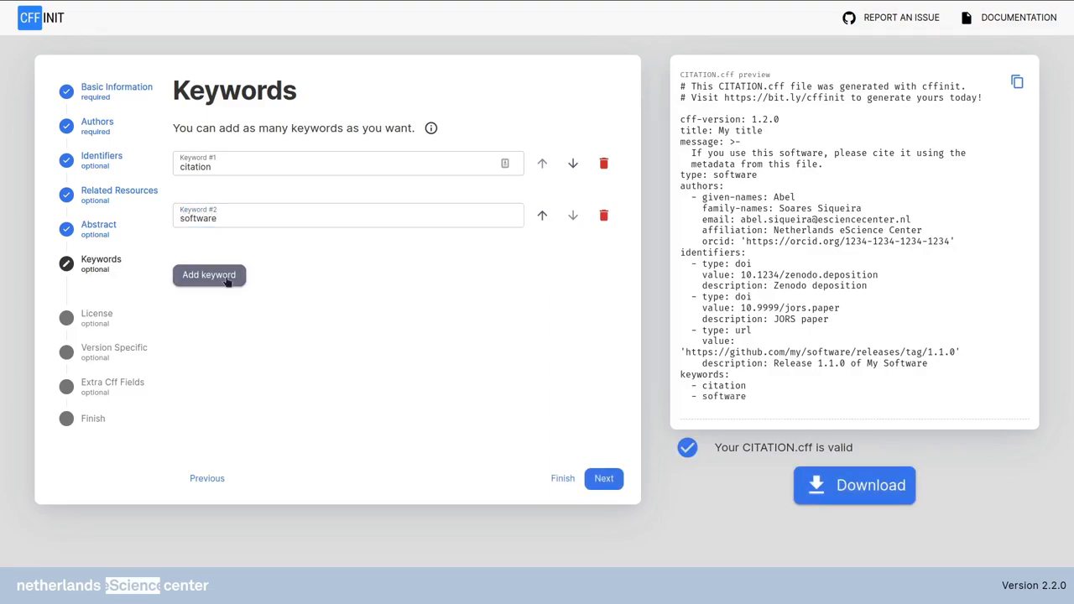
mouse_move(260, 285)
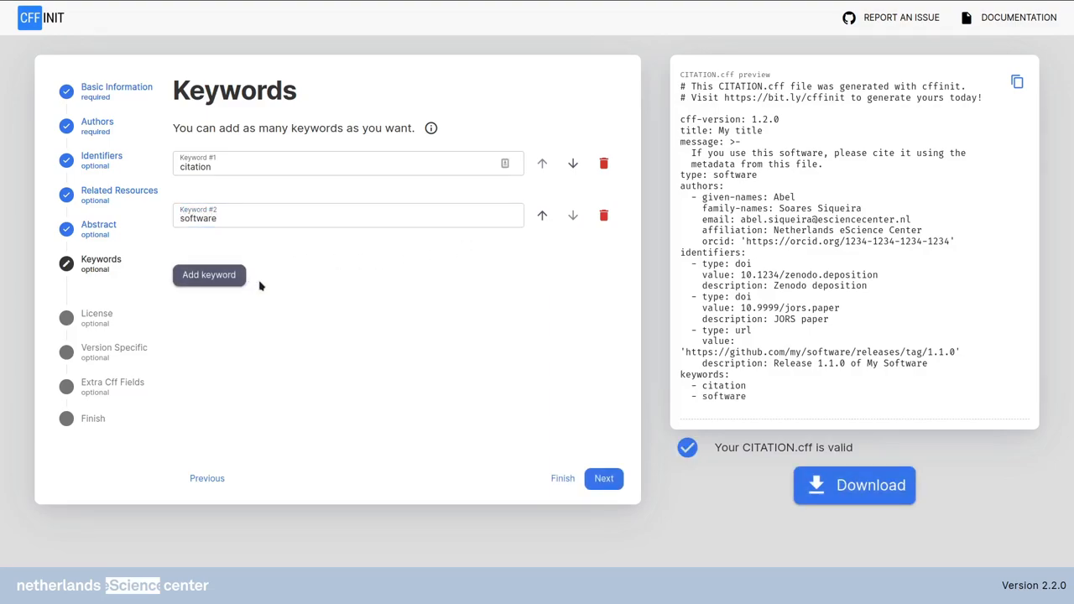
left_click(604, 478)
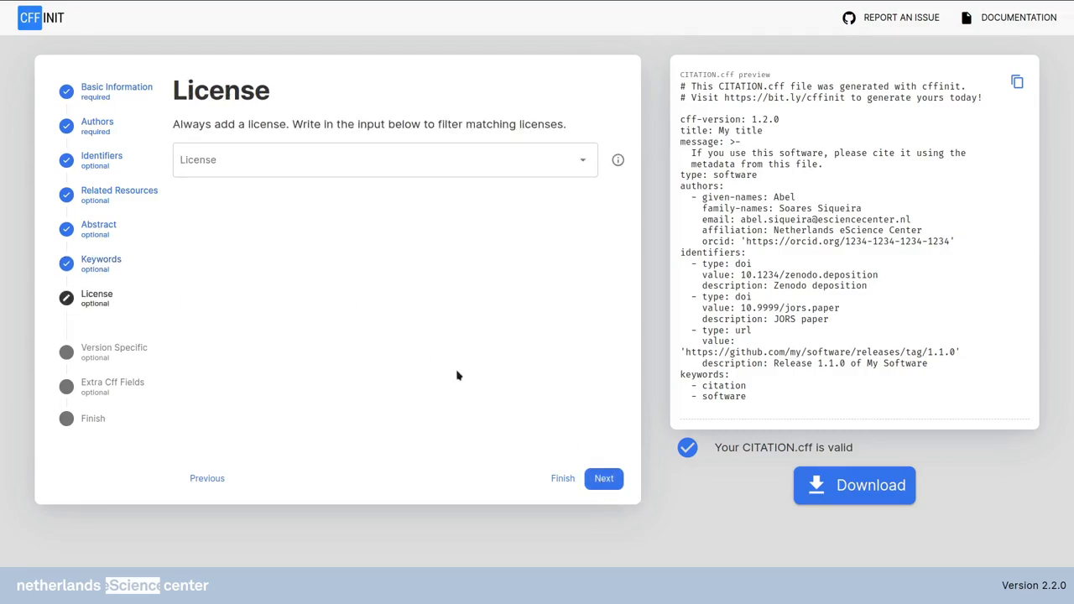
- Filter the license list by apache and gpl, then choose Apache-2.0
left_click(360, 159)
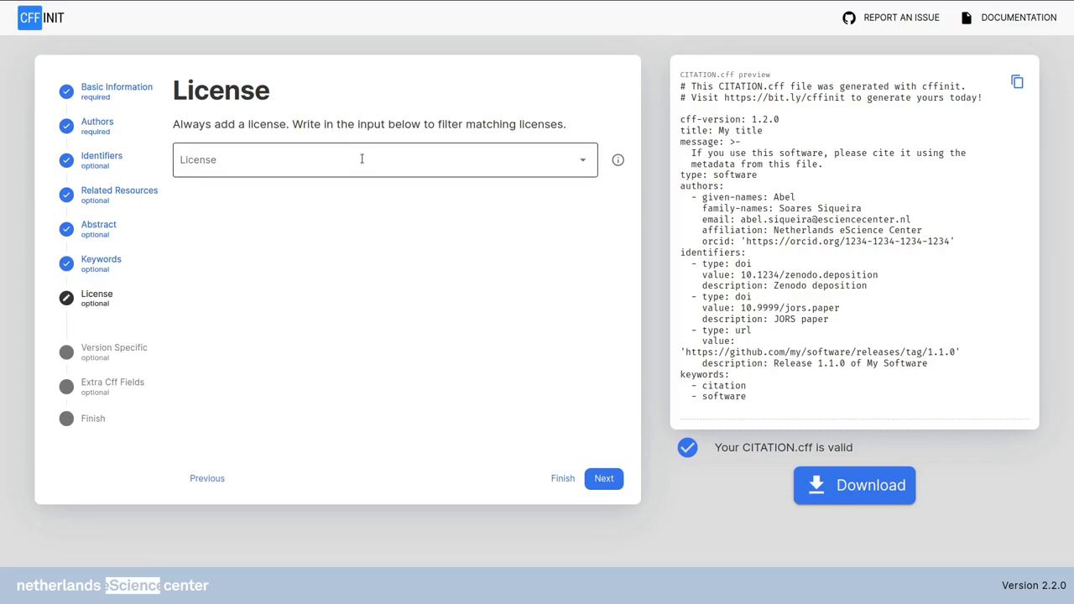
left_click(361, 160)
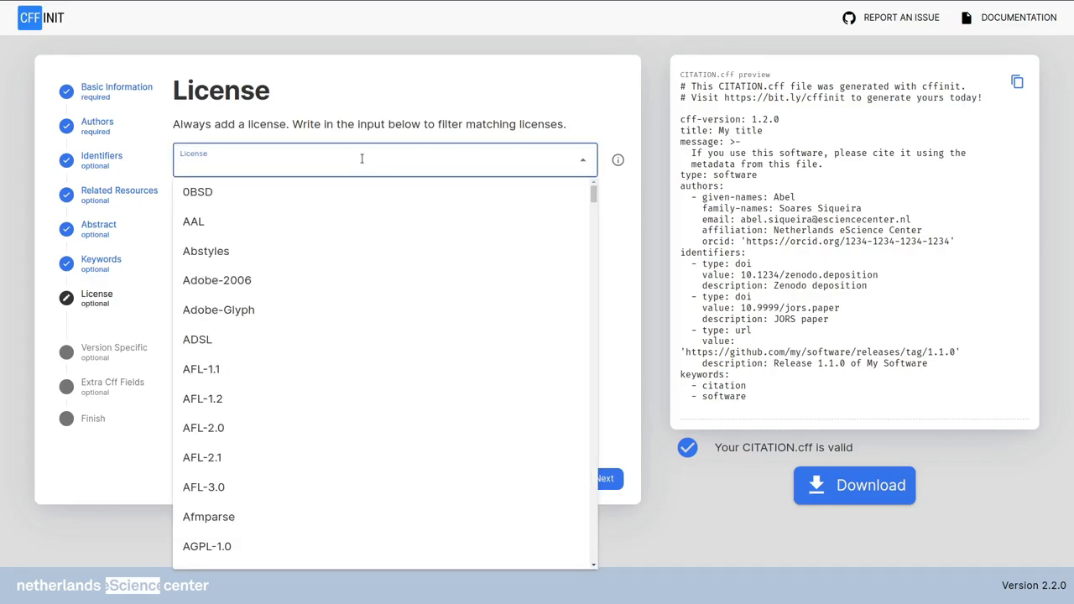
left_click(363, 159)
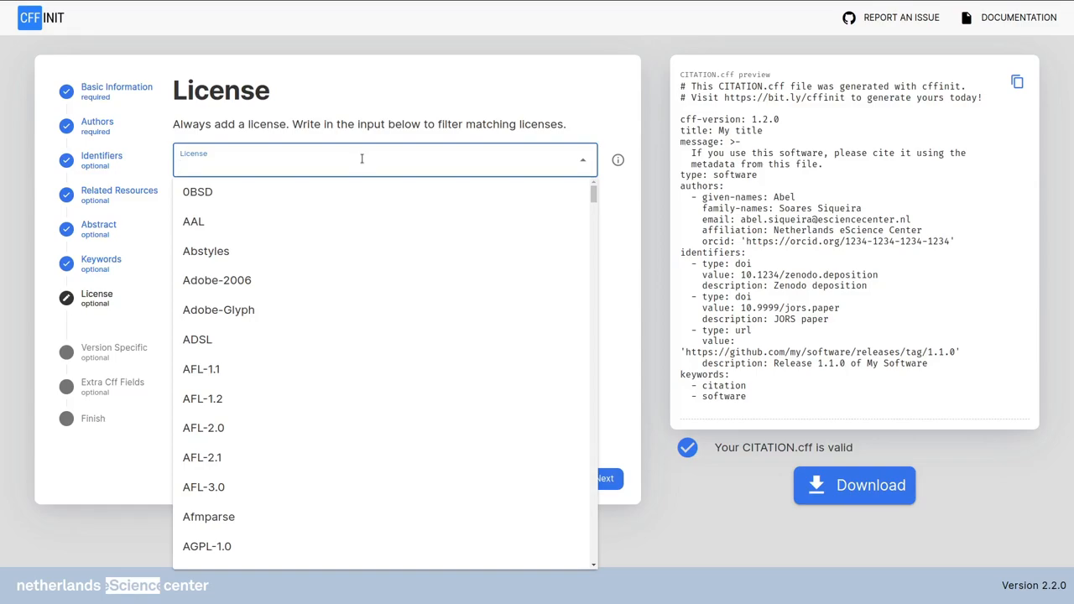
left_click(361, 160)
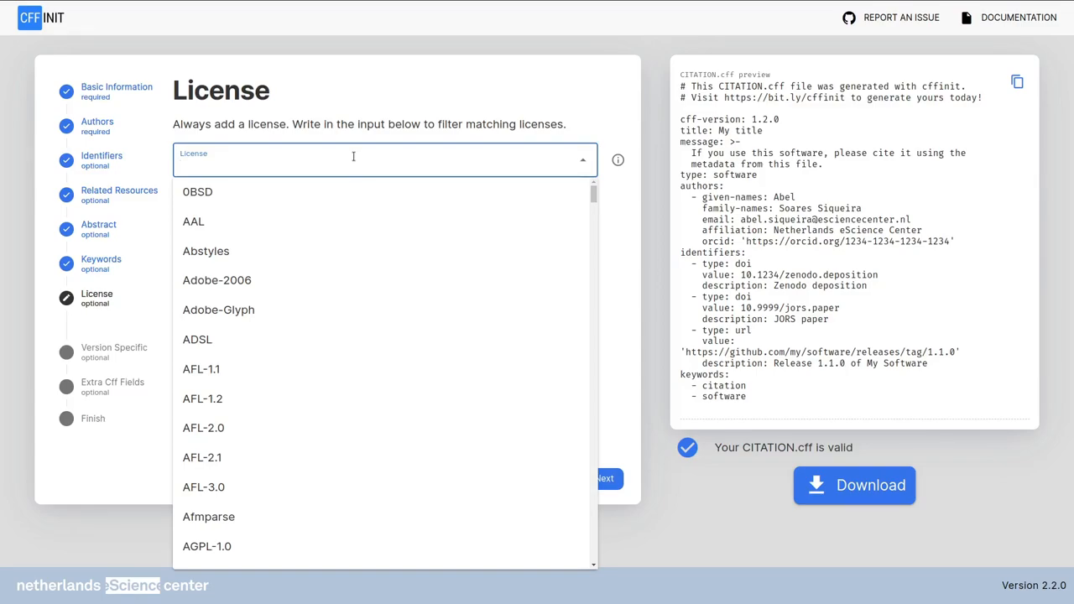
type("apache")
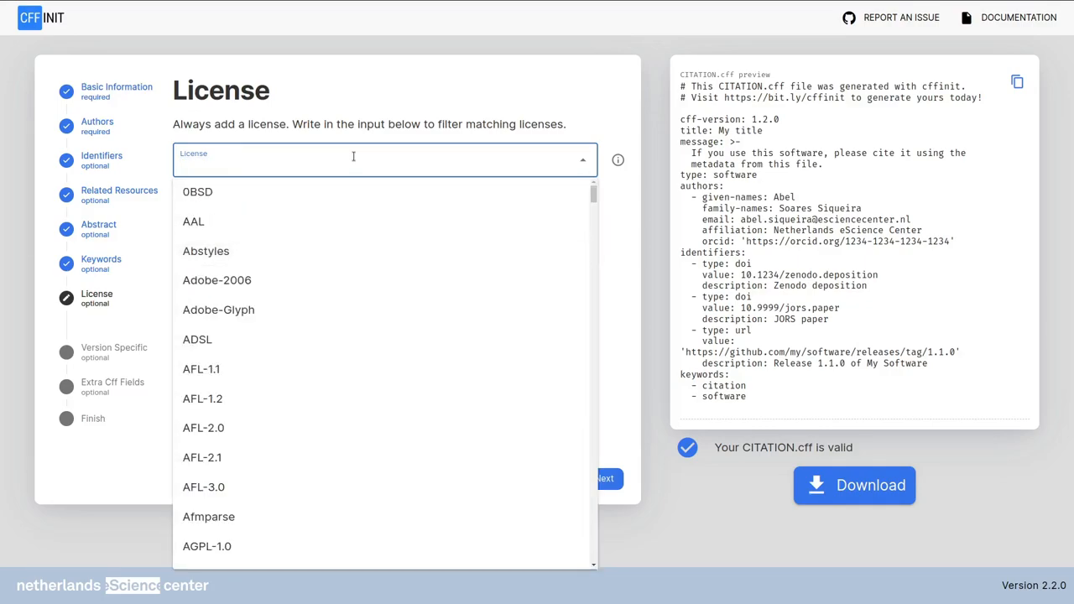
type("gpl")
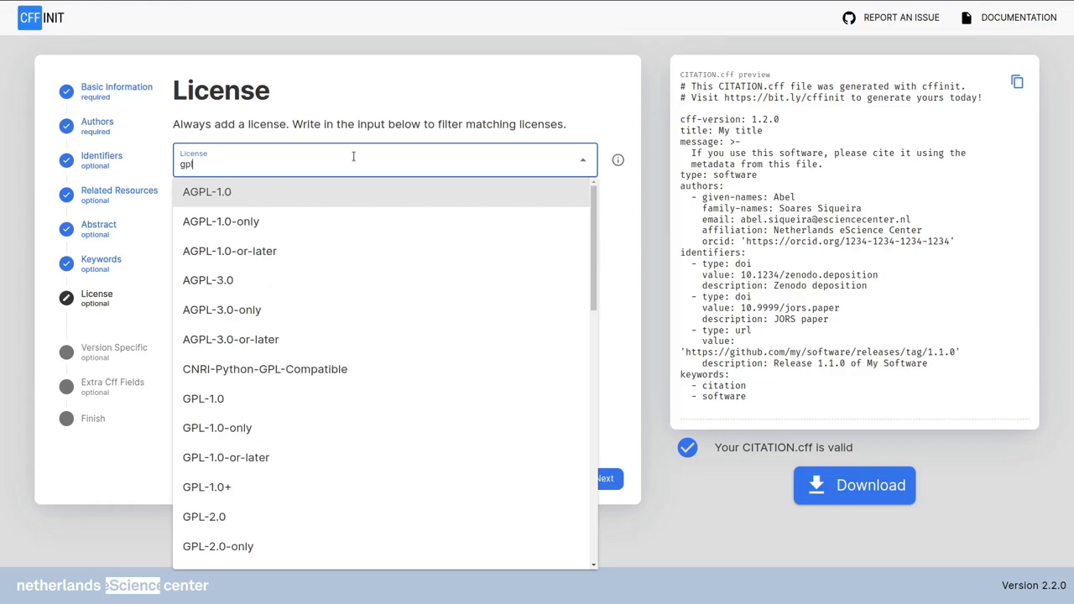
scroll("down", 3)
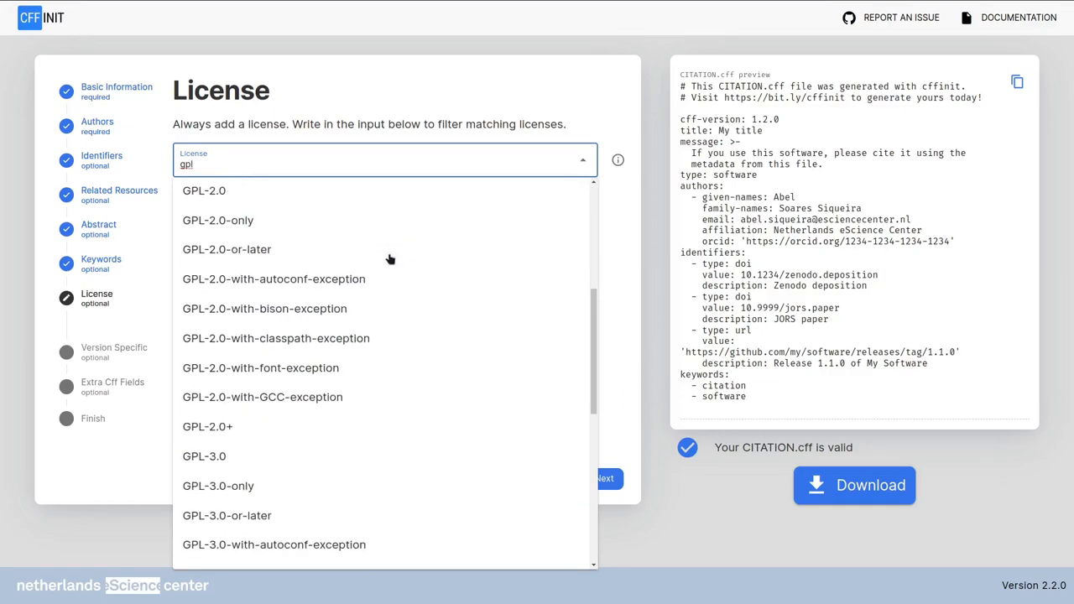
scroll("down", 3)
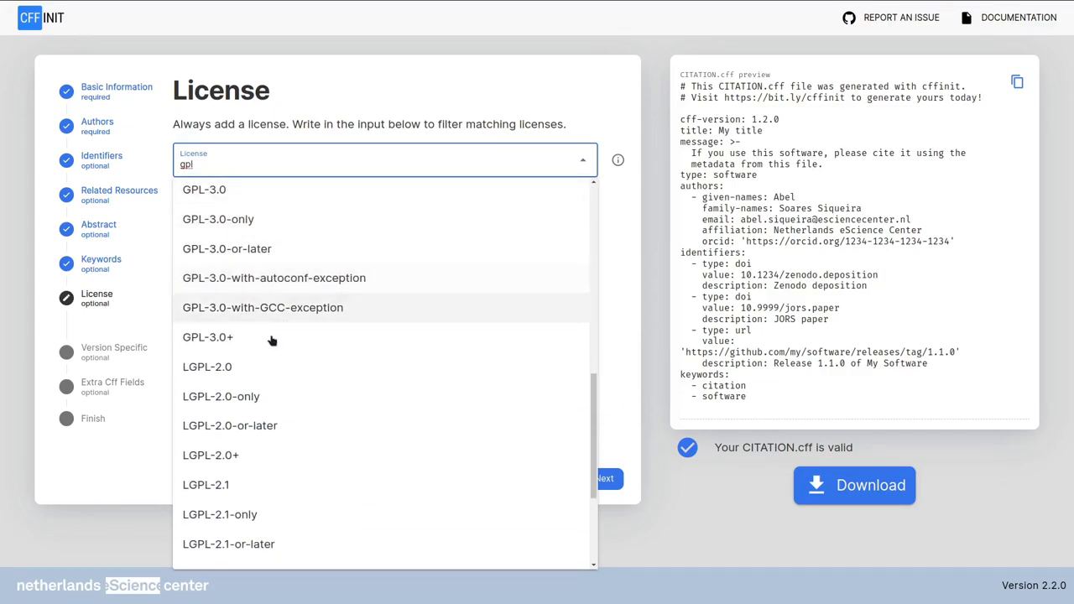
type("apach")
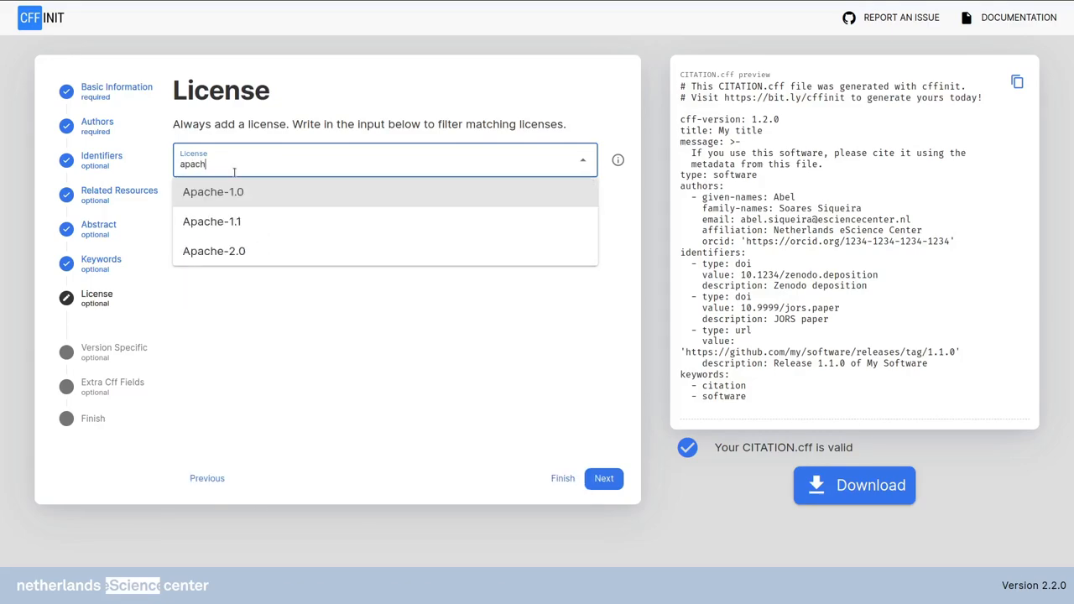
left_click(213, 252)
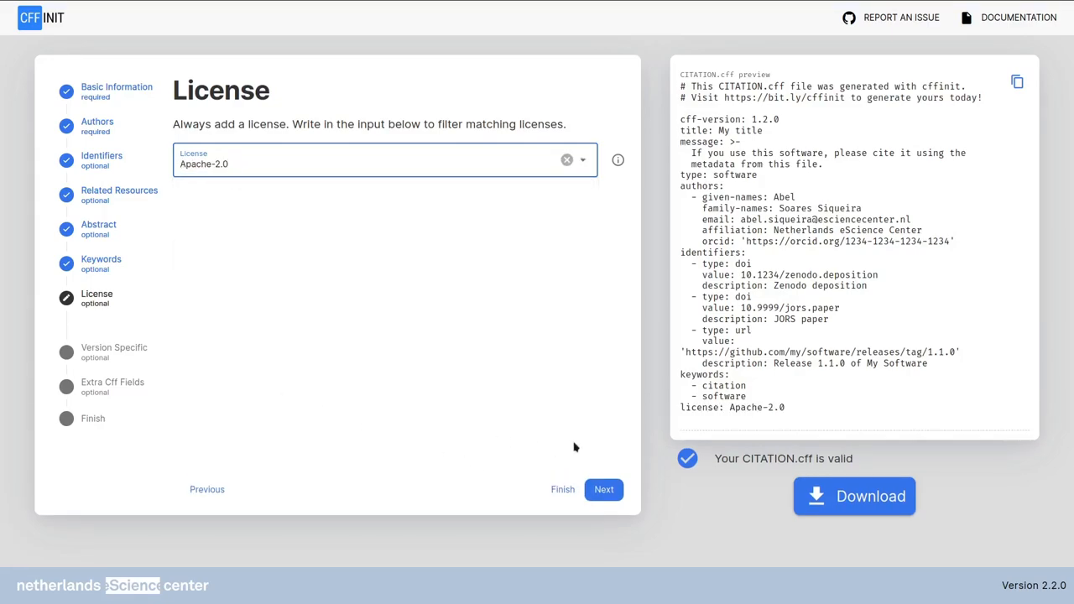
- Continue to the version-specific step and focus the Version field
left_click(604, 489)
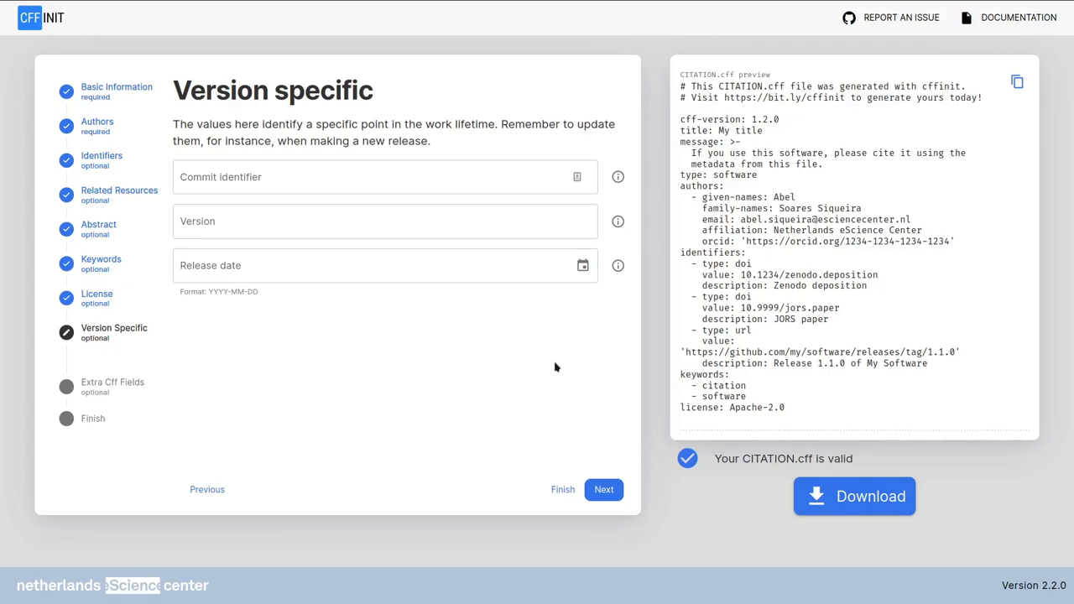
left_click(377, 178)
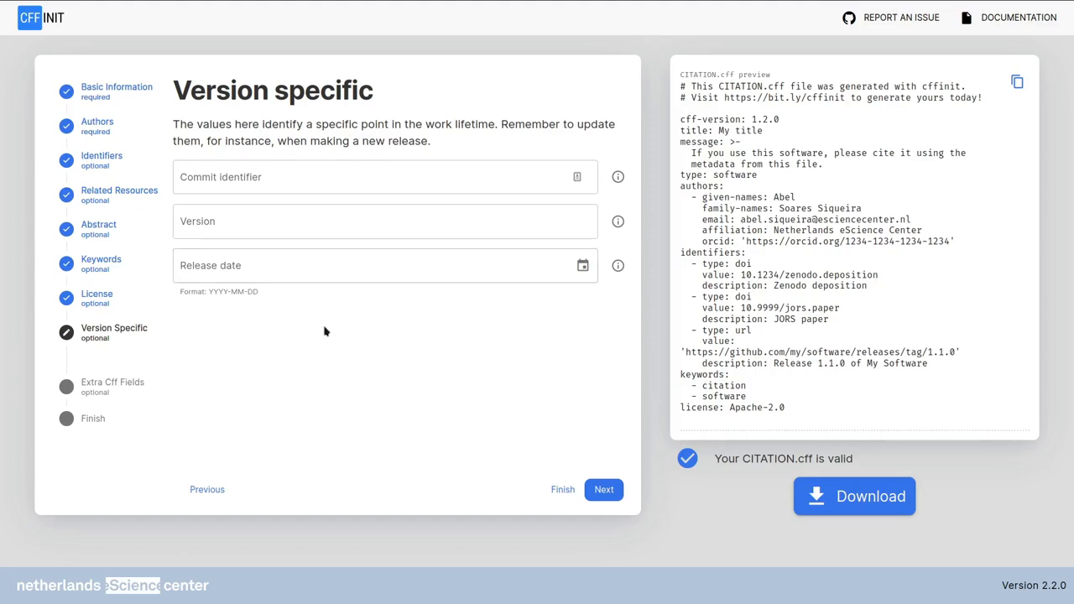
mouse_move(353, 335)
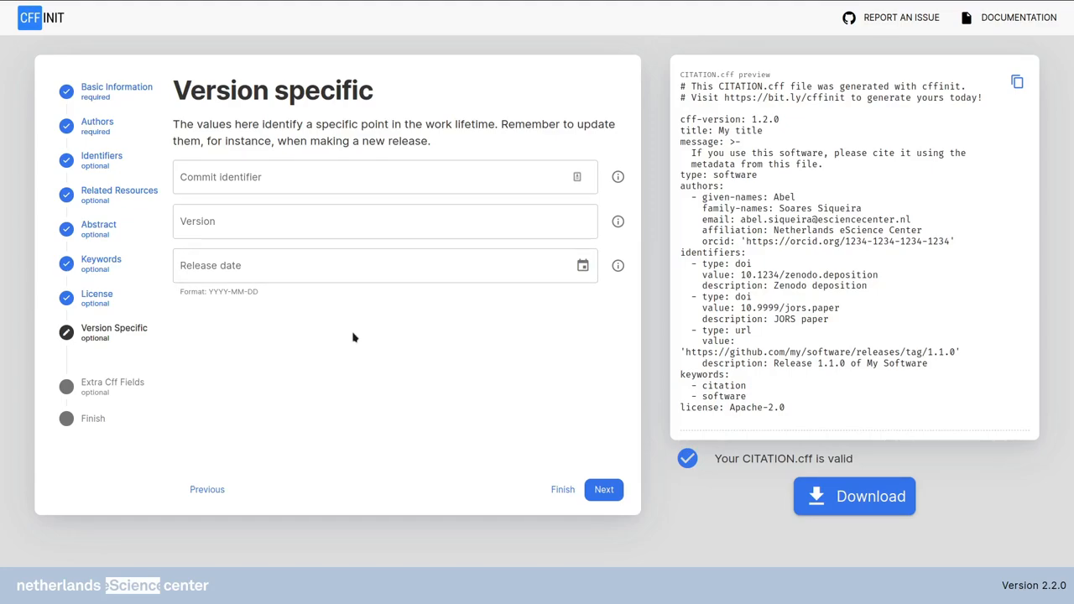
mouse_move(367, 334)
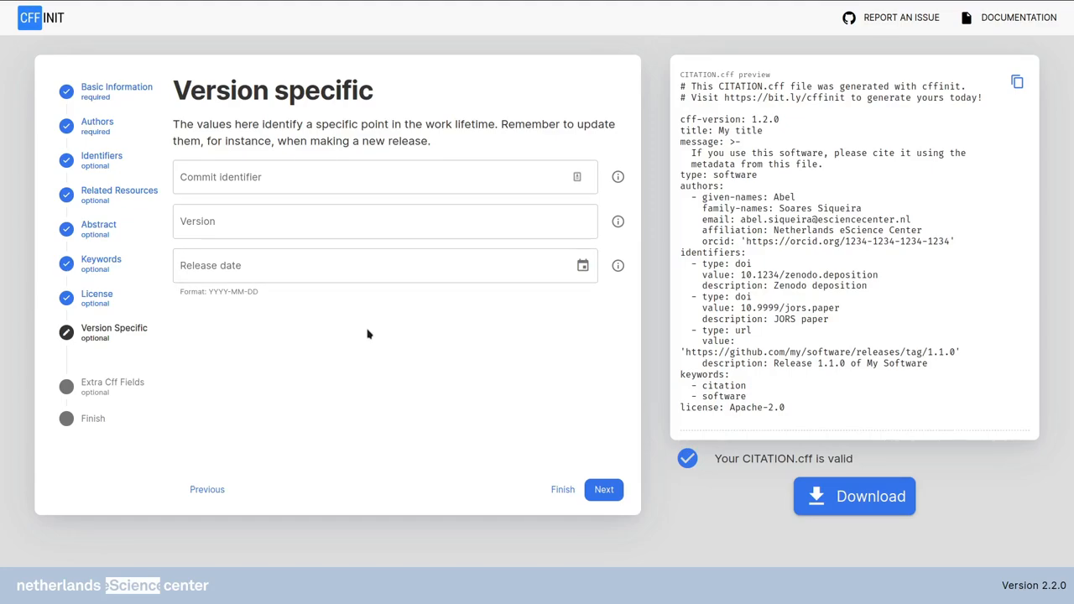
mouse_move(355, 335)
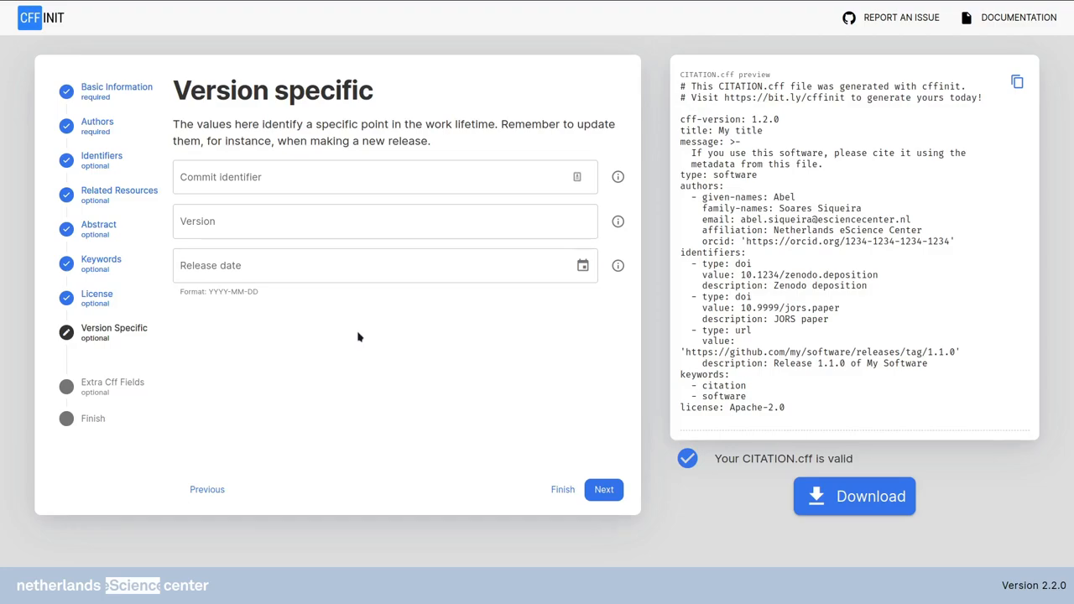
left_click(384, 222)
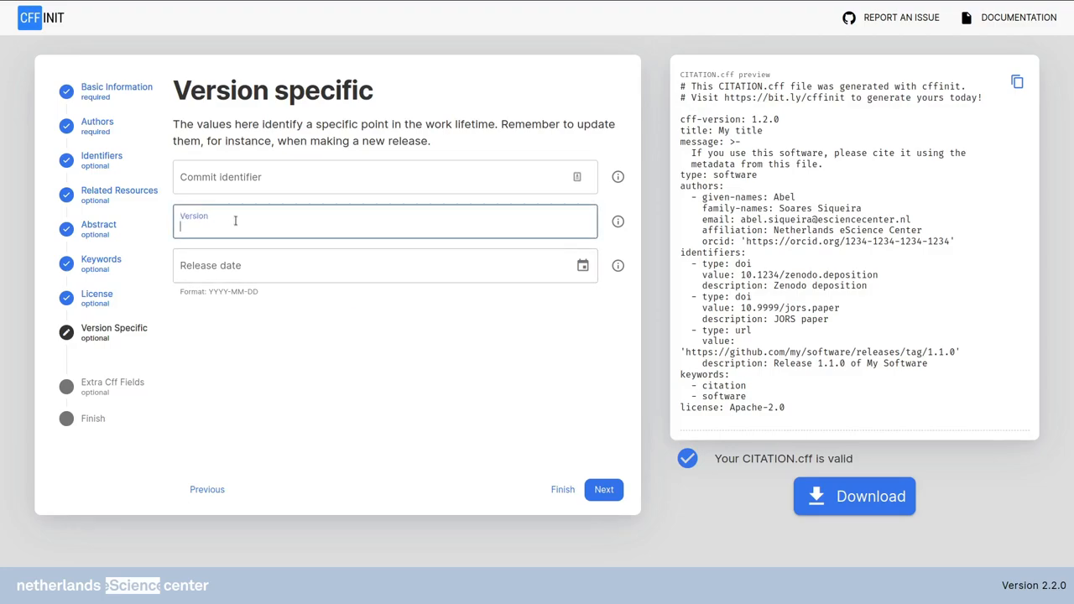
- Enter version 1.2.0 and release date 2023-01-01, then continue to the extra CFF fields
type("1.2.0")
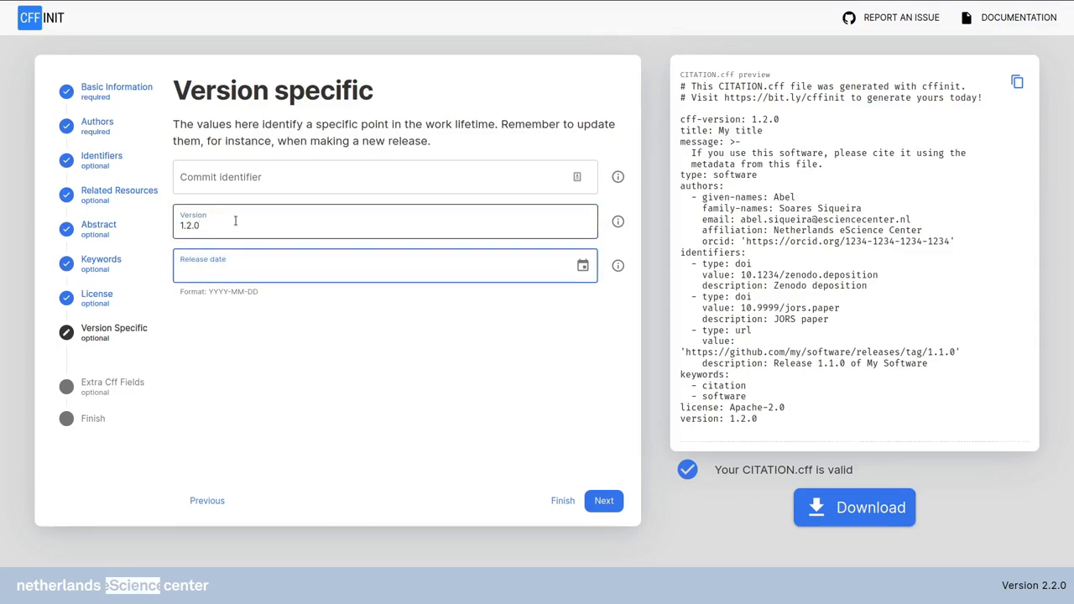
type("2023-01-01")
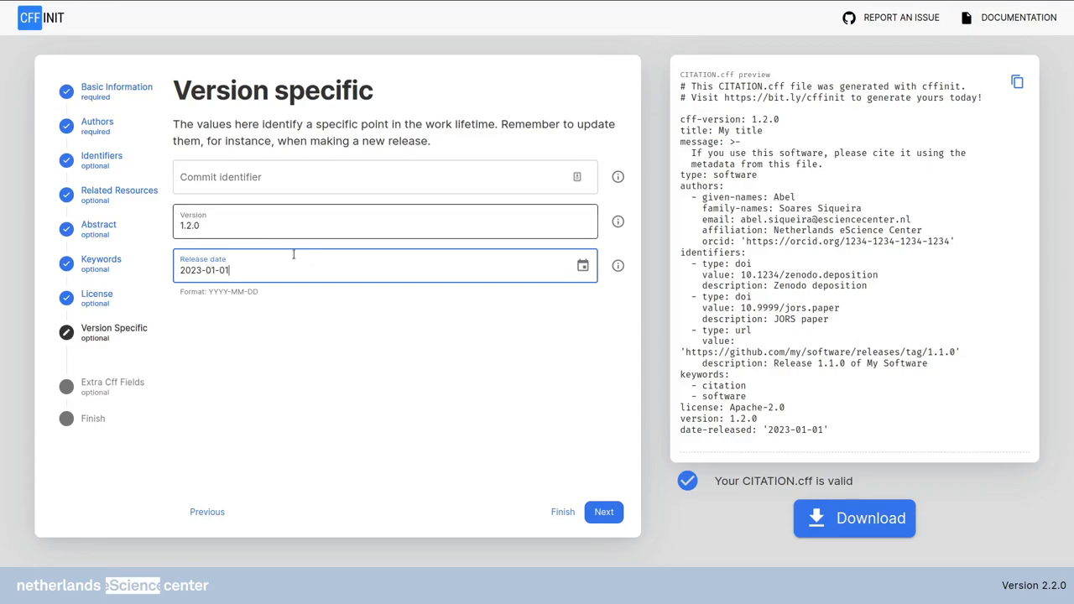
left_click(604, 511)
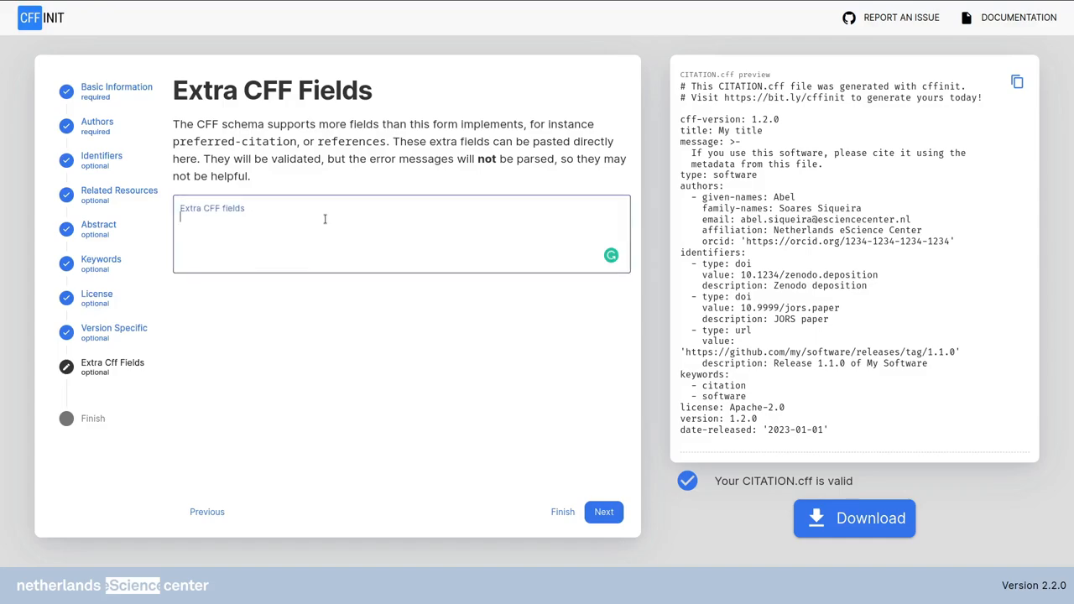
- Enter a bare 'preferred-citation:' key in the Extra CFF Fields area
left_click(401, 233)
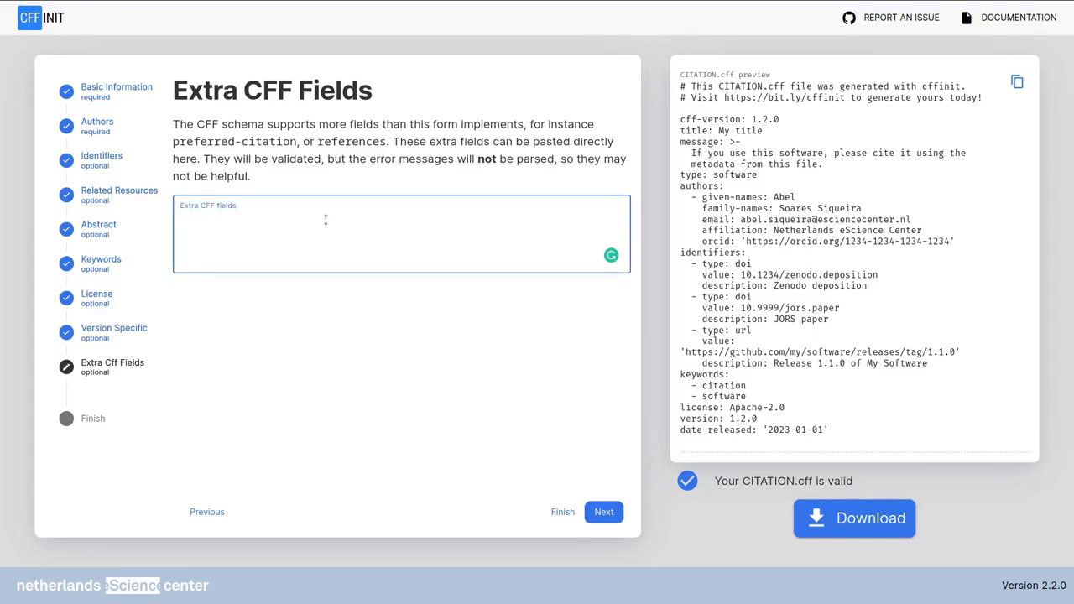
left_click(336, 219)
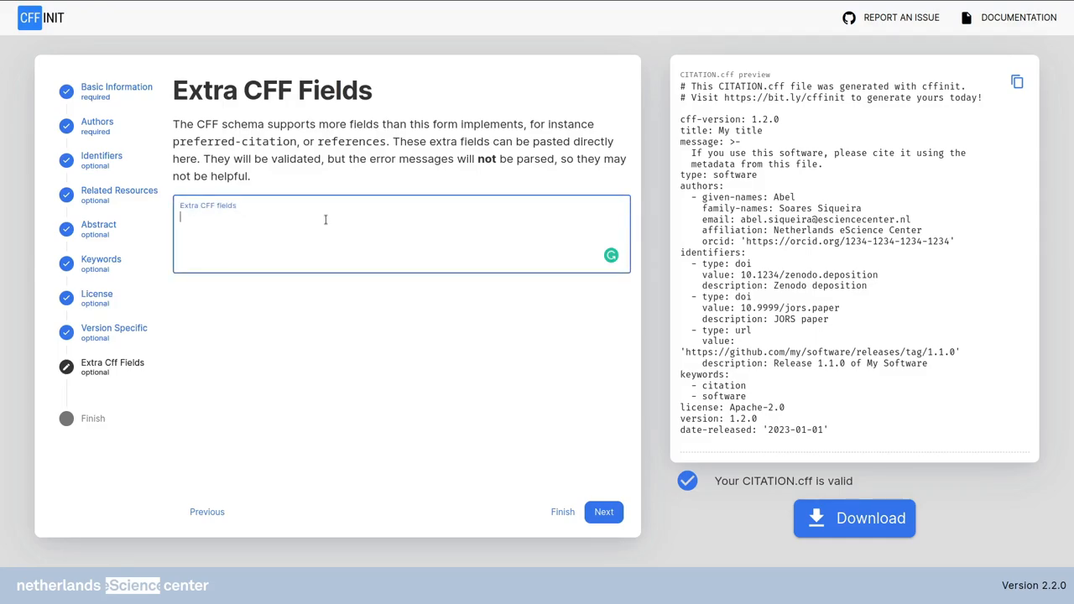
type("preferred-citation:")
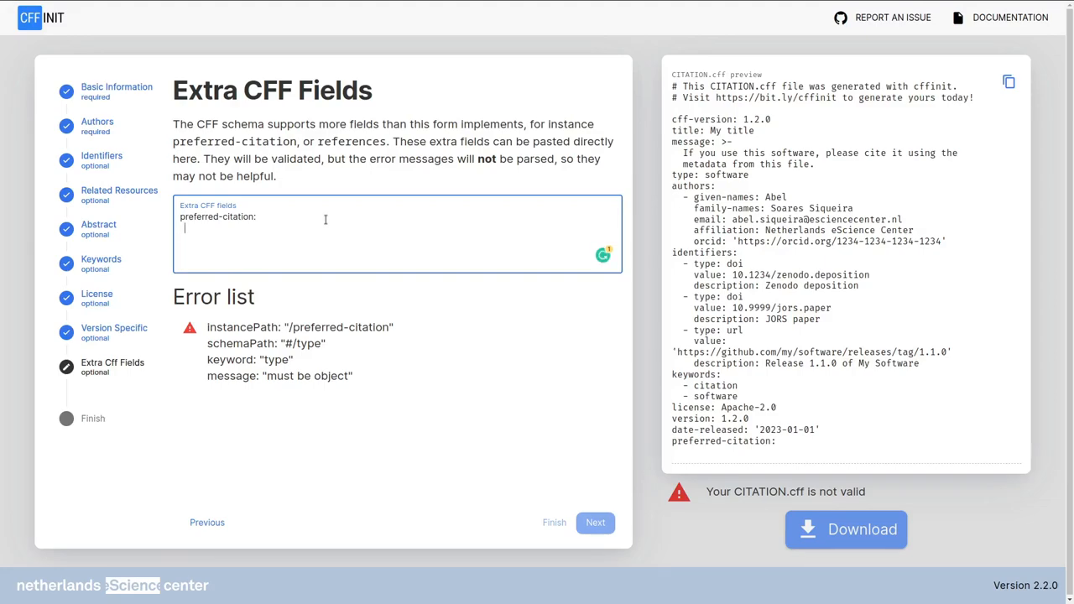
- Add an authors list with given-names Abel and family-names Soares Siqueira under preferred-citation
type("authors:")
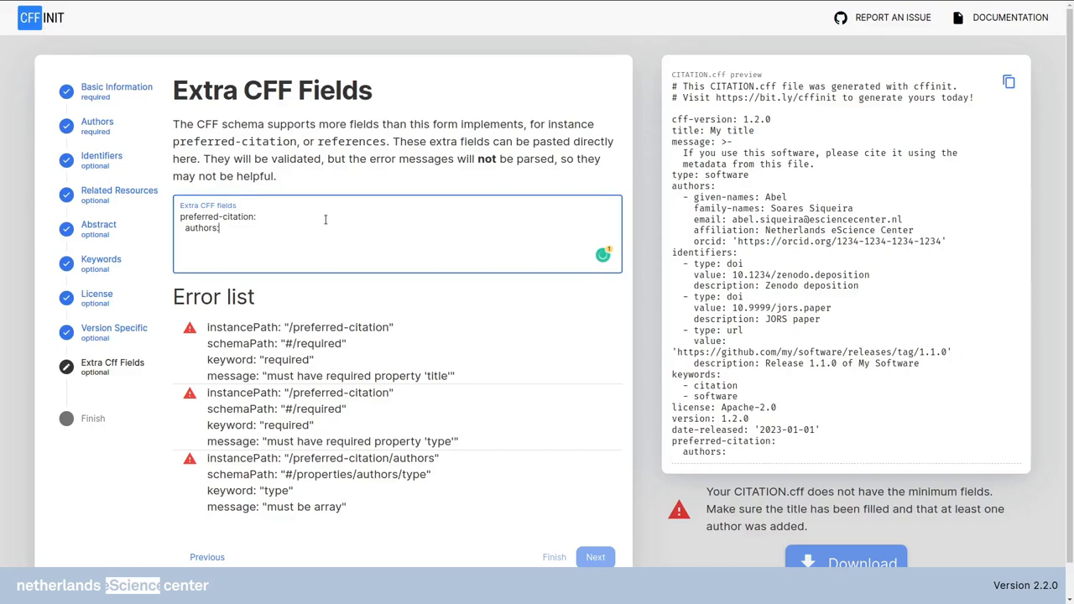
key("Enter")
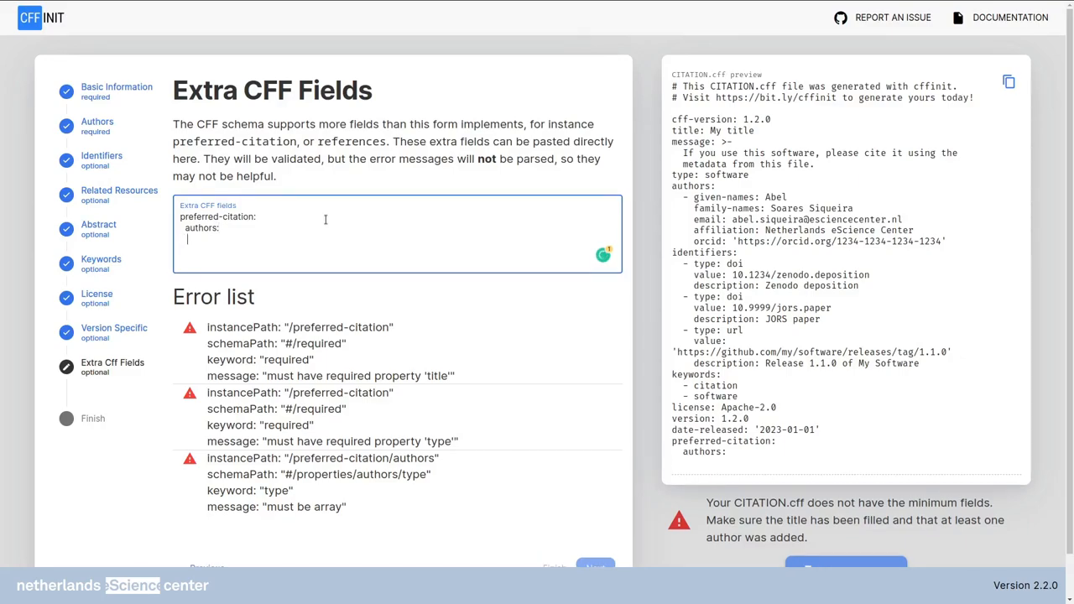
type("-")
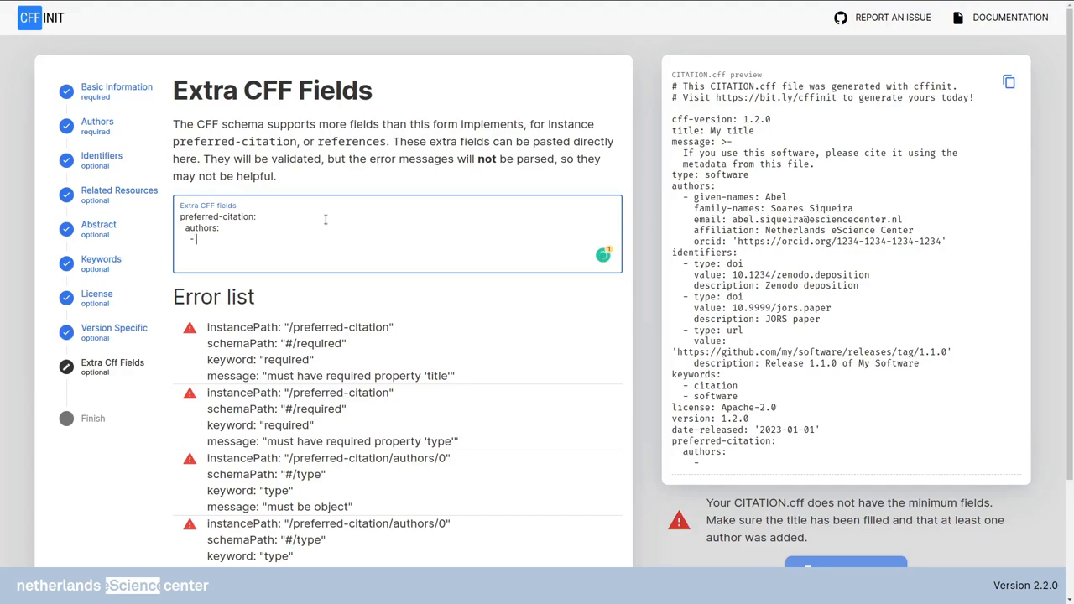
type("given")
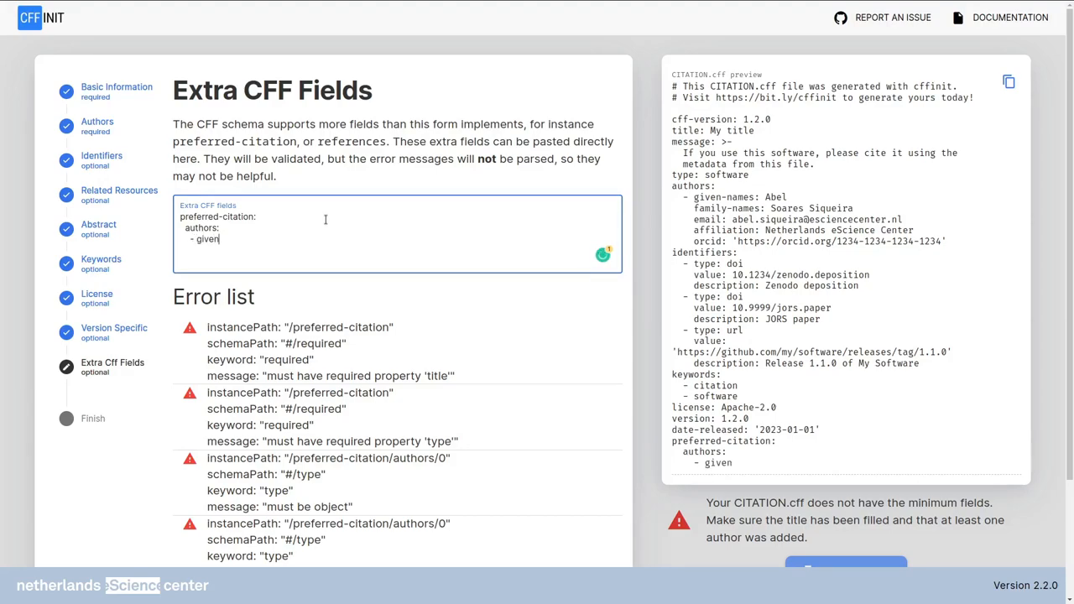
type("-names: Abel")
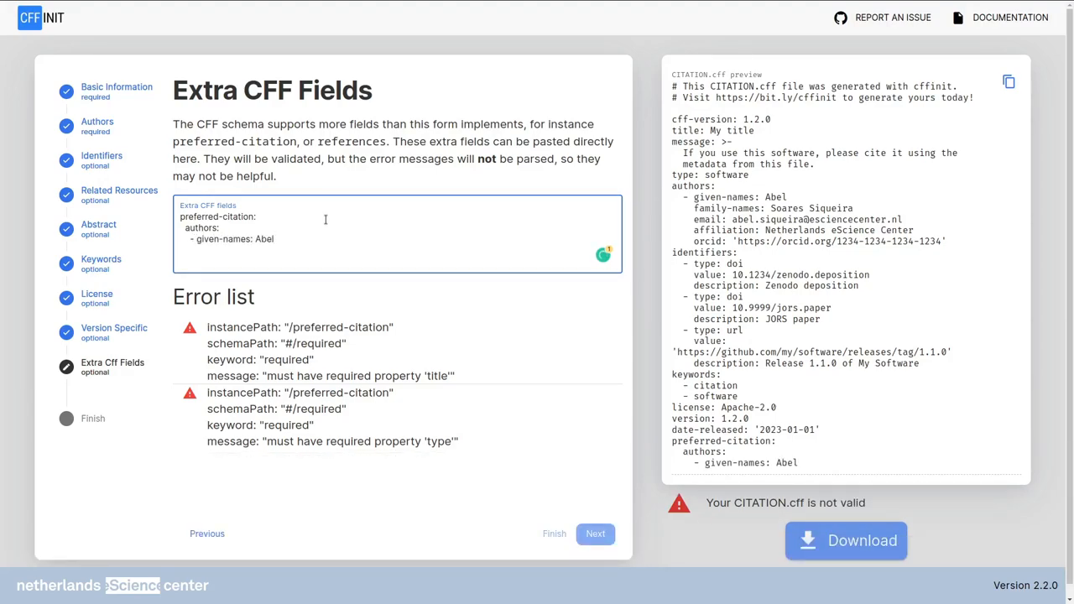
key("Enter")
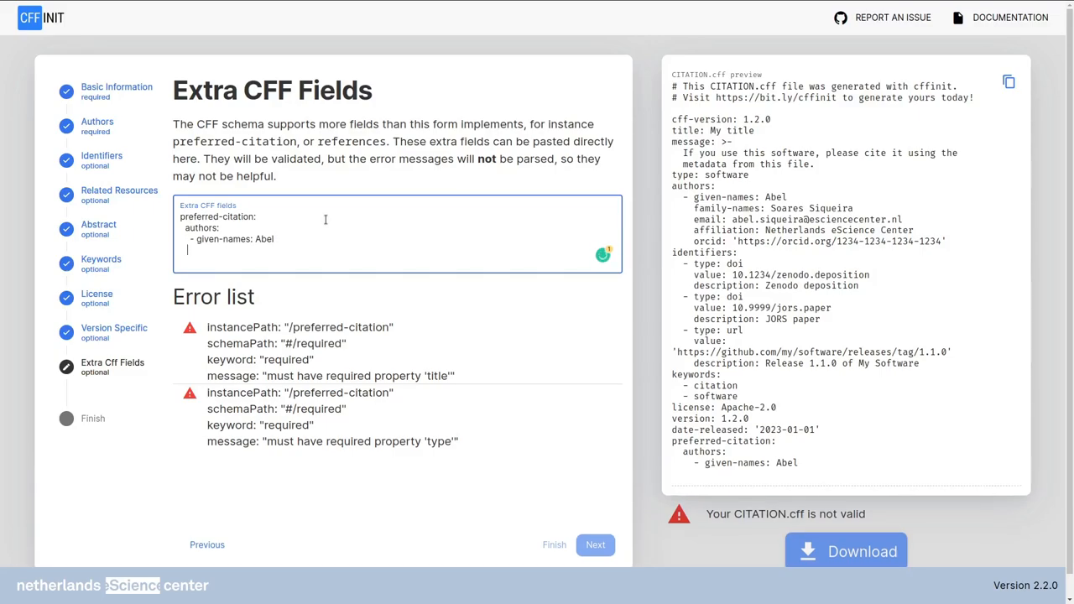
type("family")
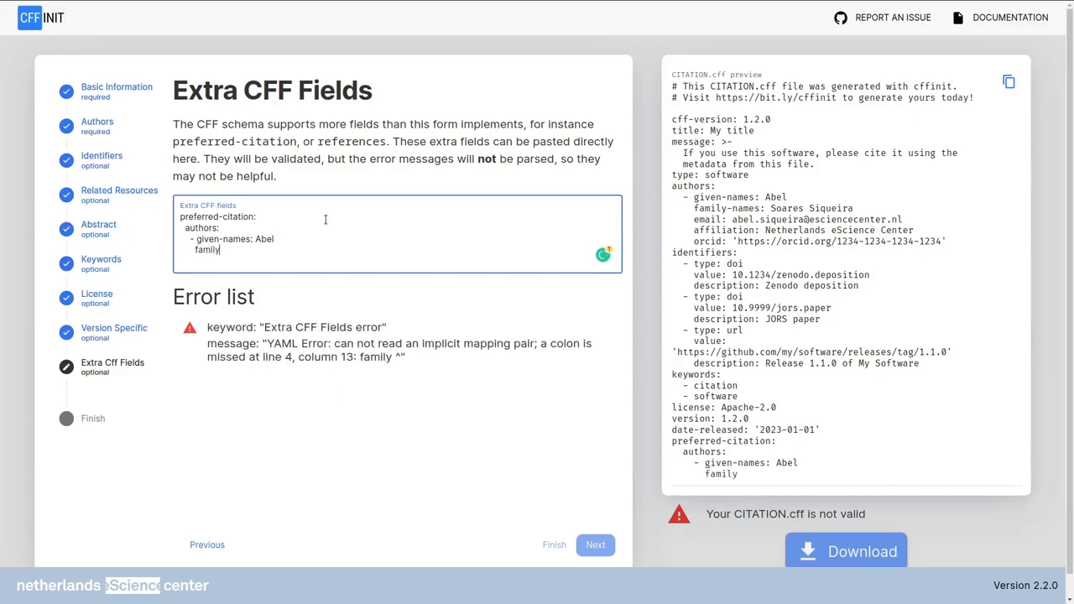
type(":-names:")
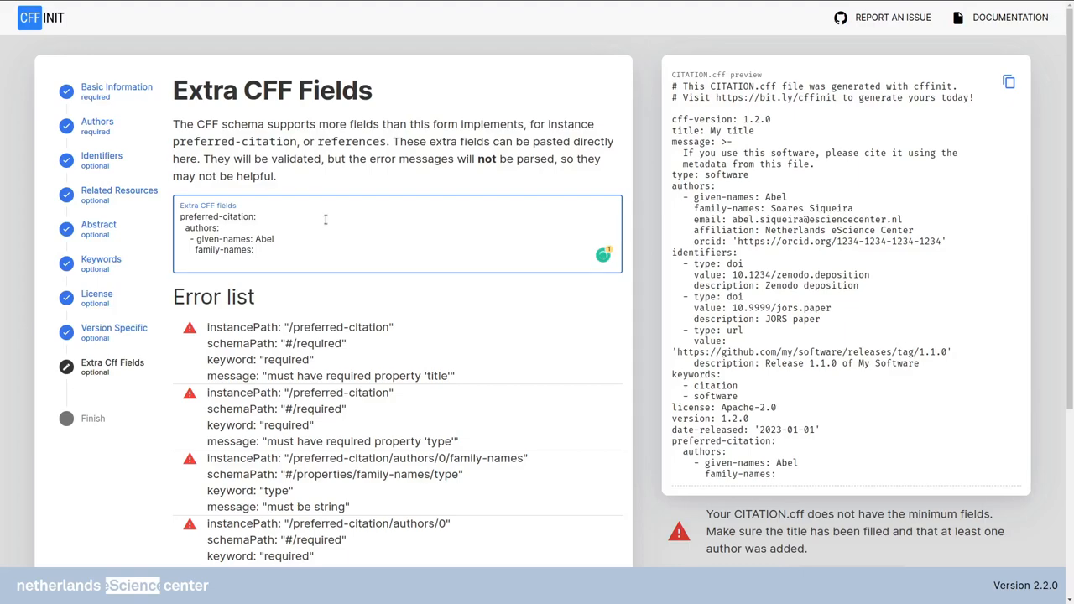
type("Soares Siqueira")
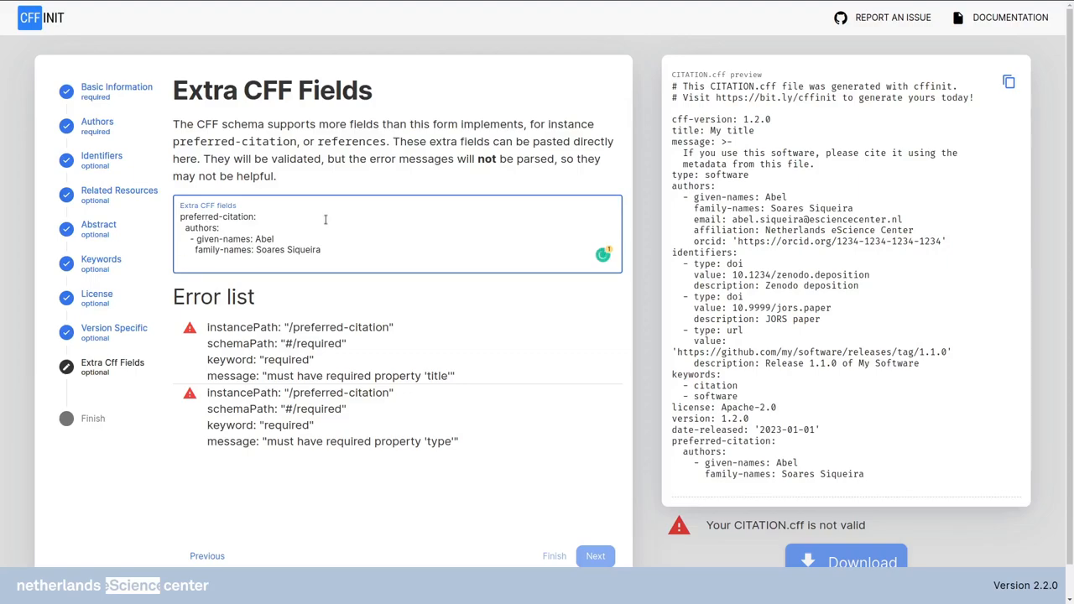
- Add type: article and title: My paper to the preferred citation
type("type:")
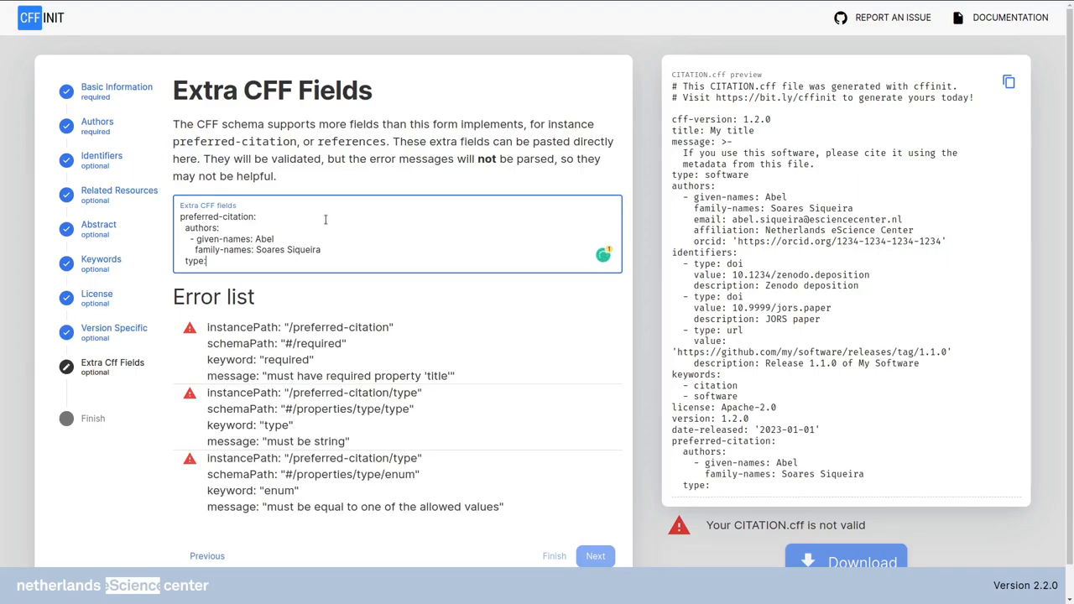
type("article")
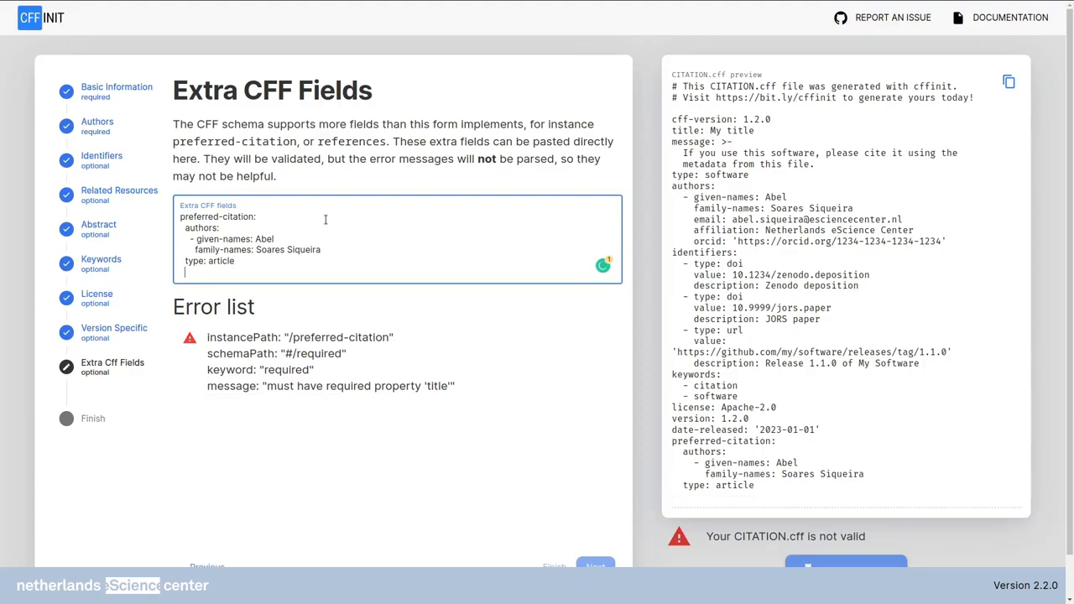
type("title:")
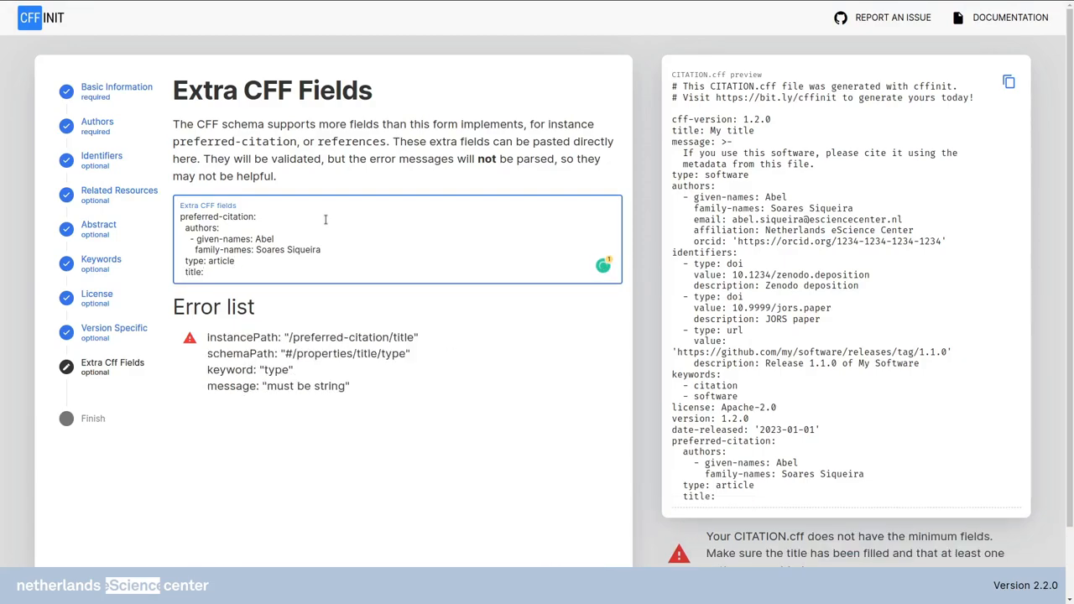
type("My pa")
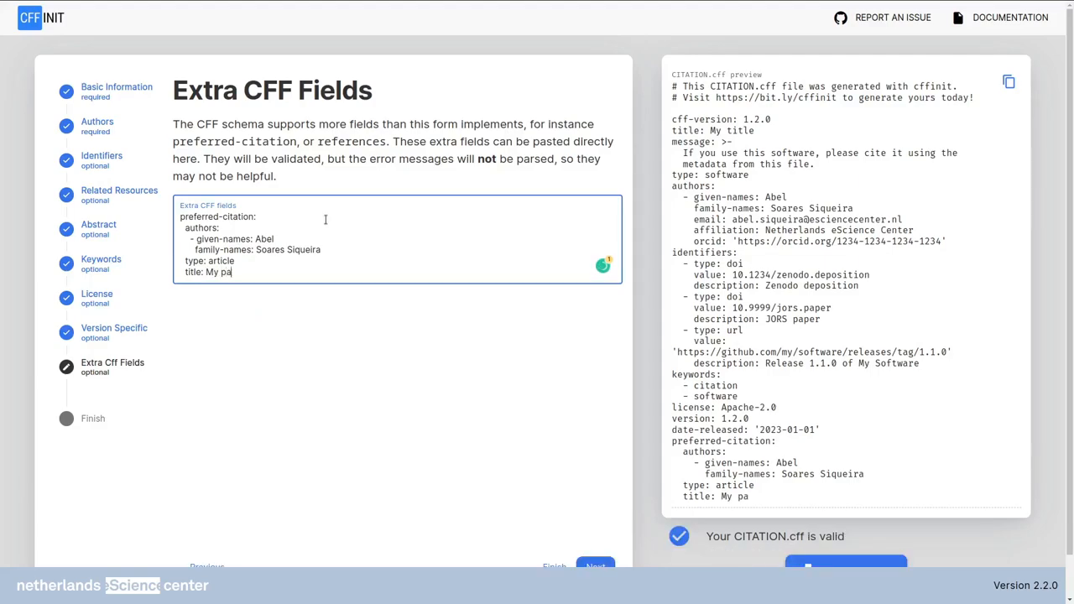
type("per")
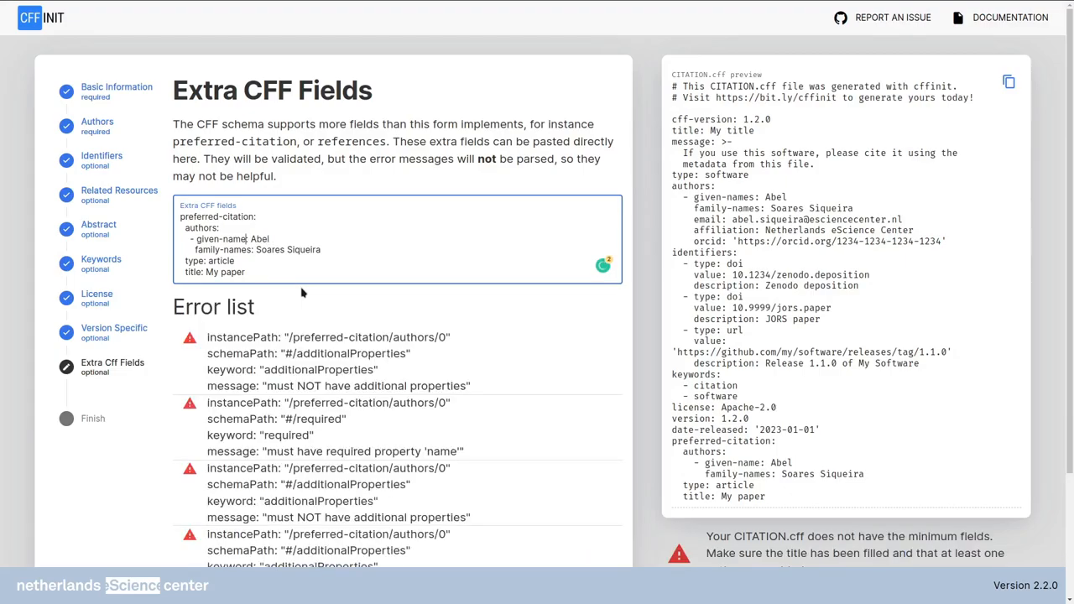
- Fix the author key typo so the file validates and advance to the Finish step
scroll("down", 3)
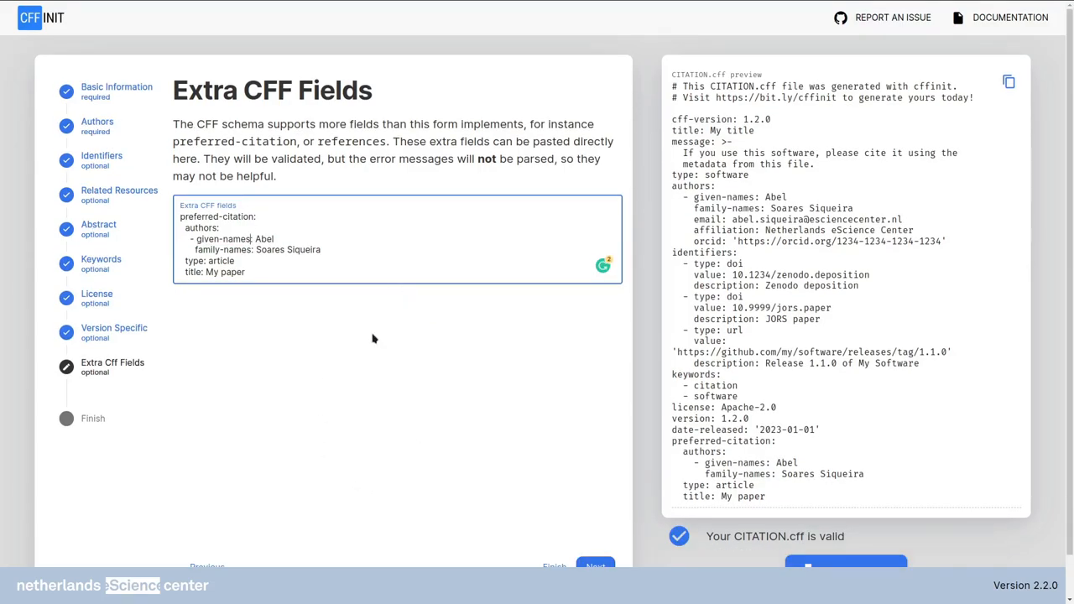
mouse_move(349, 396)
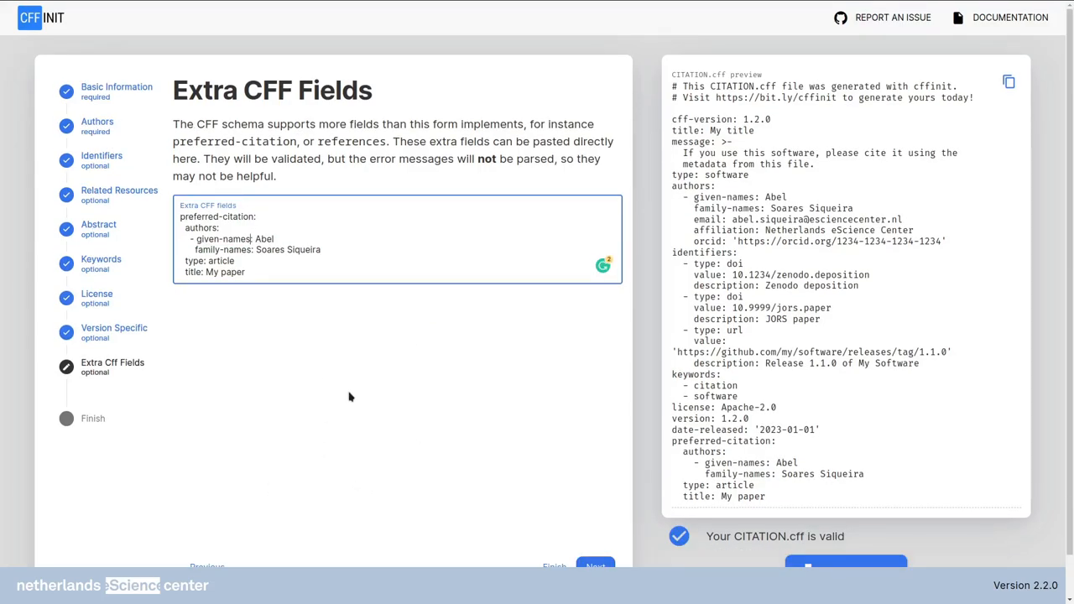
mouse_move(294, 351)
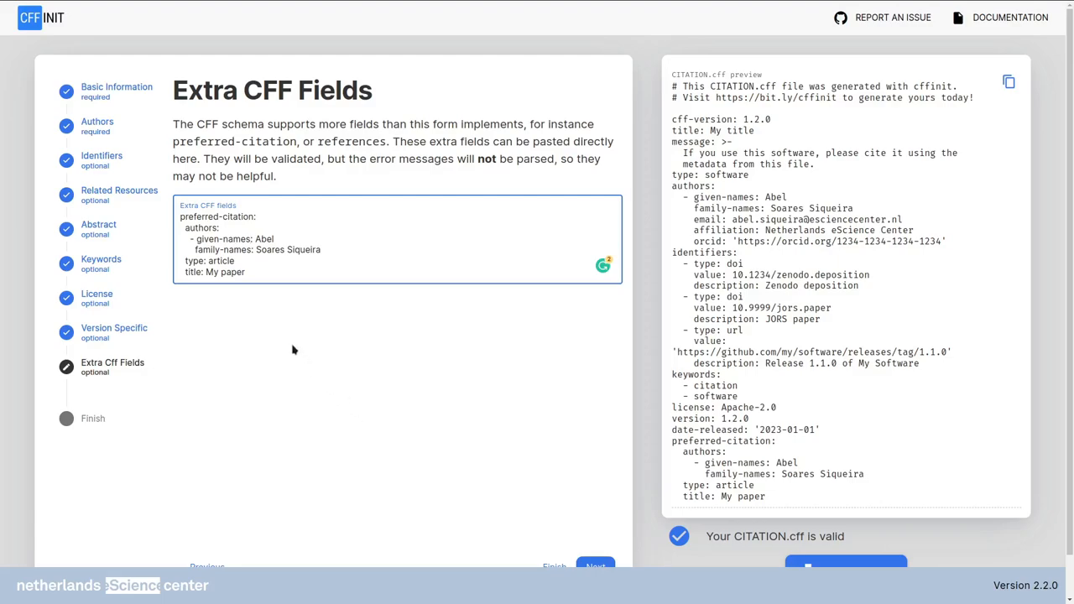
left_click(270, 272)
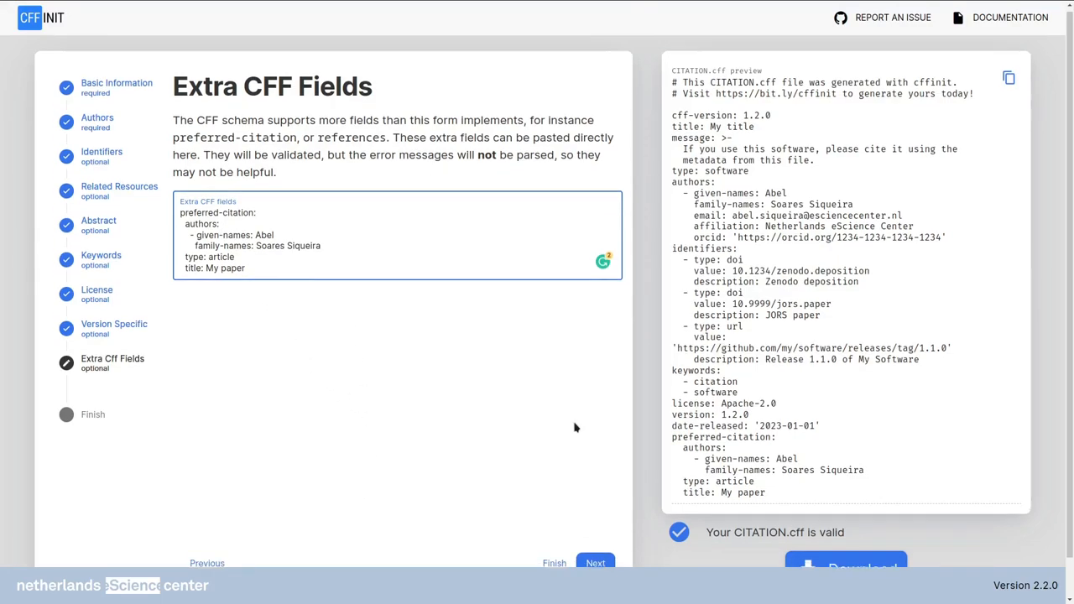
left_click(594, 564)
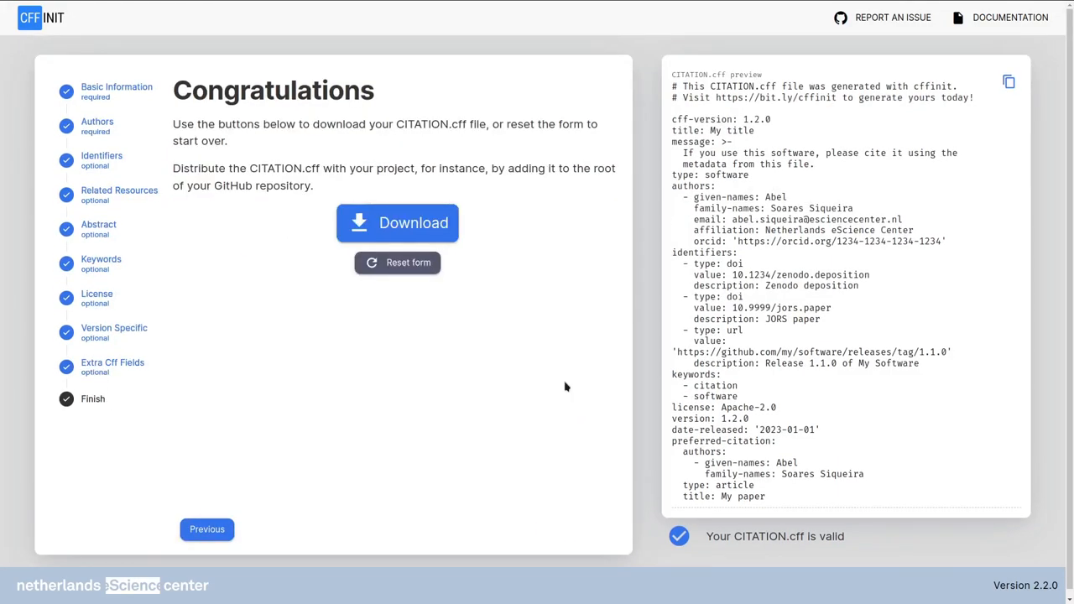
mouse_move(635, 389)
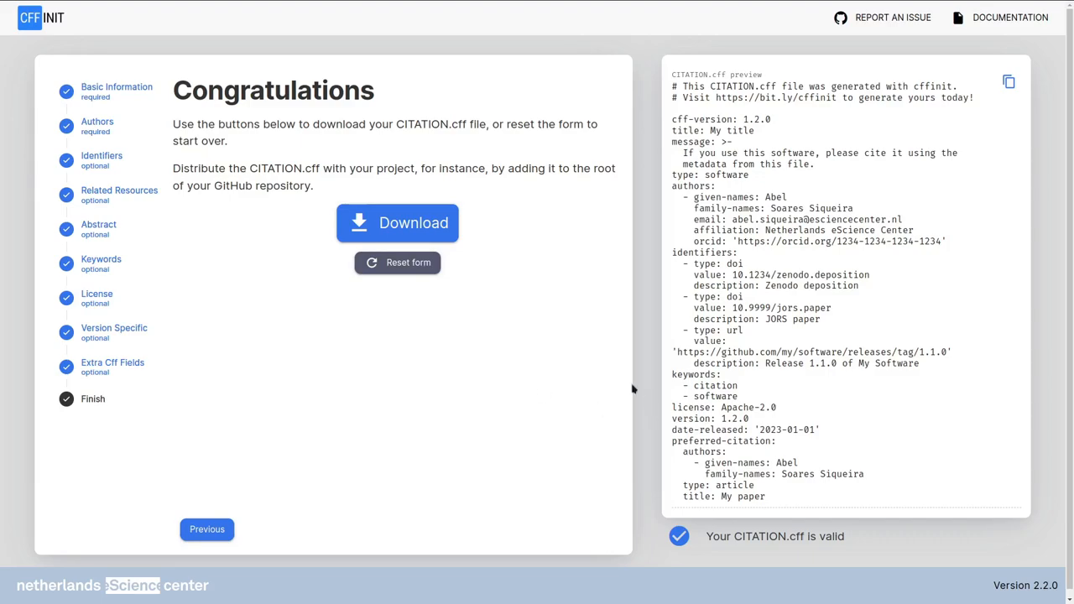
- Download CITATION.cff and select the generated-by comment lines in the preview
left_click(396, 221)
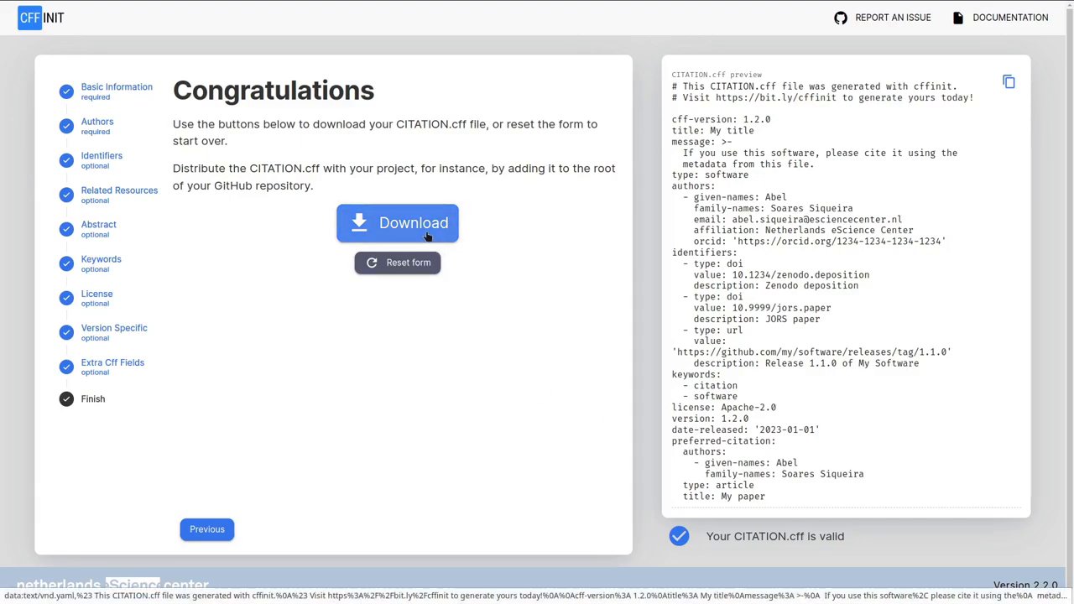
mouse_move(1008, 80)
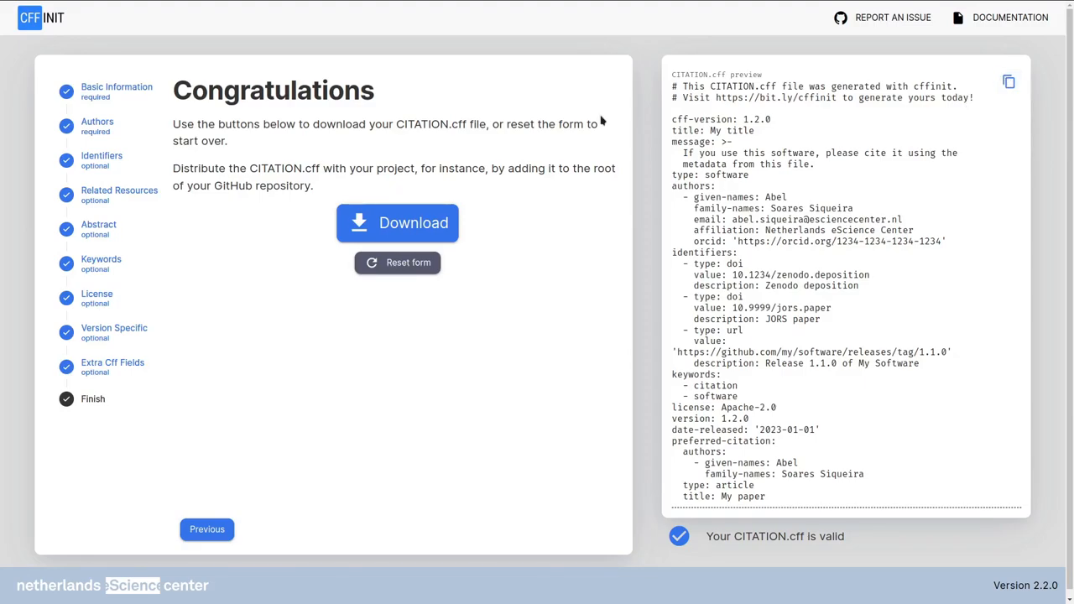
left_click_drag(673, 88, 977, 97)
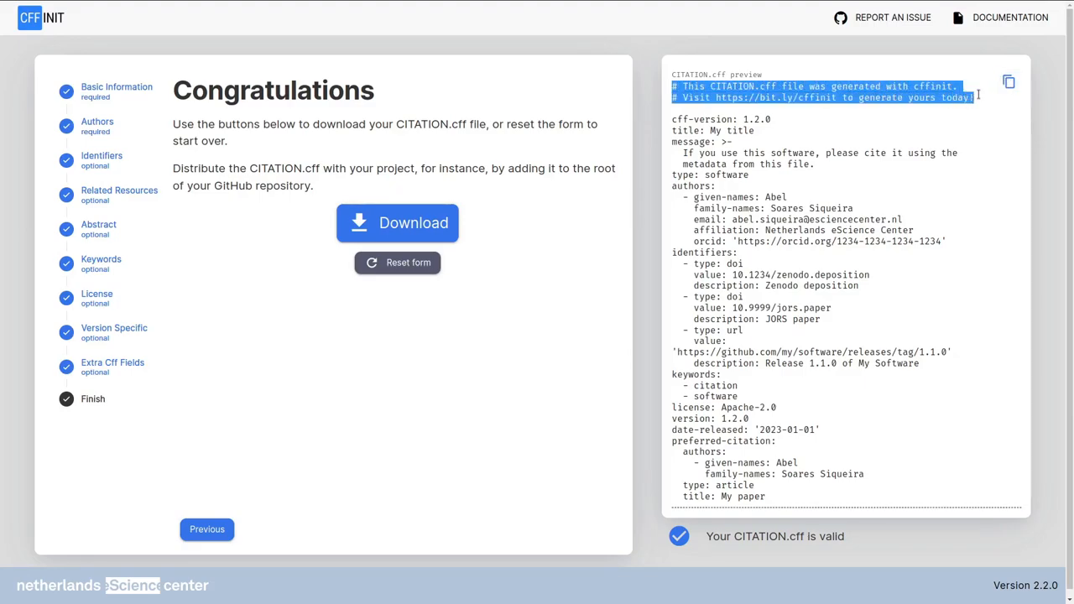